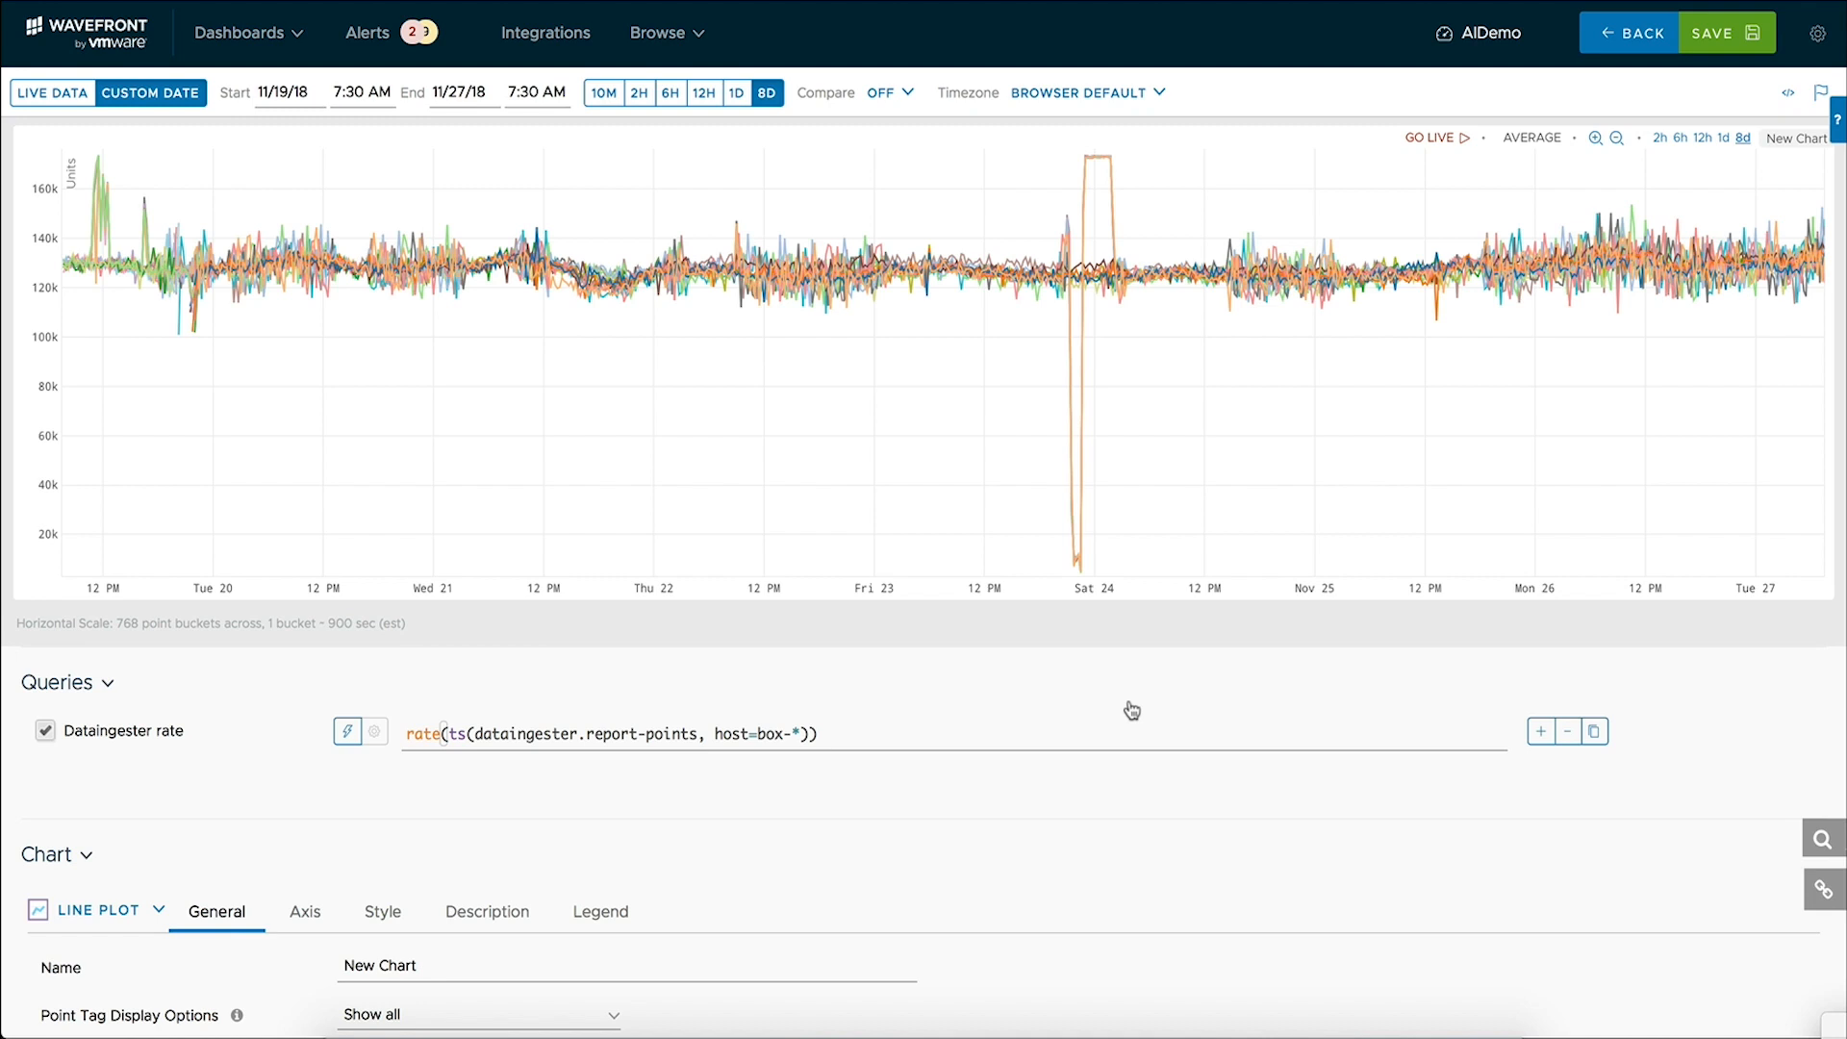
mouse_move(951, 687)
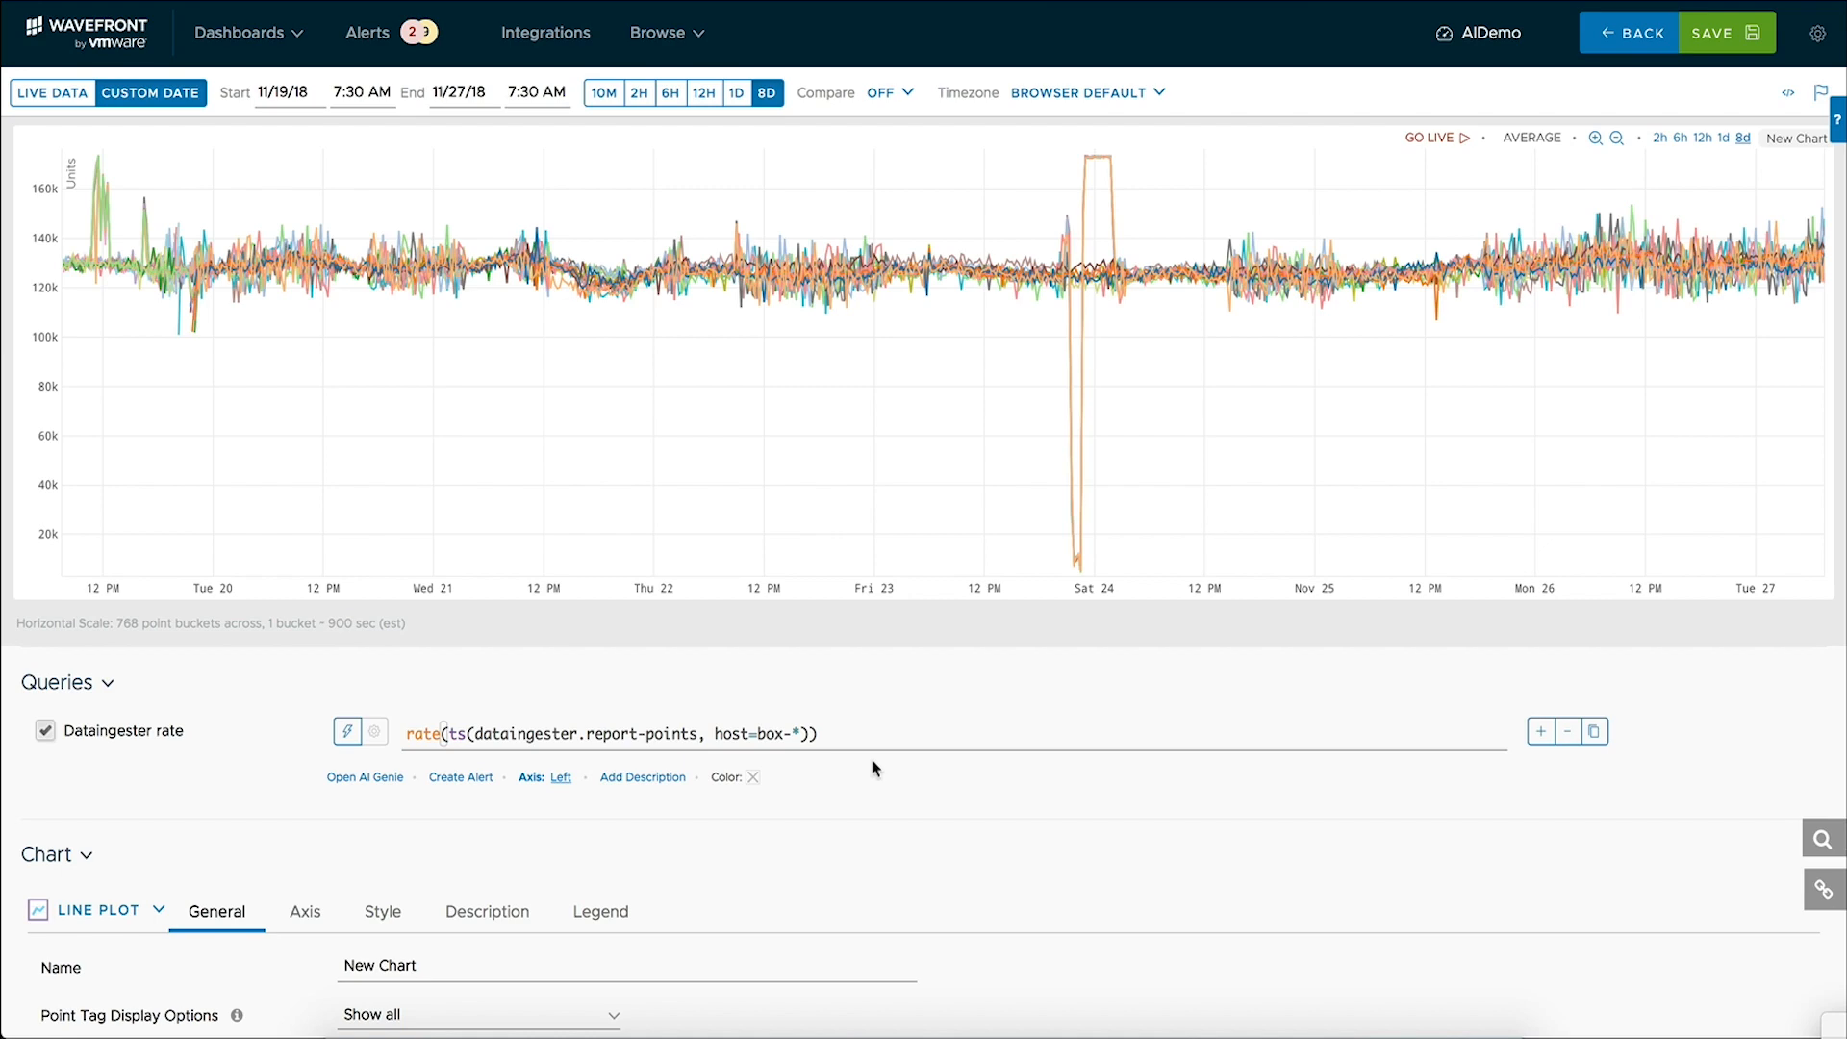
mouse_move(1056, 366)
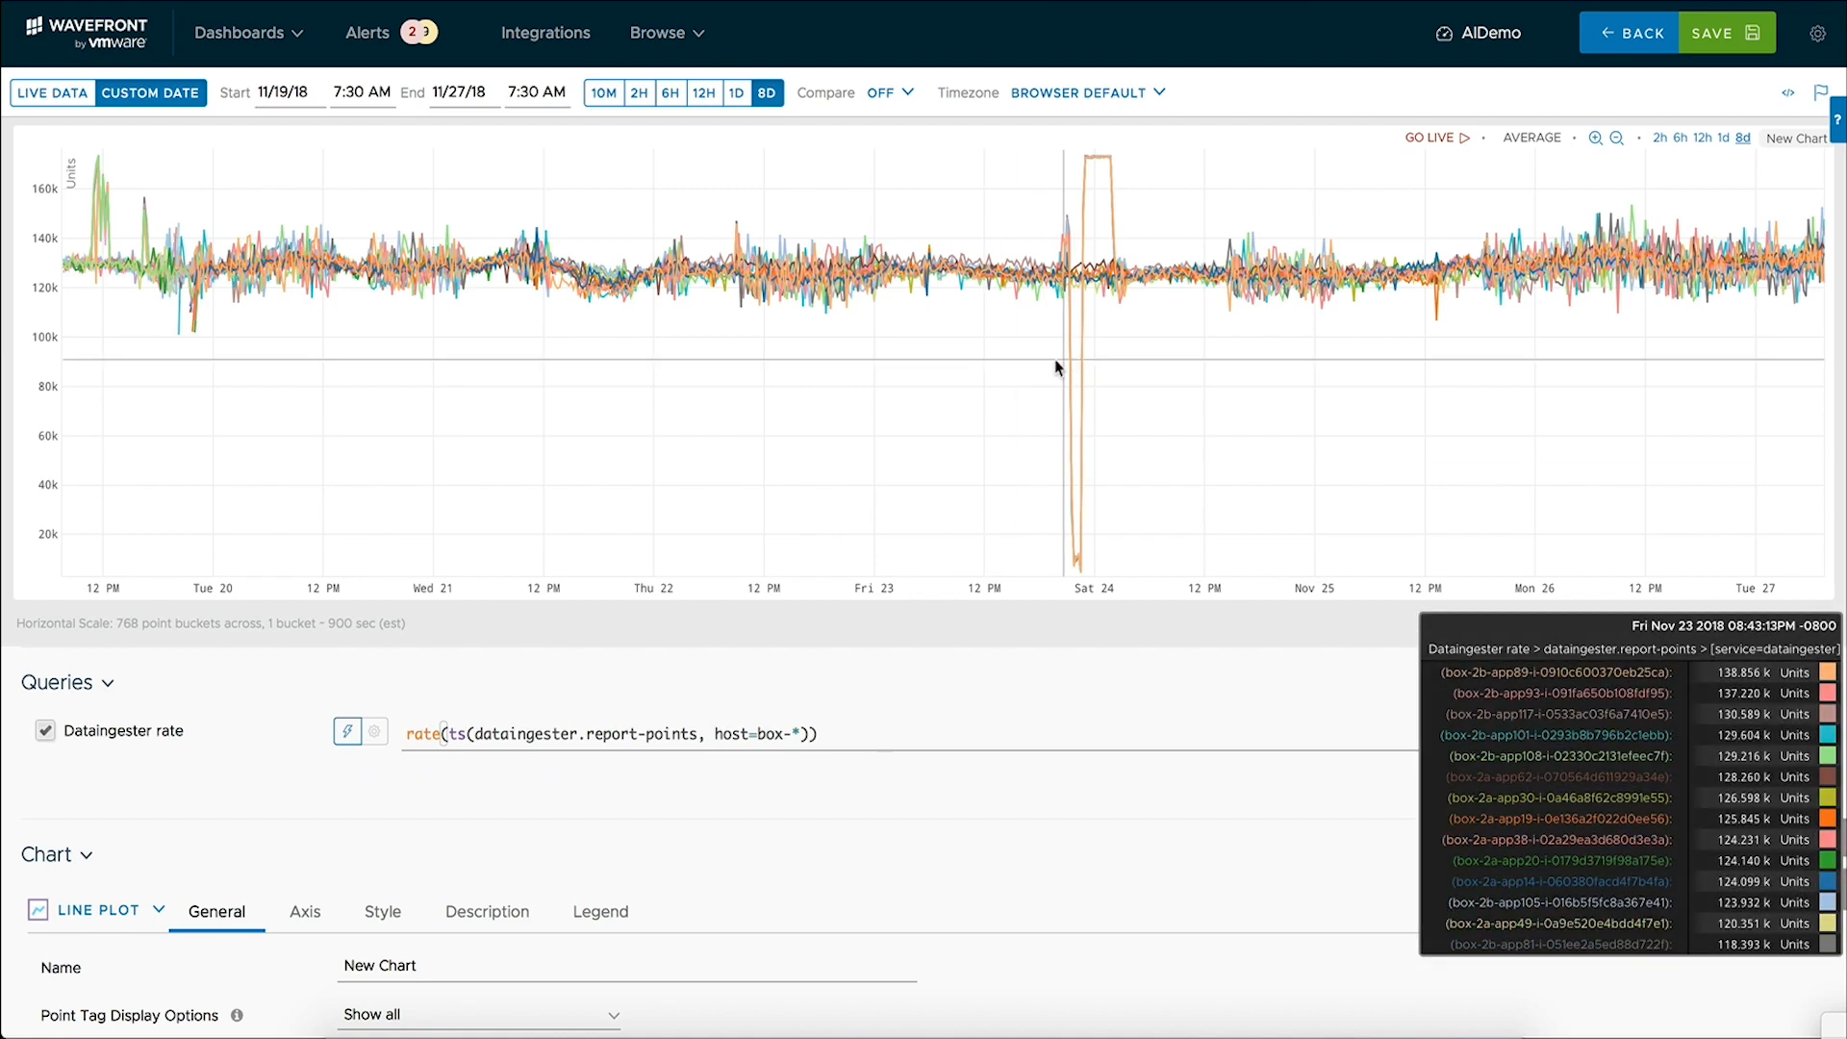
mouse_move(836, 375)
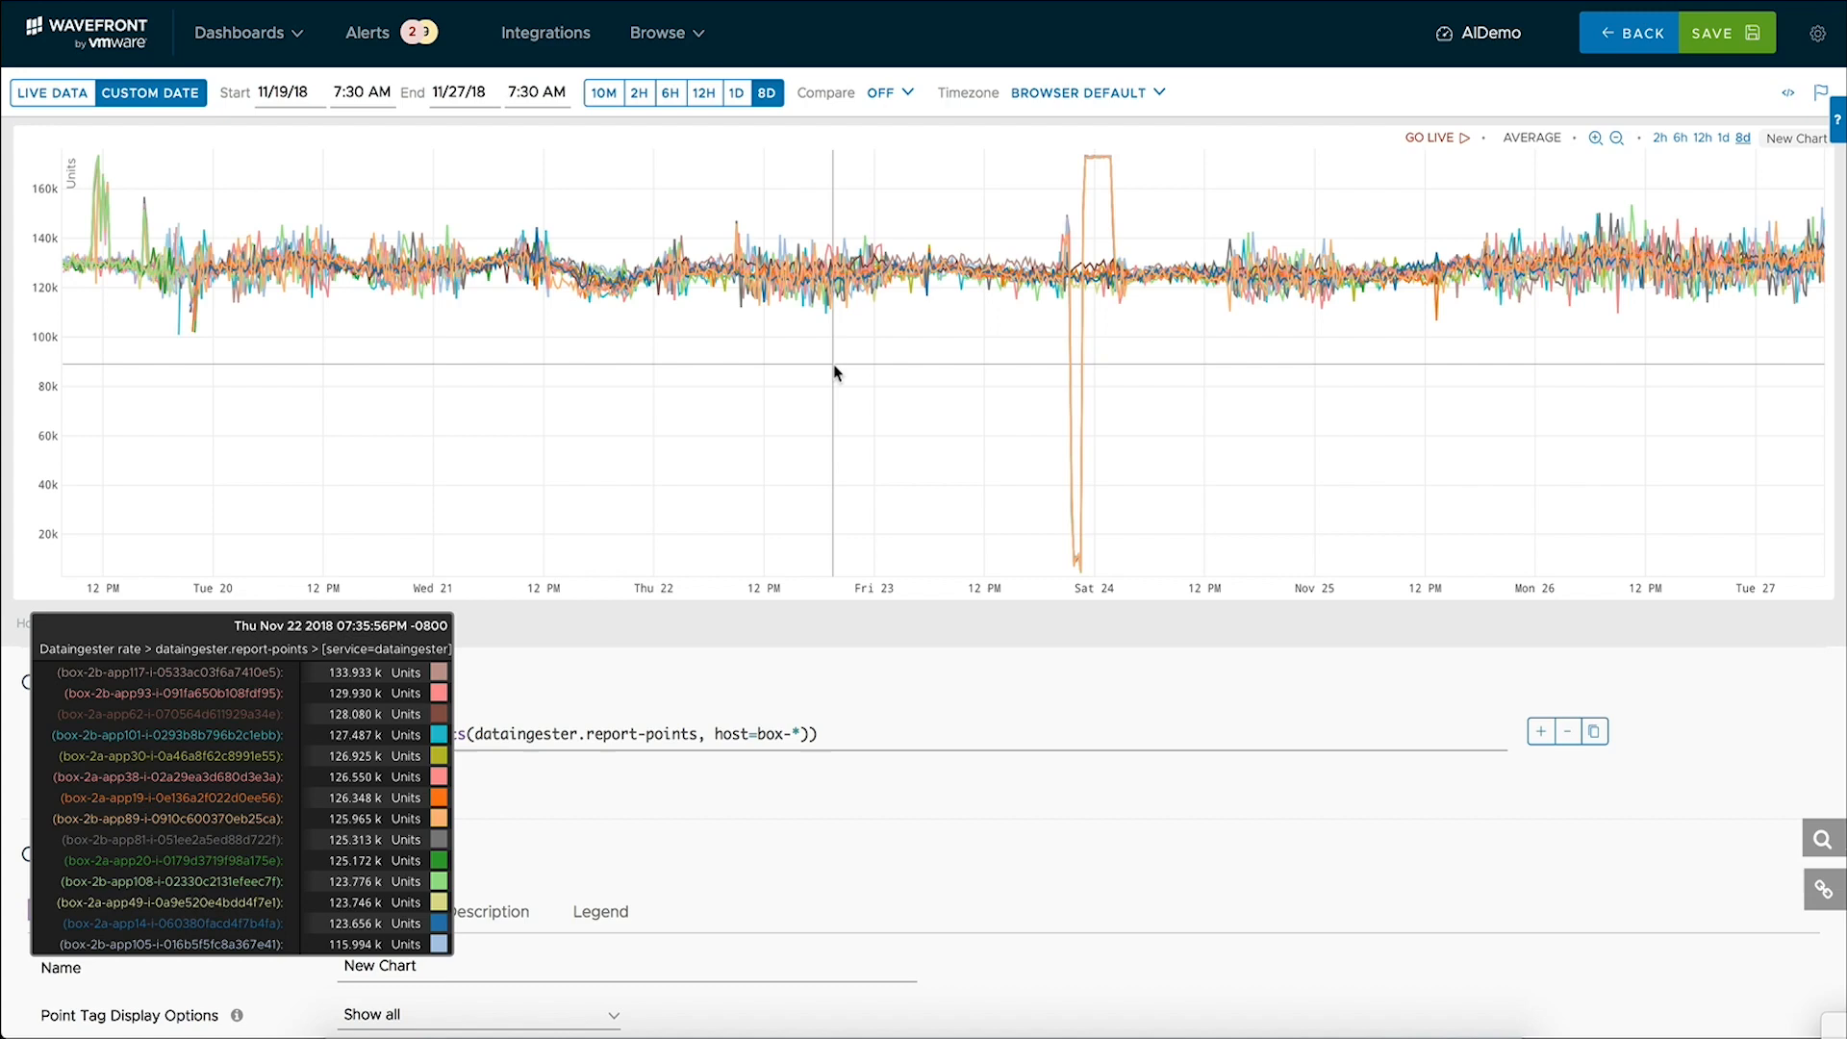
mouse_move(1026, 366)
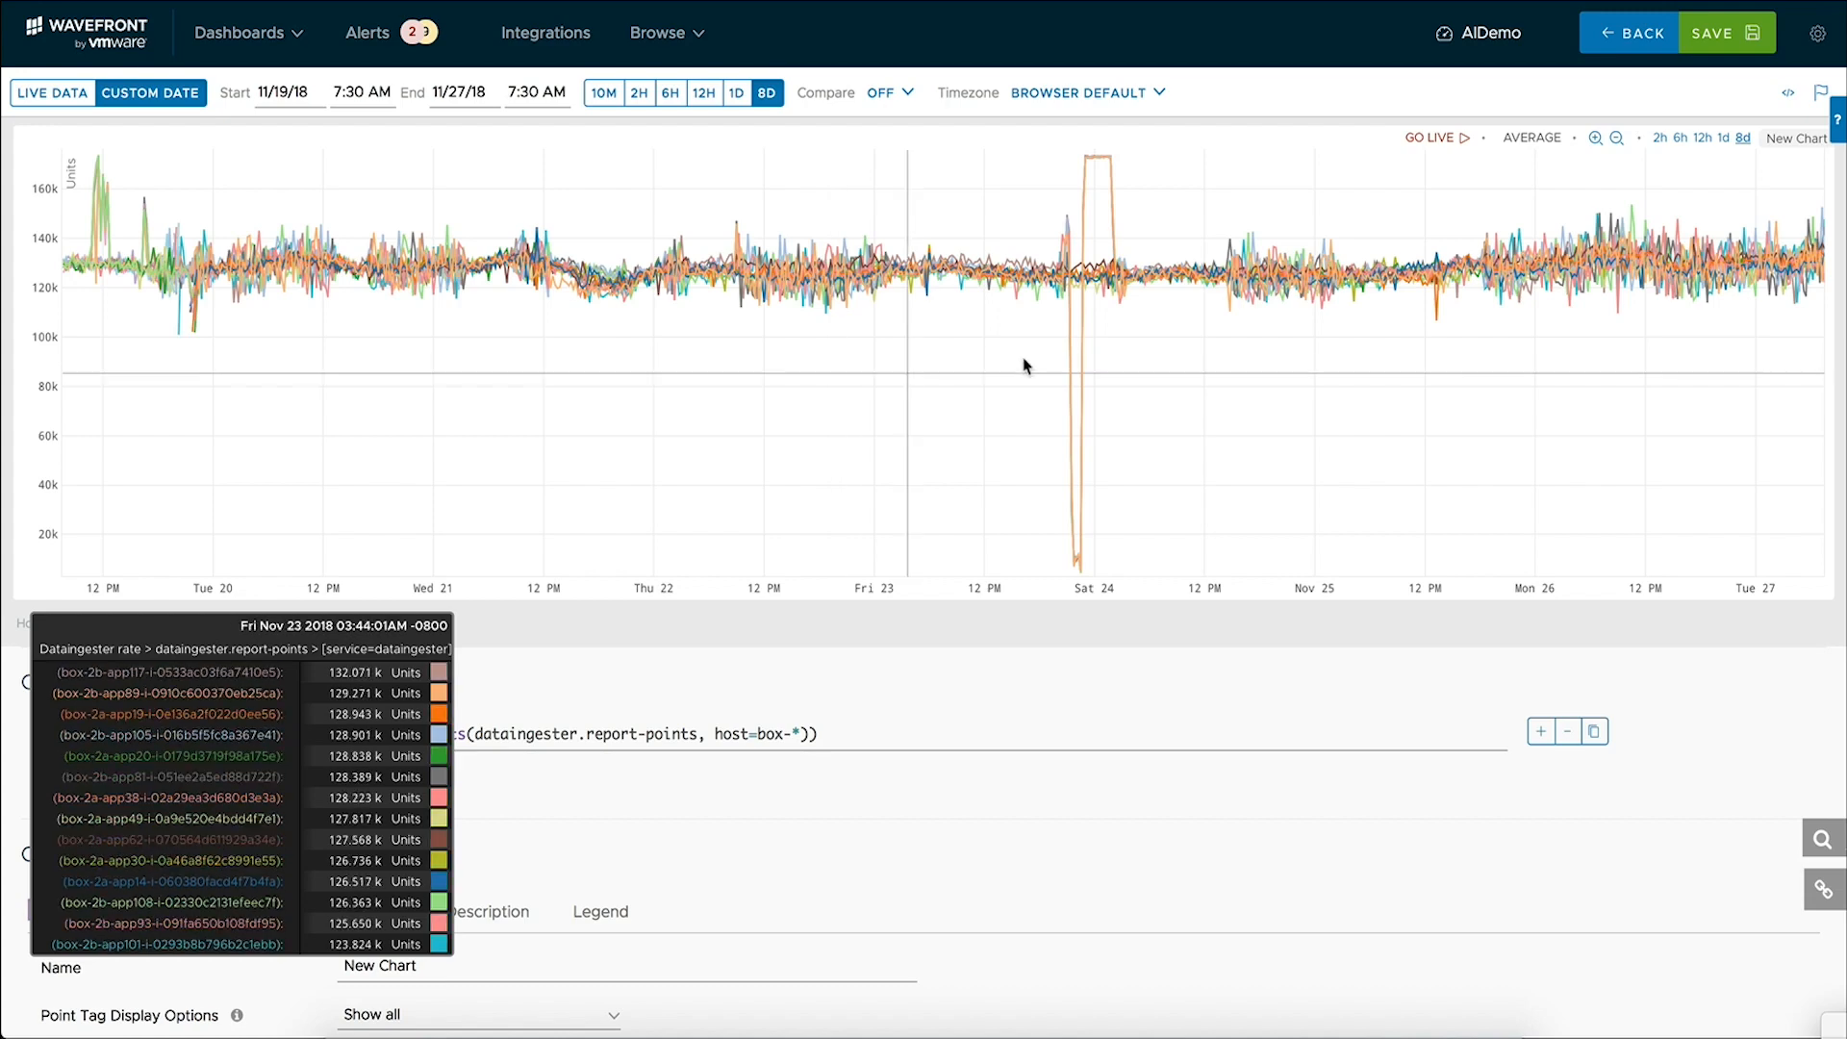
mouse_move(1089, 269)
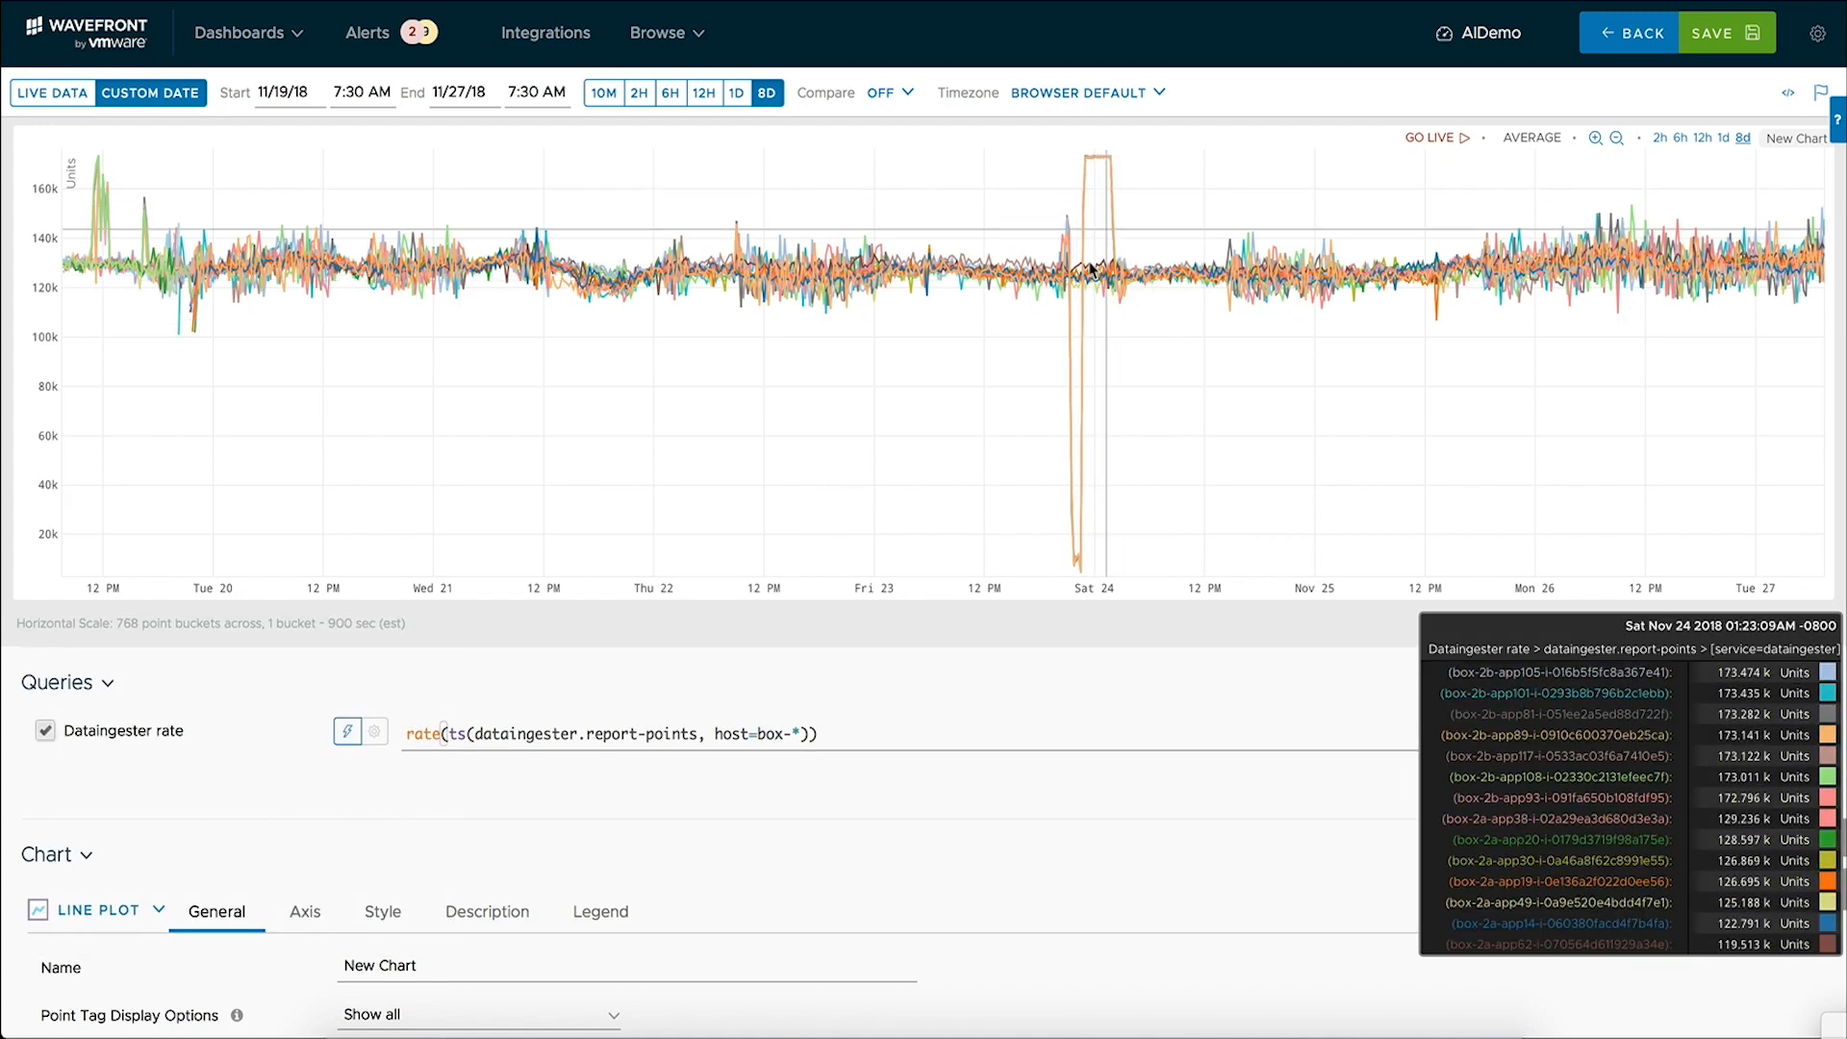
mouse_move(1617, 251)
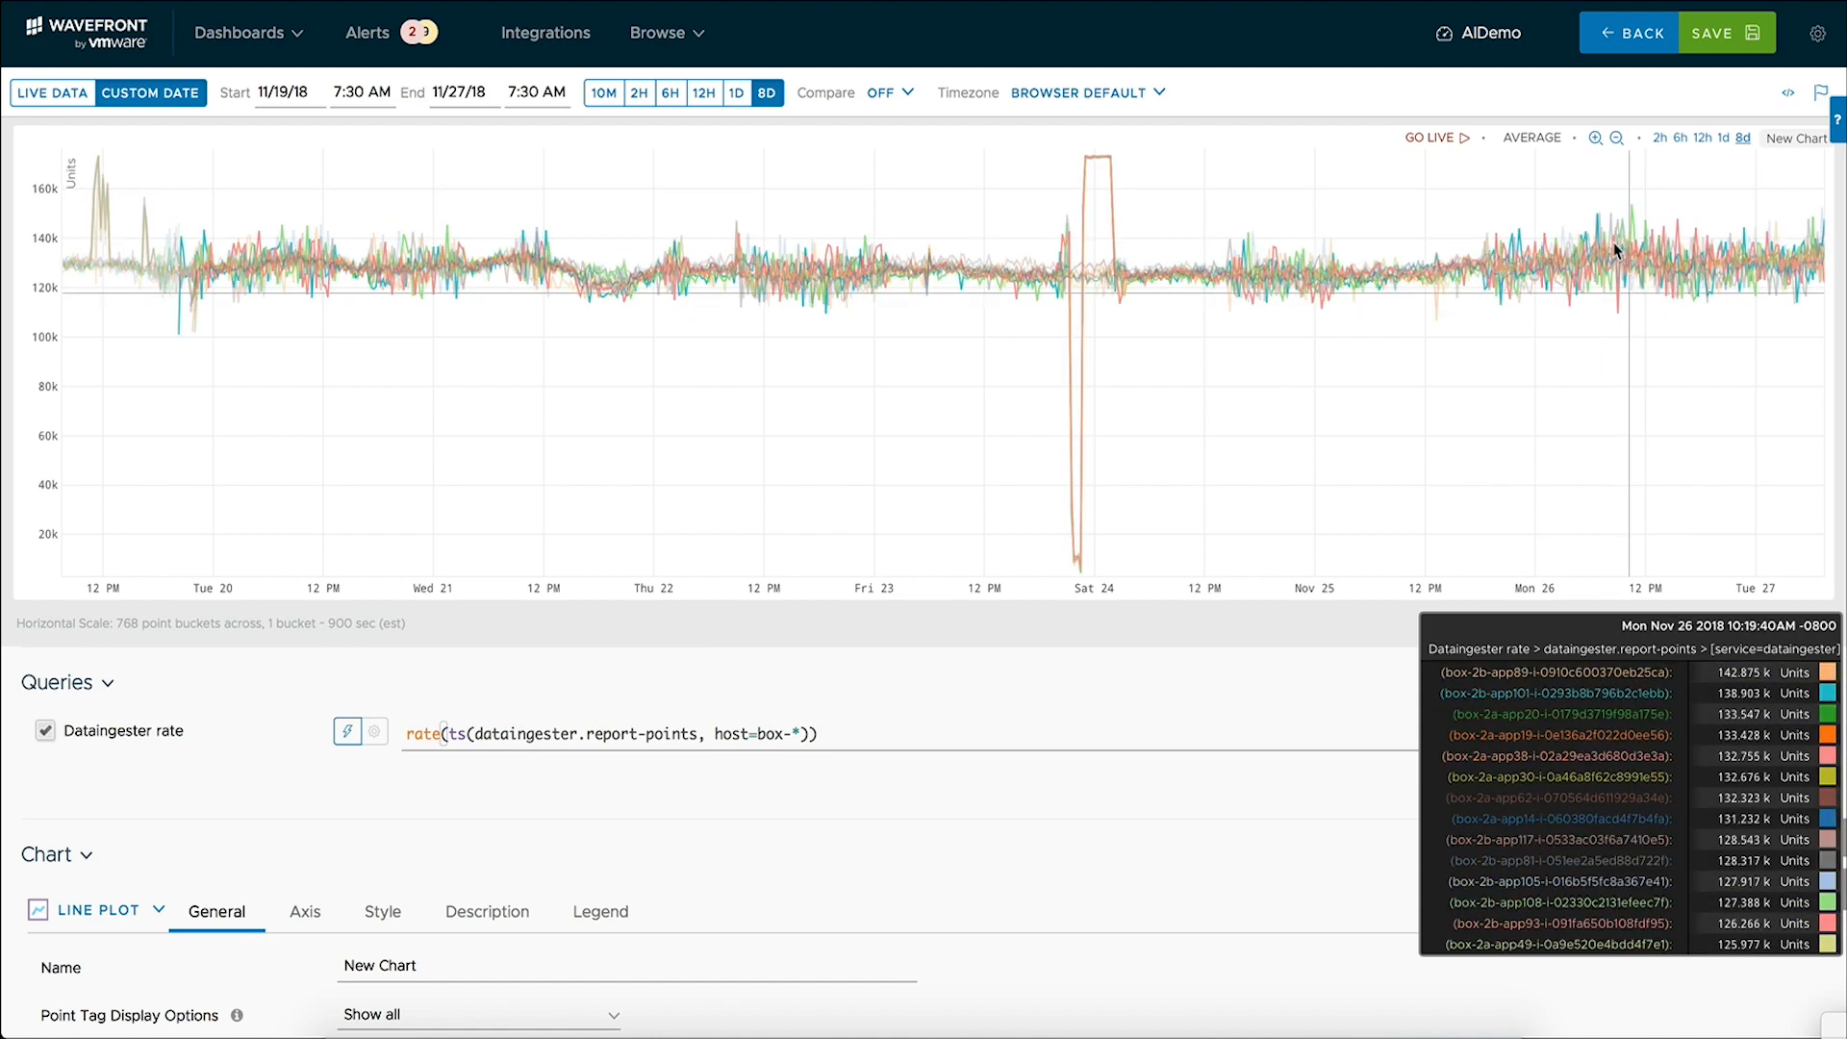
mouse_move(852, 512)
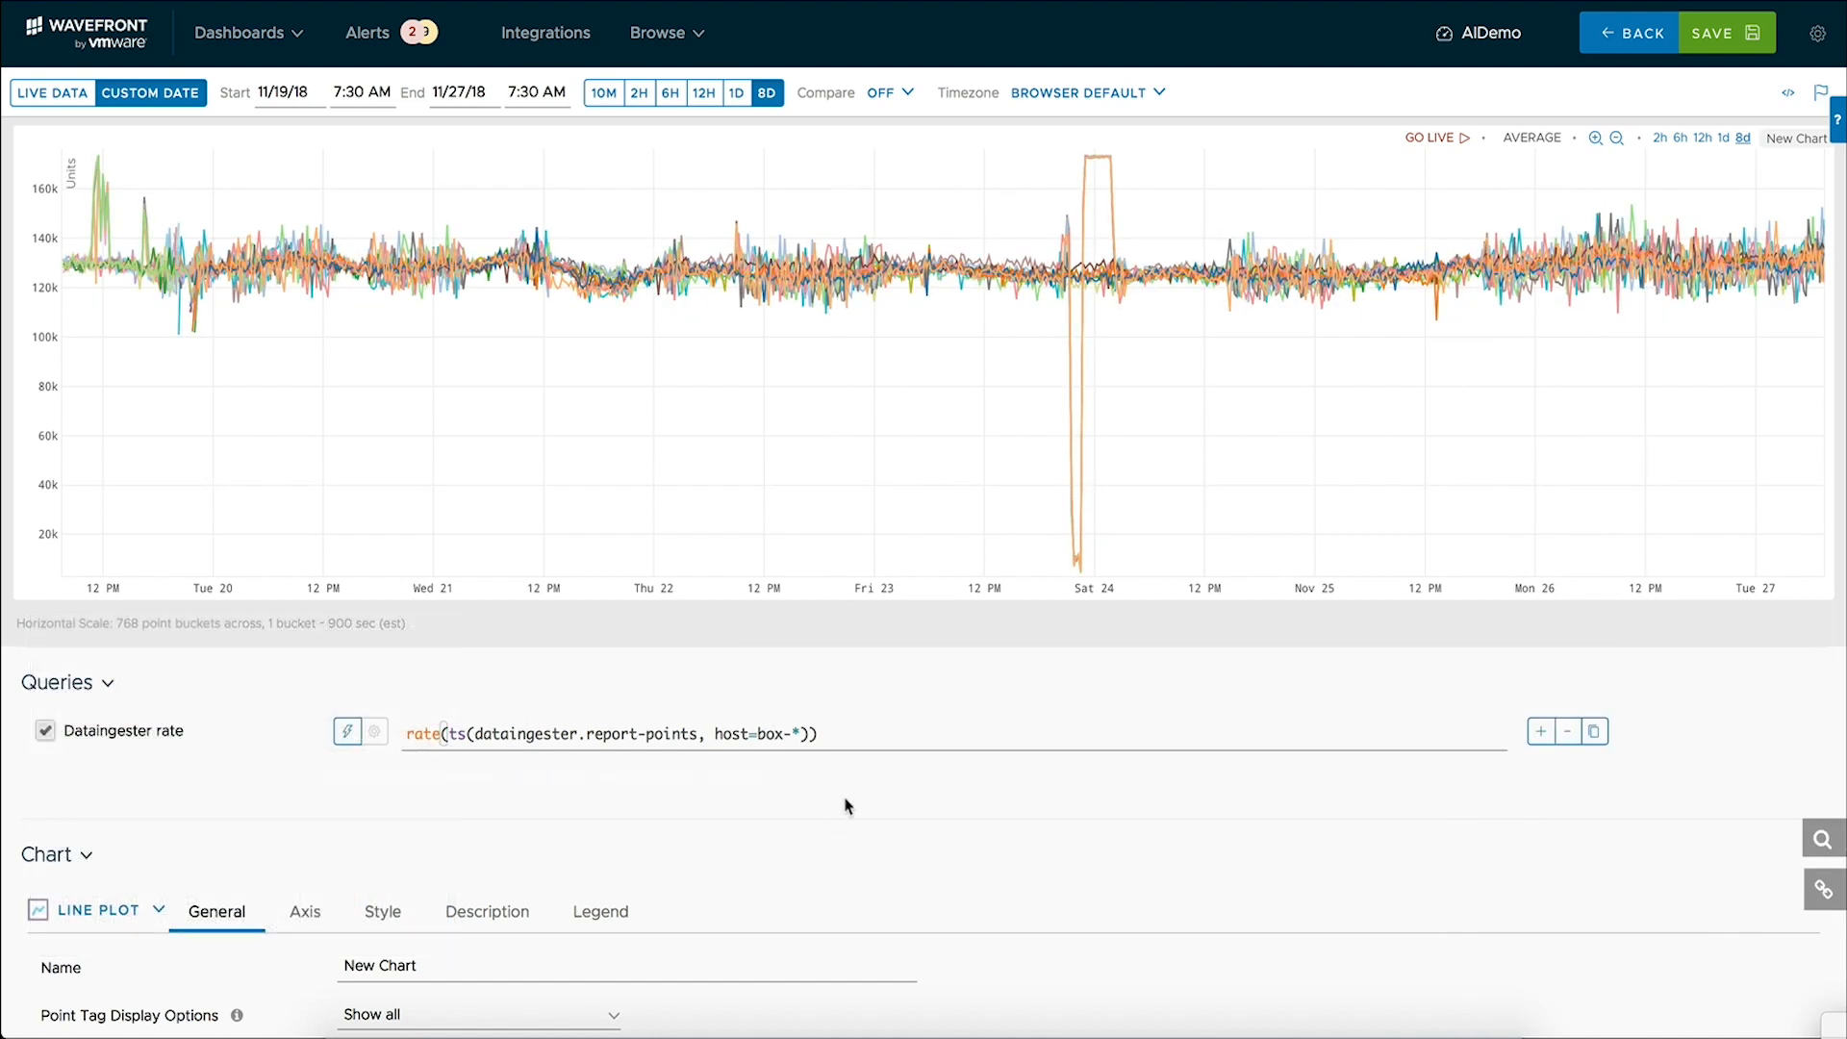
mouse_move(878, 801)
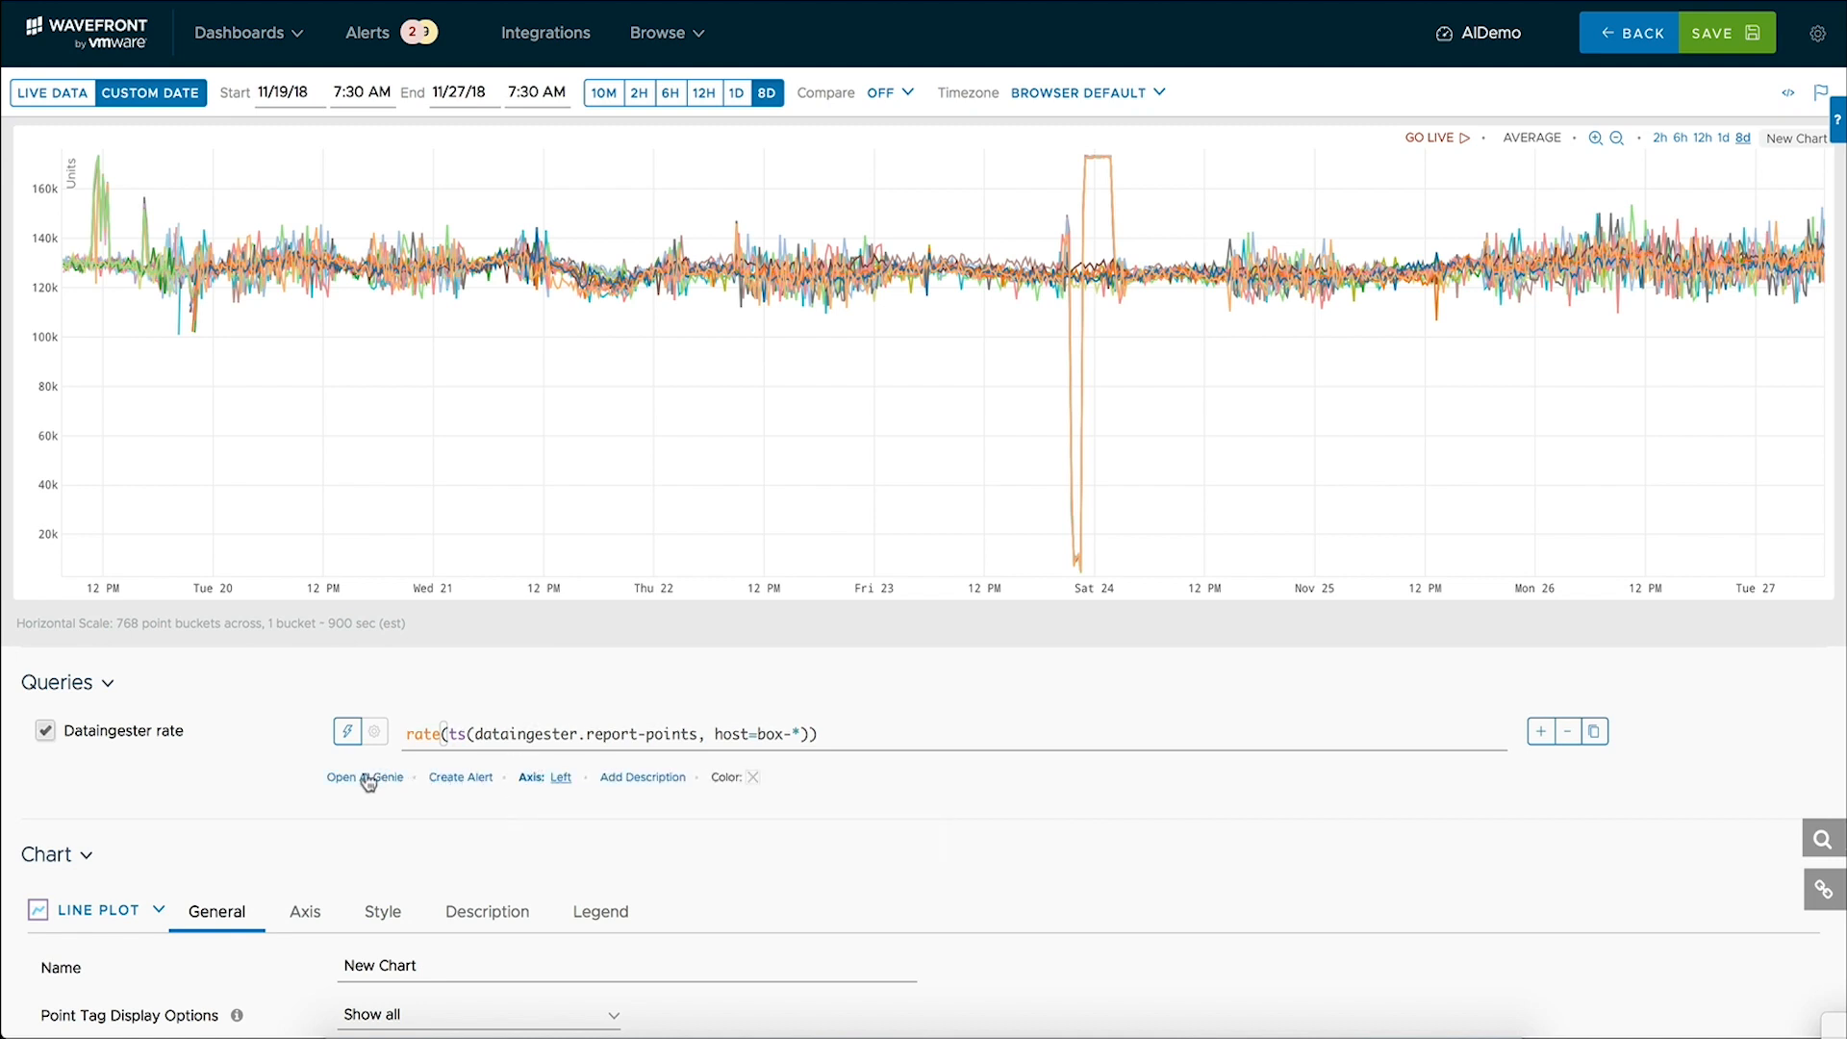
Run AI Genie anomaly detection on the dataingester rate query
click(365, 775)
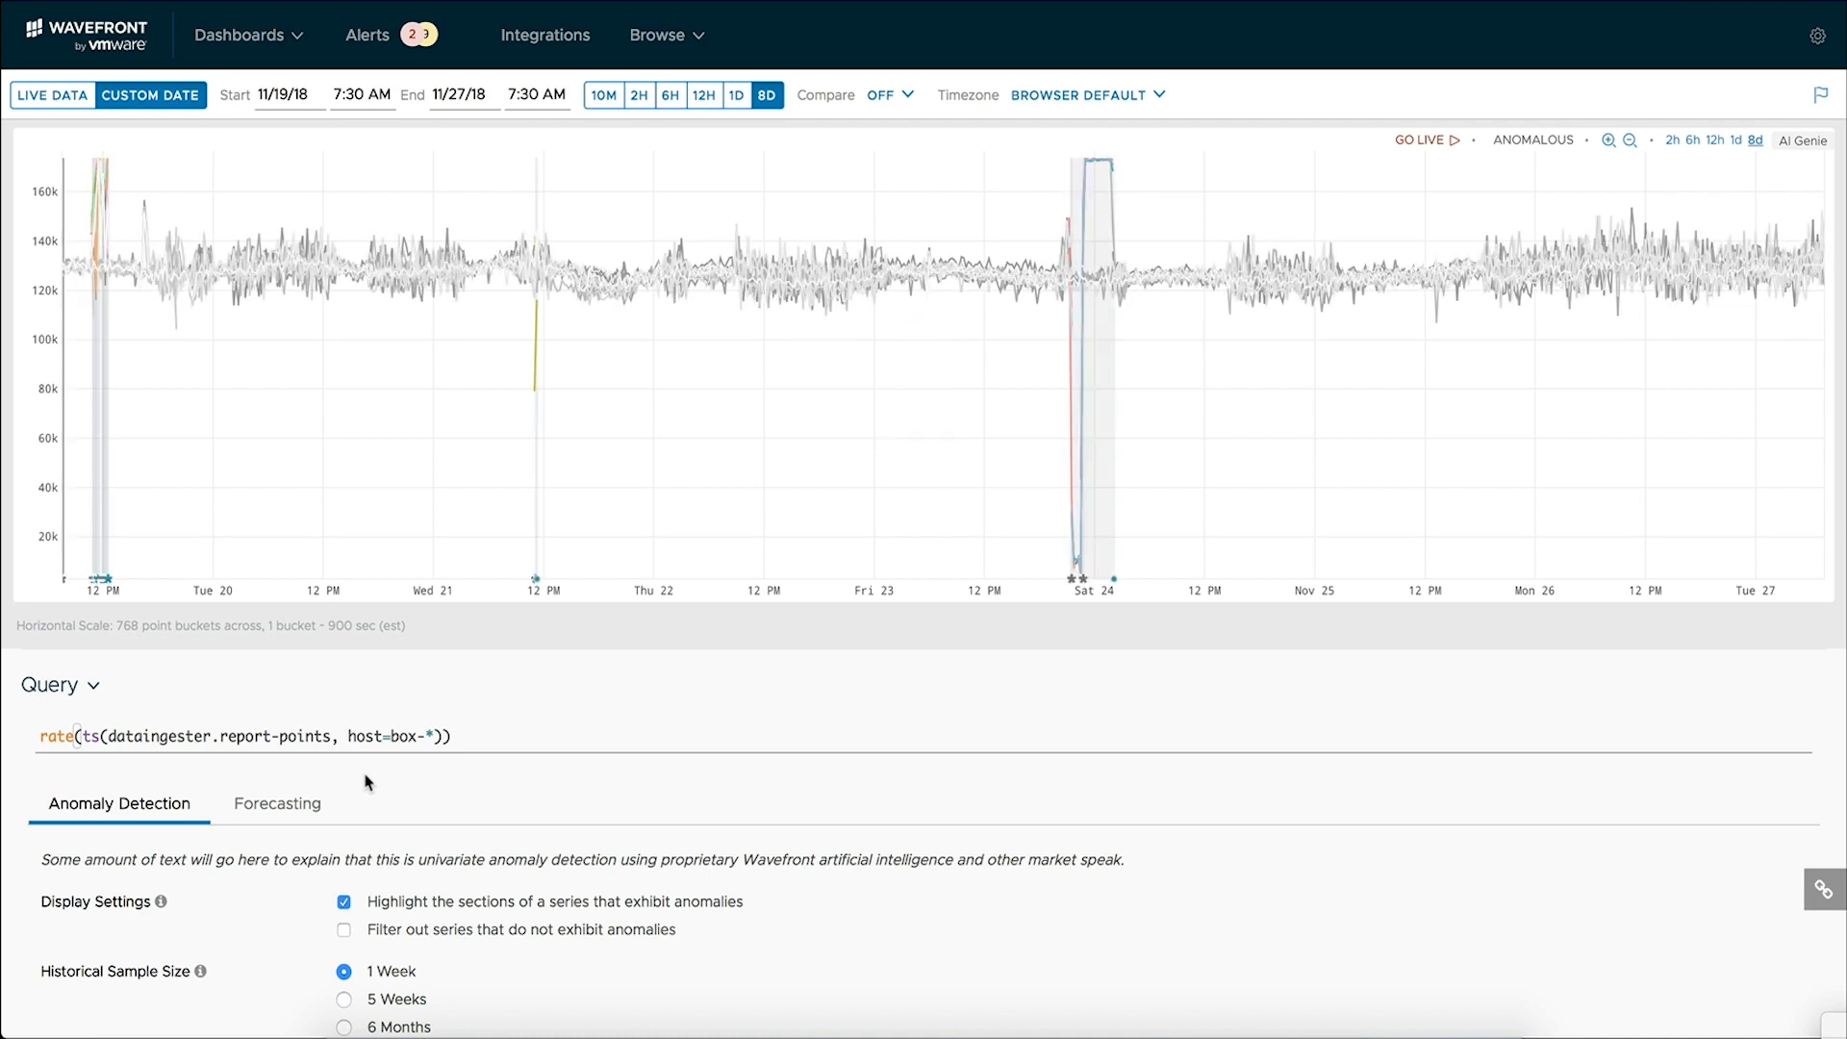
mouse_move(388, 722)
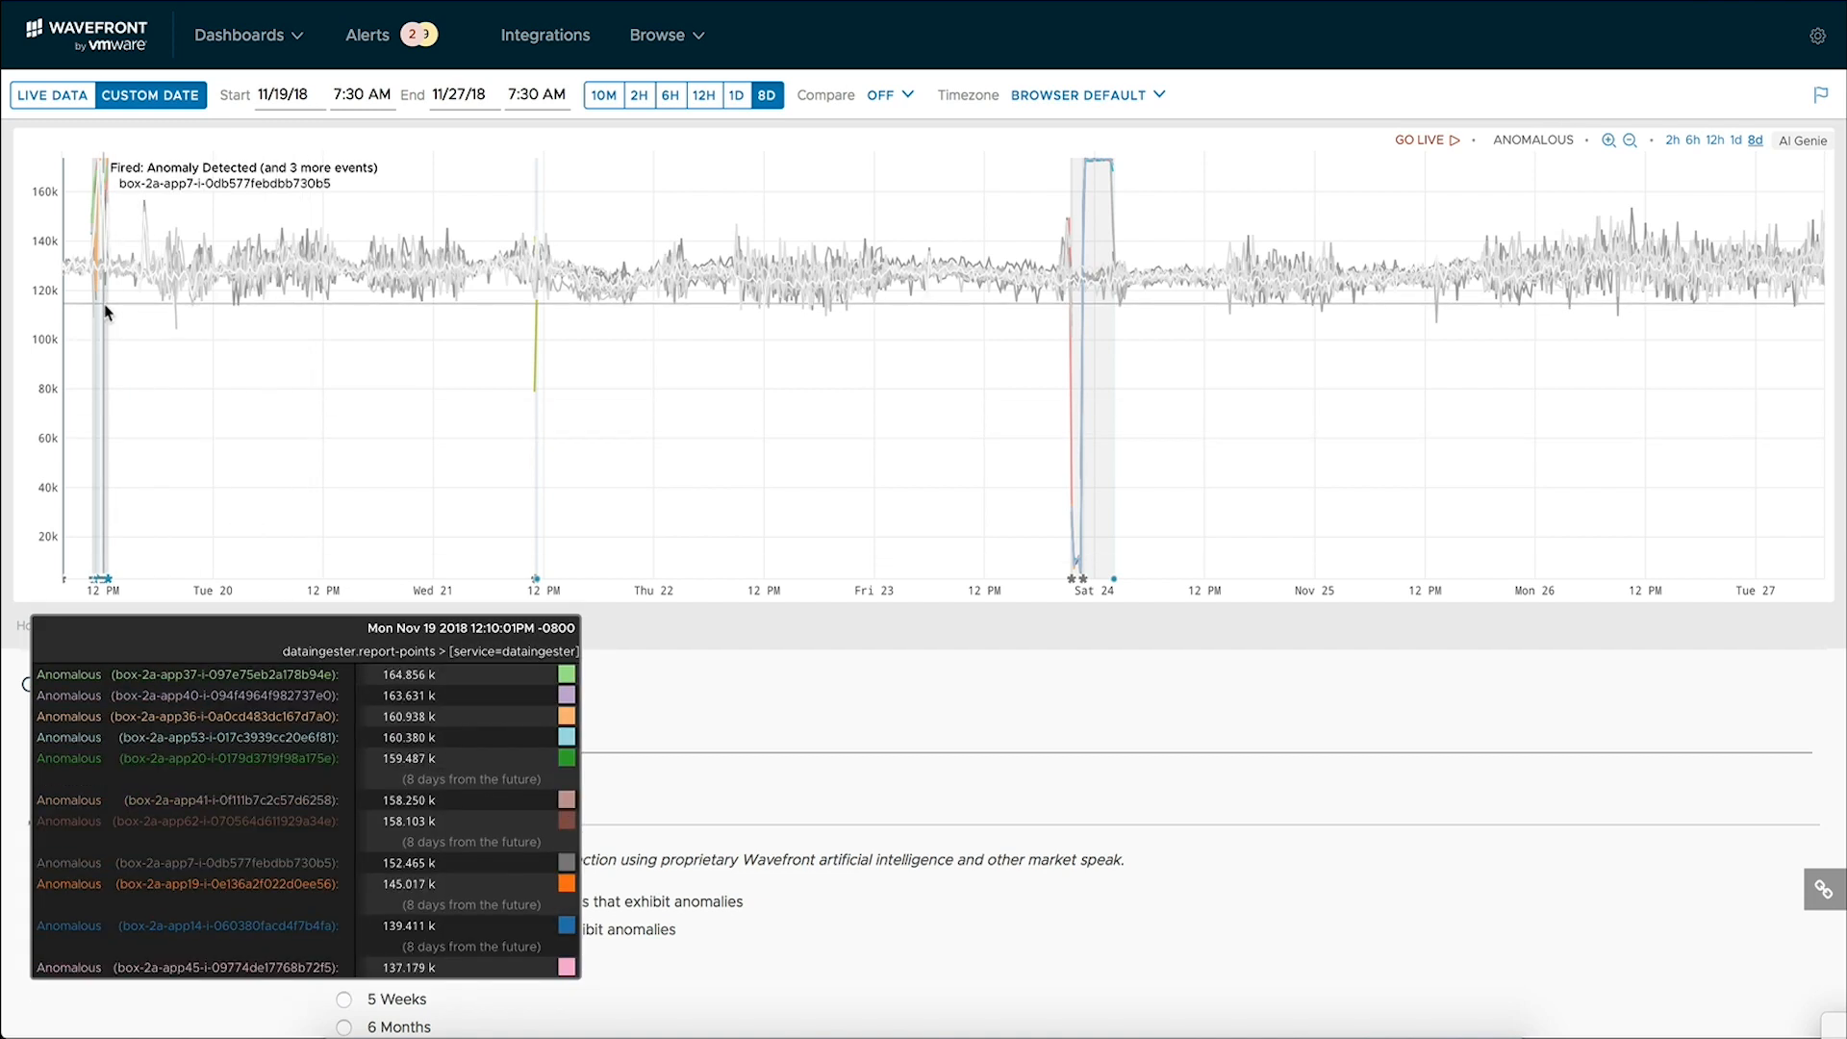
mouse_move(396, 322)
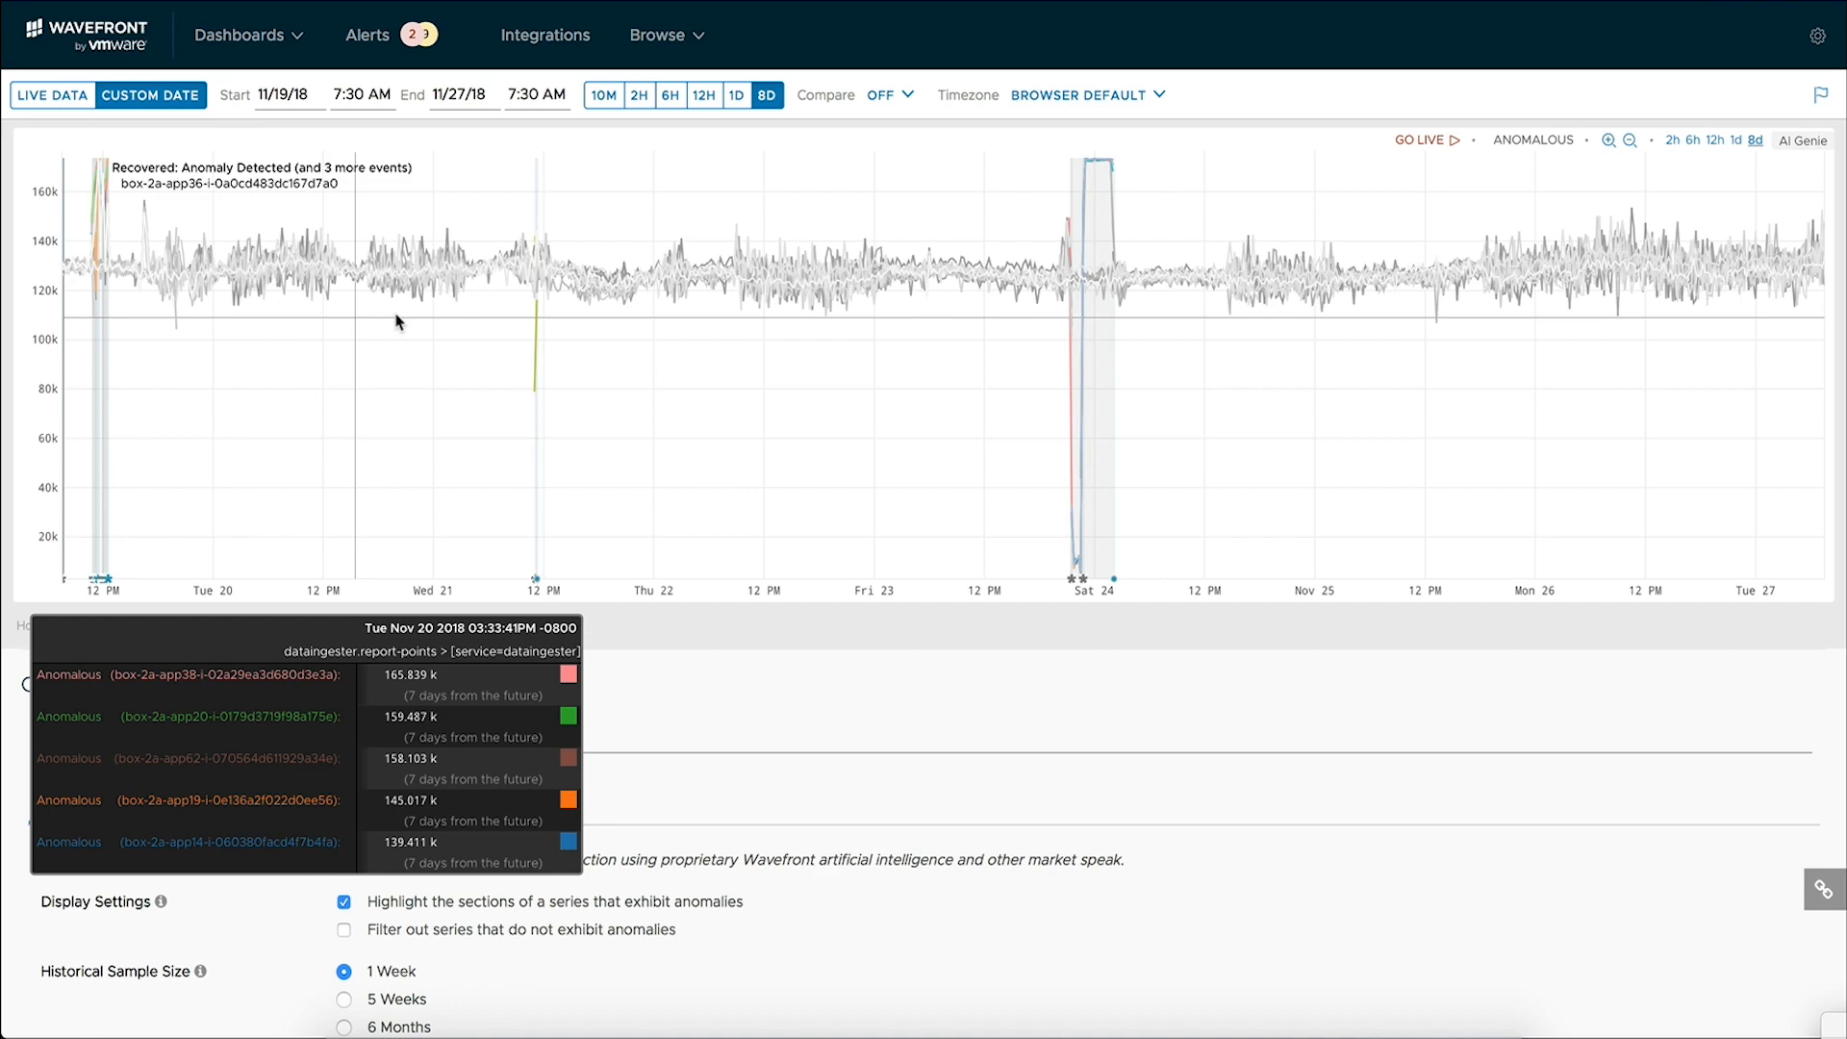
mouse_move(537, 354)
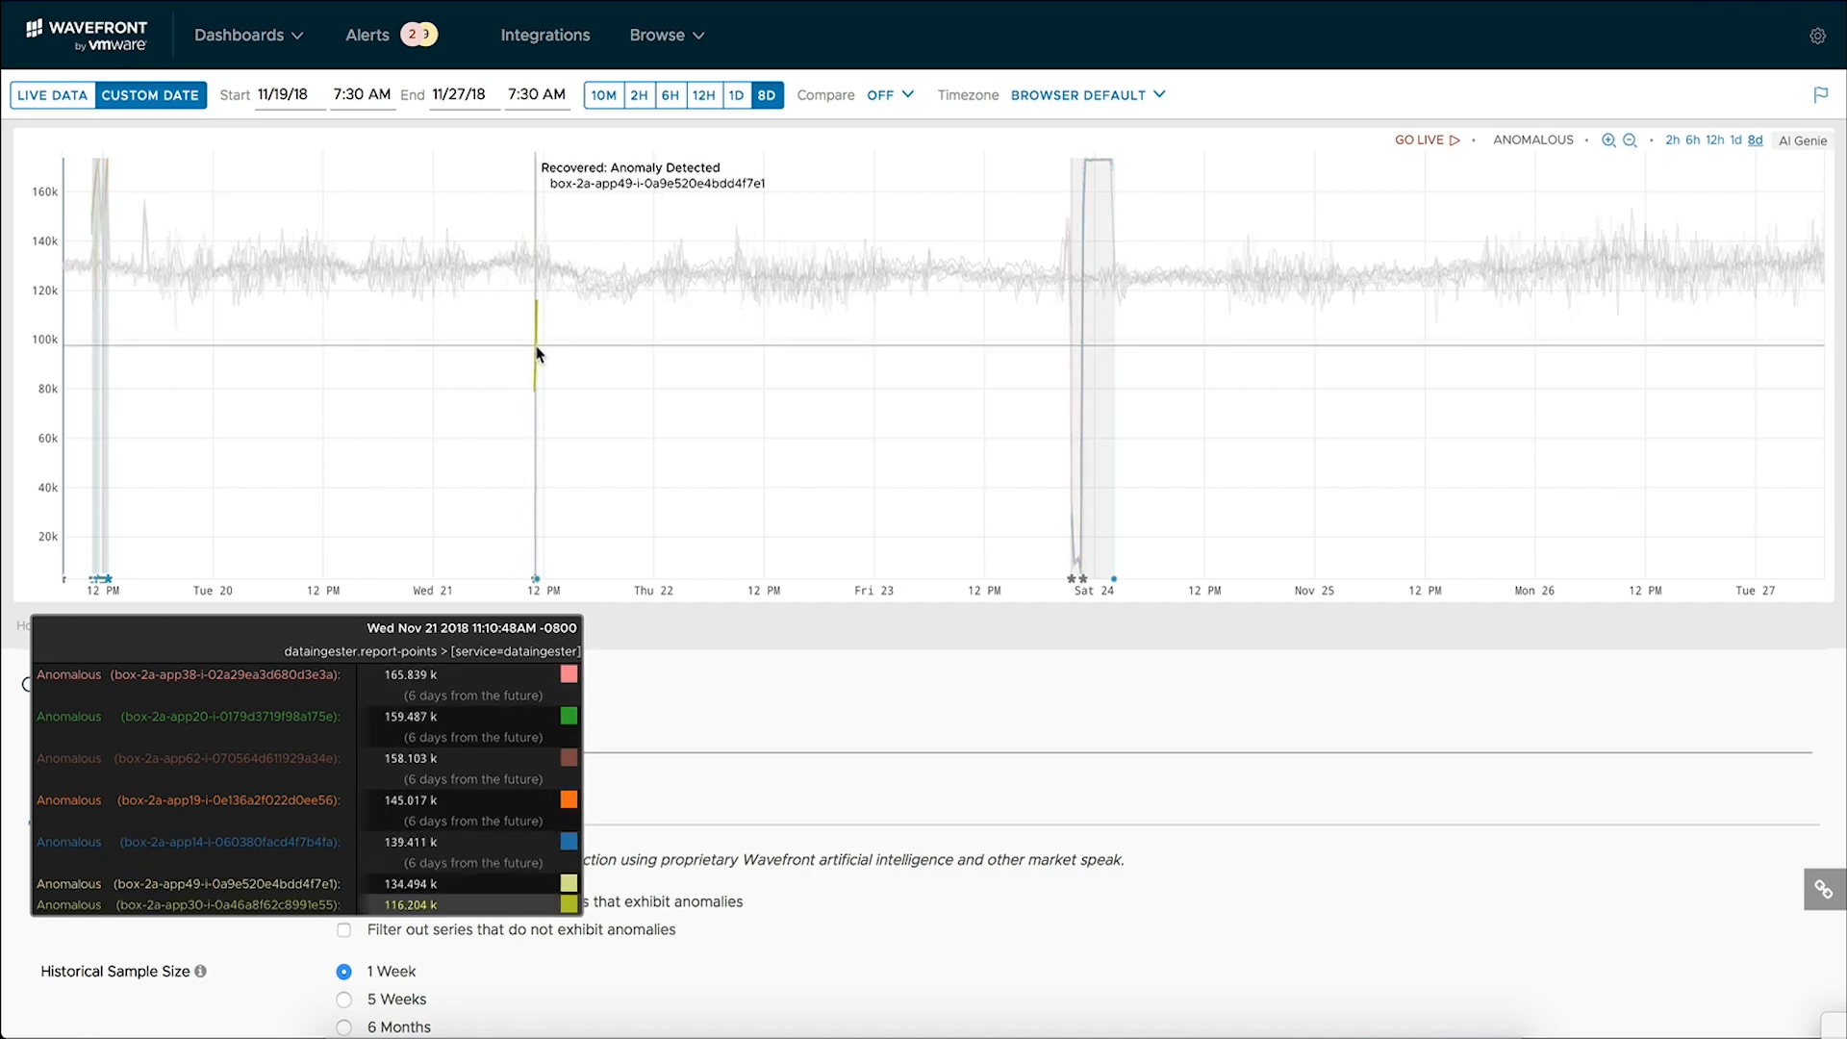
mouse_move(1083, 429)
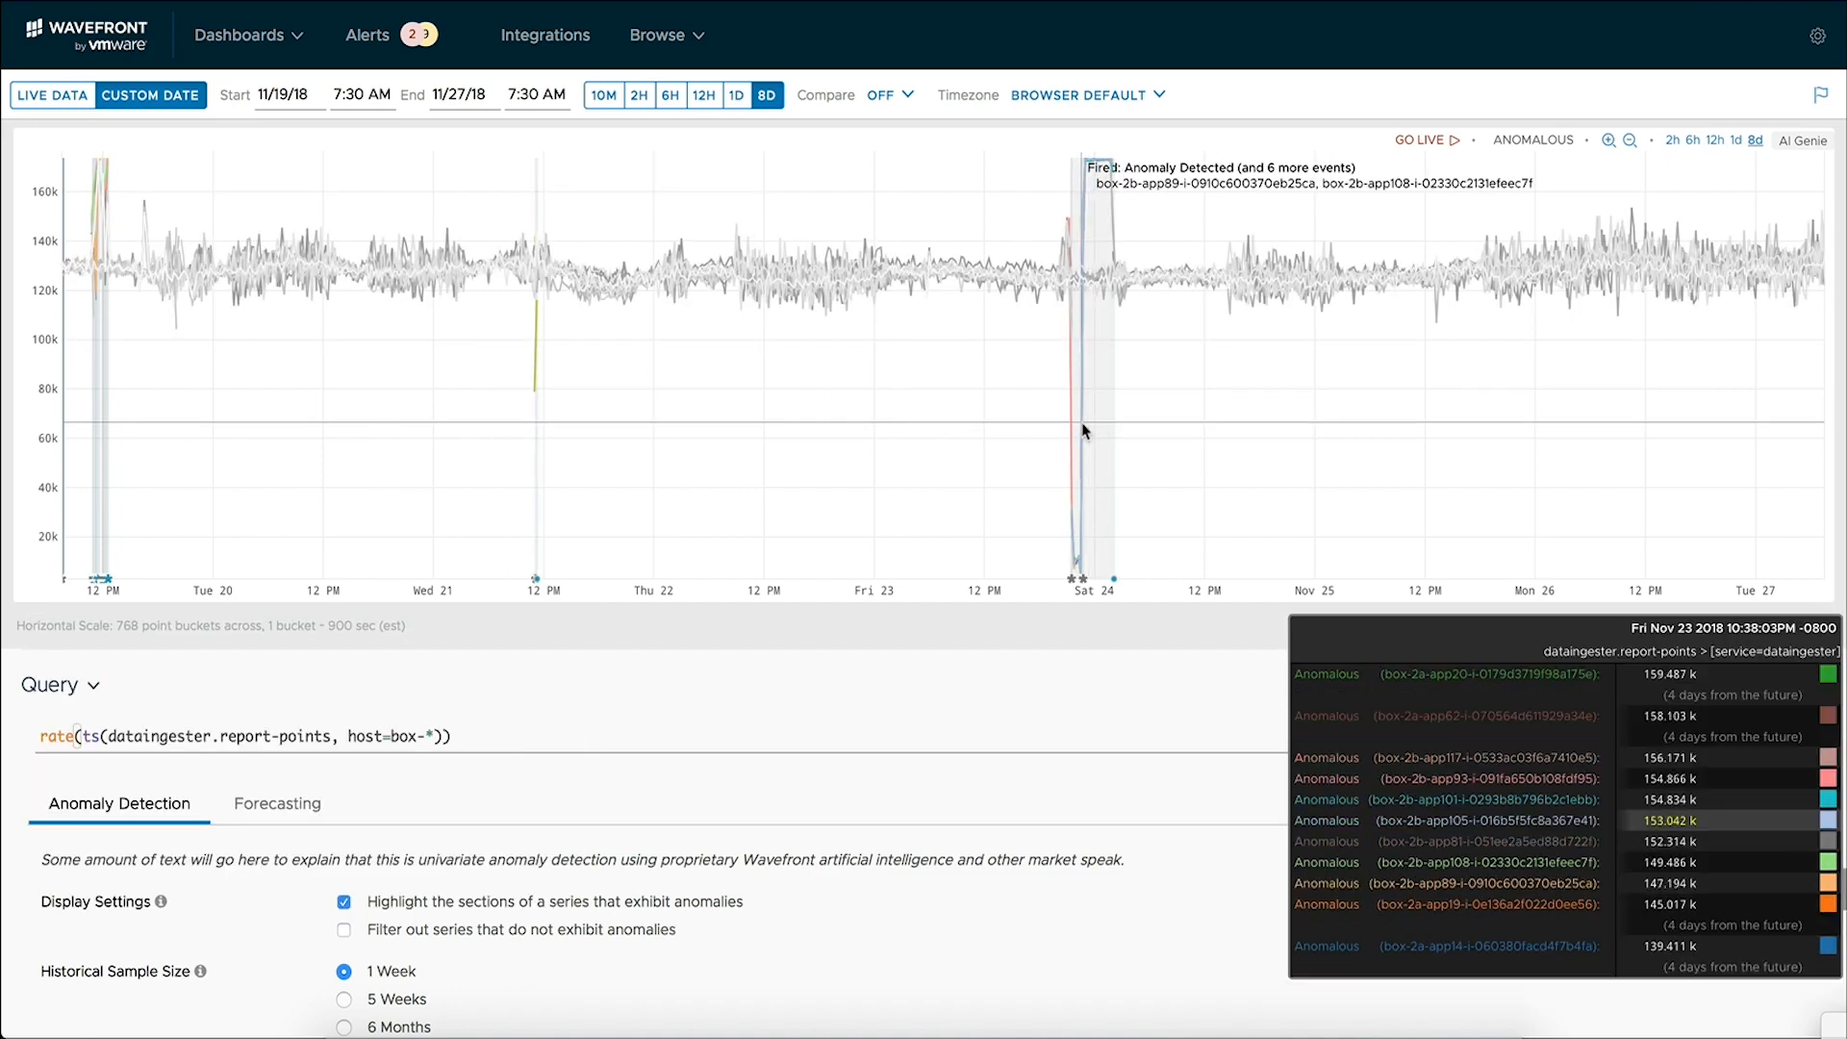
mouse_move(789, 528)
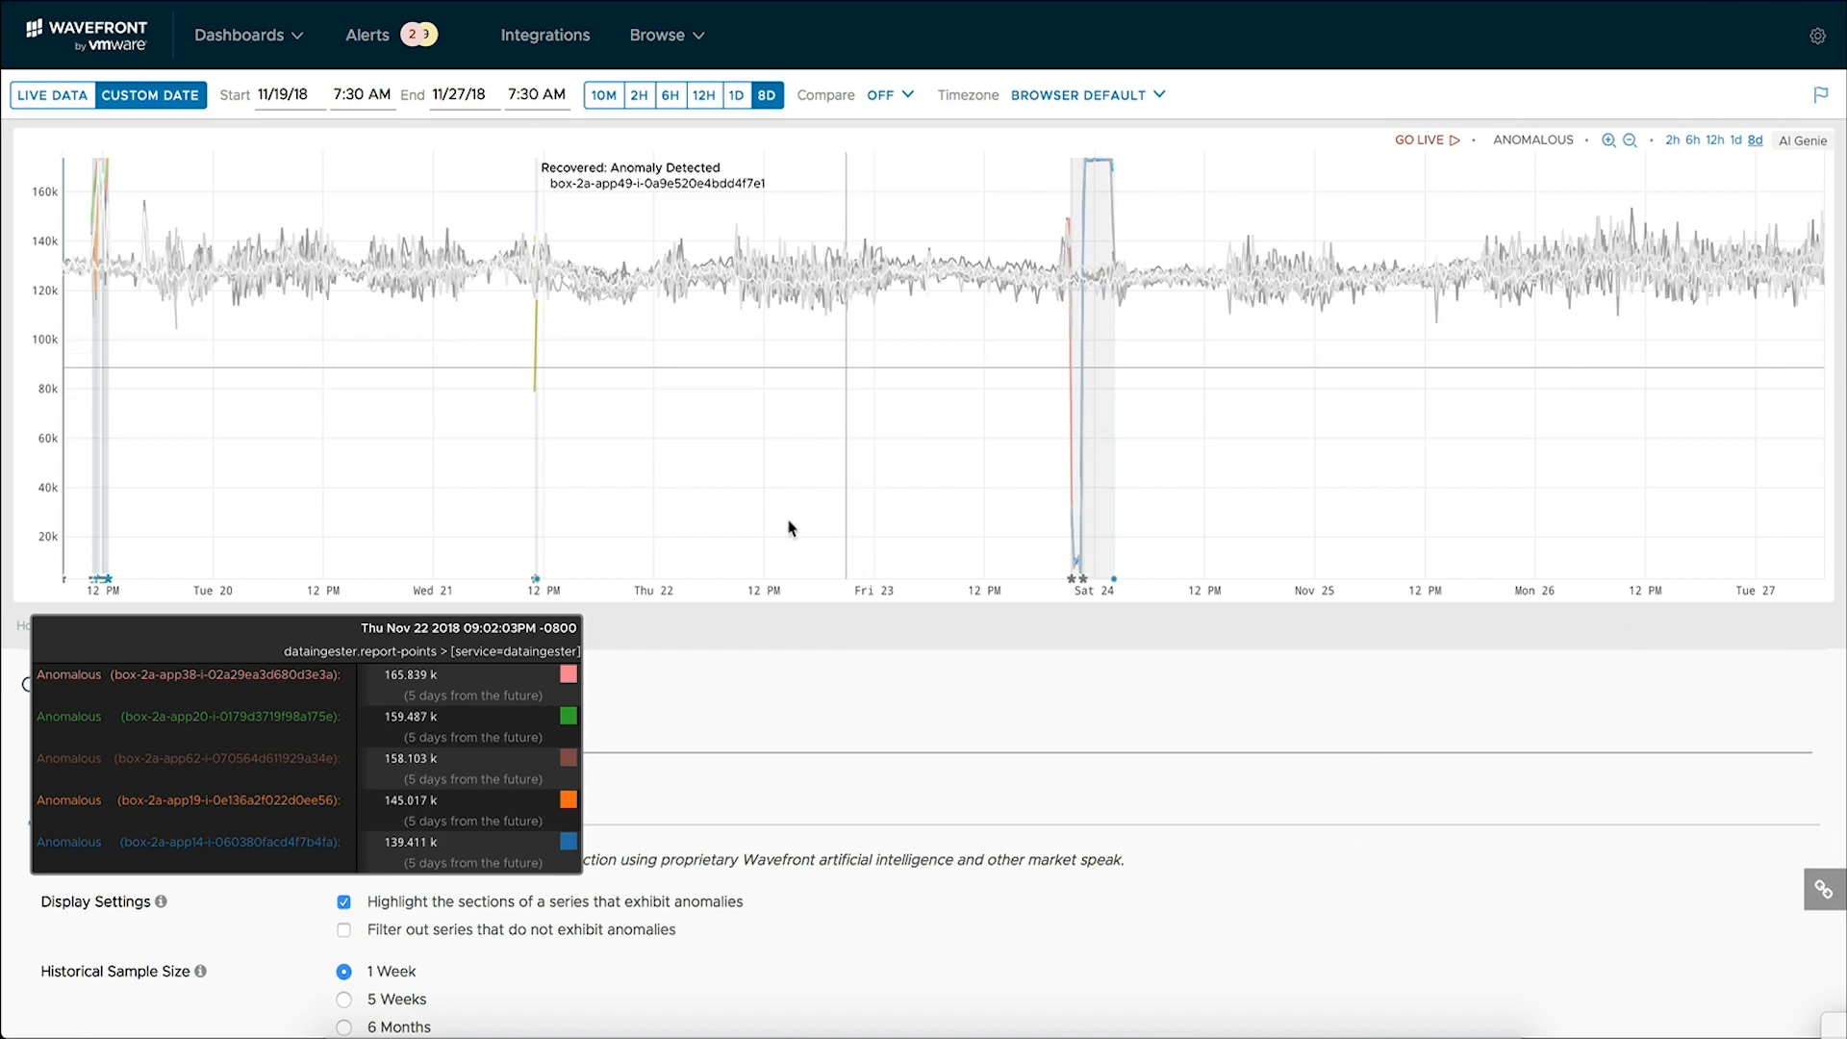
mouse_move(845, 612)
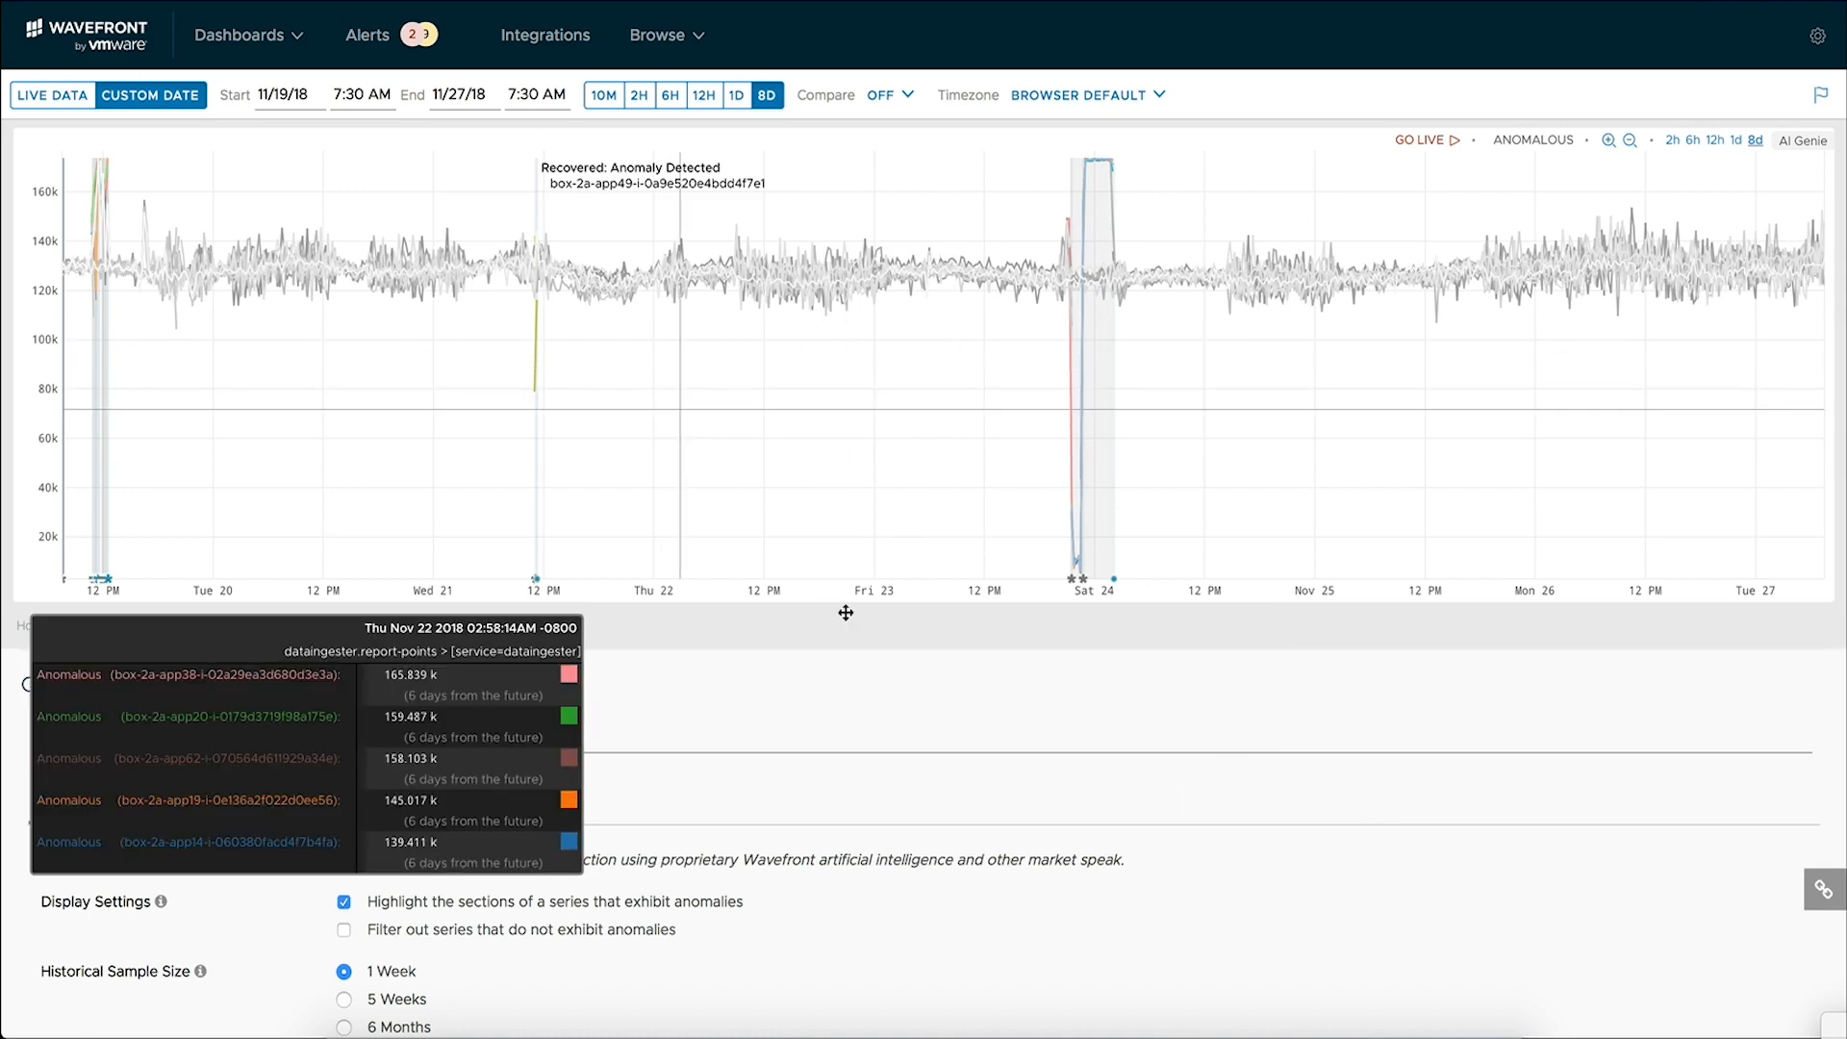
mouse_move(1041, 229)
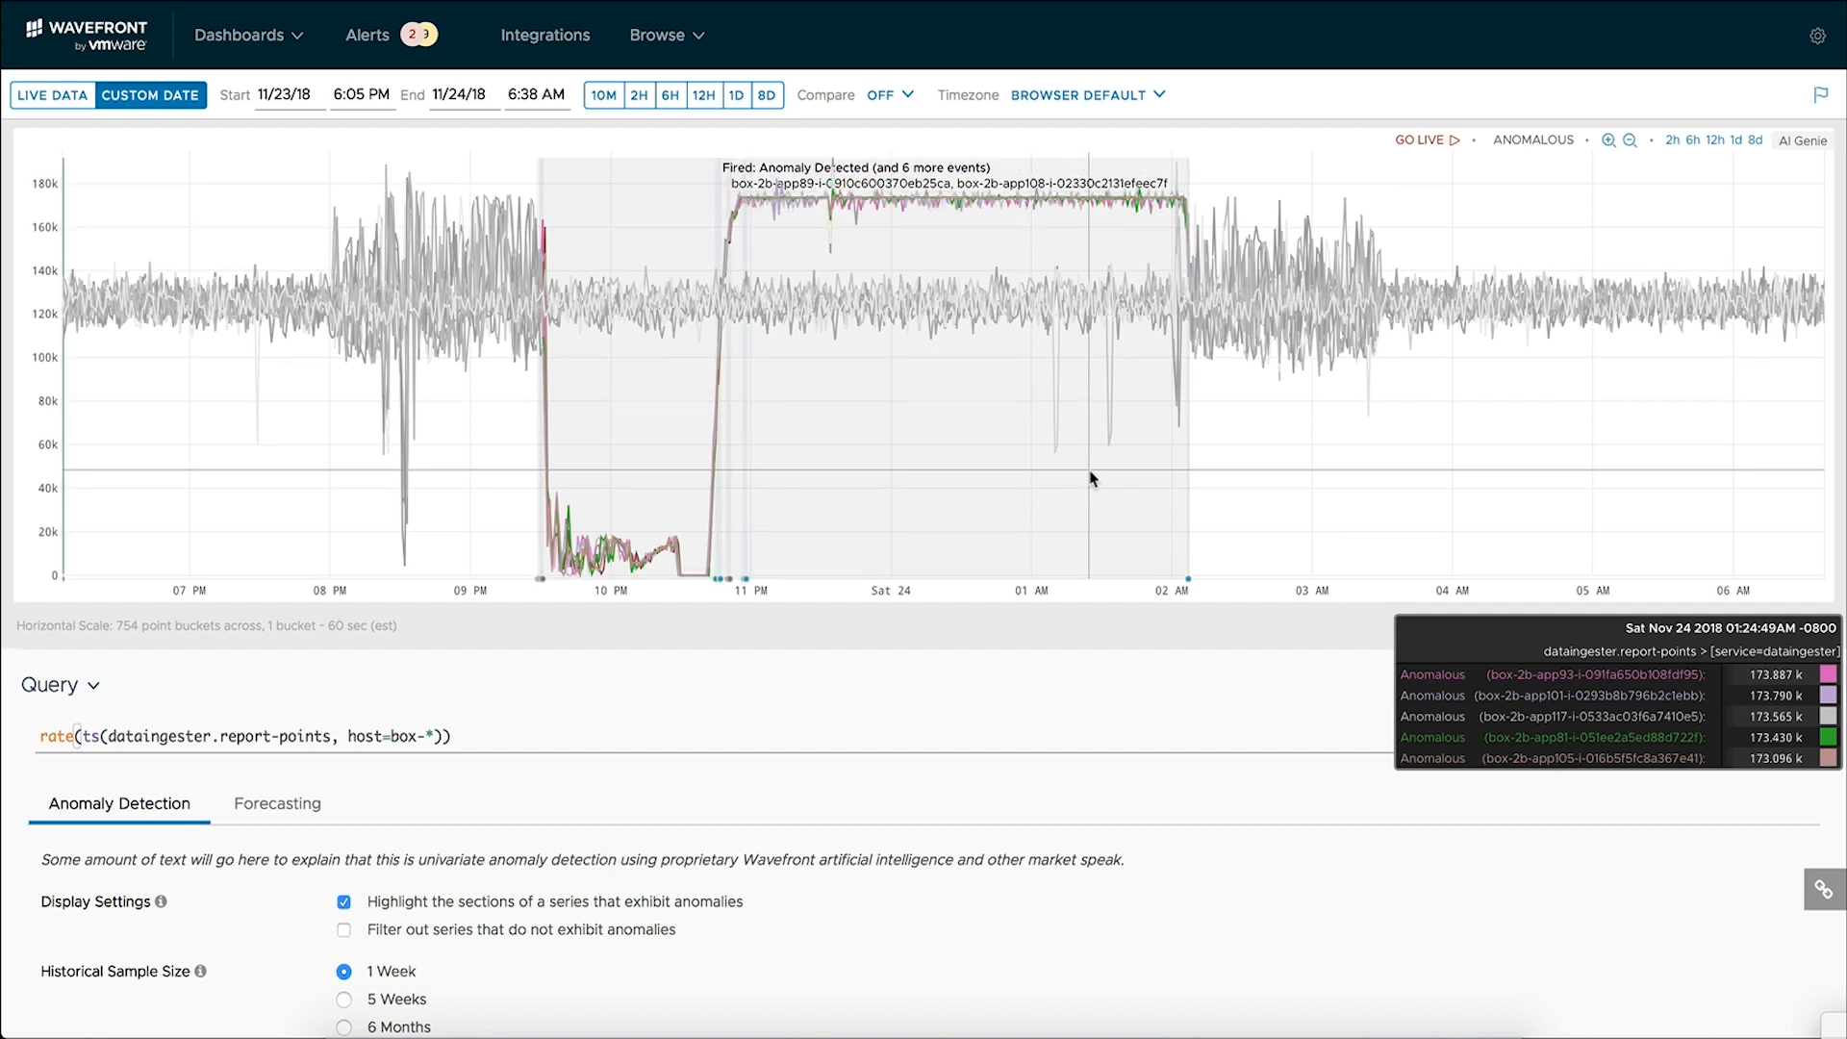
mouse_move(1058, 491)
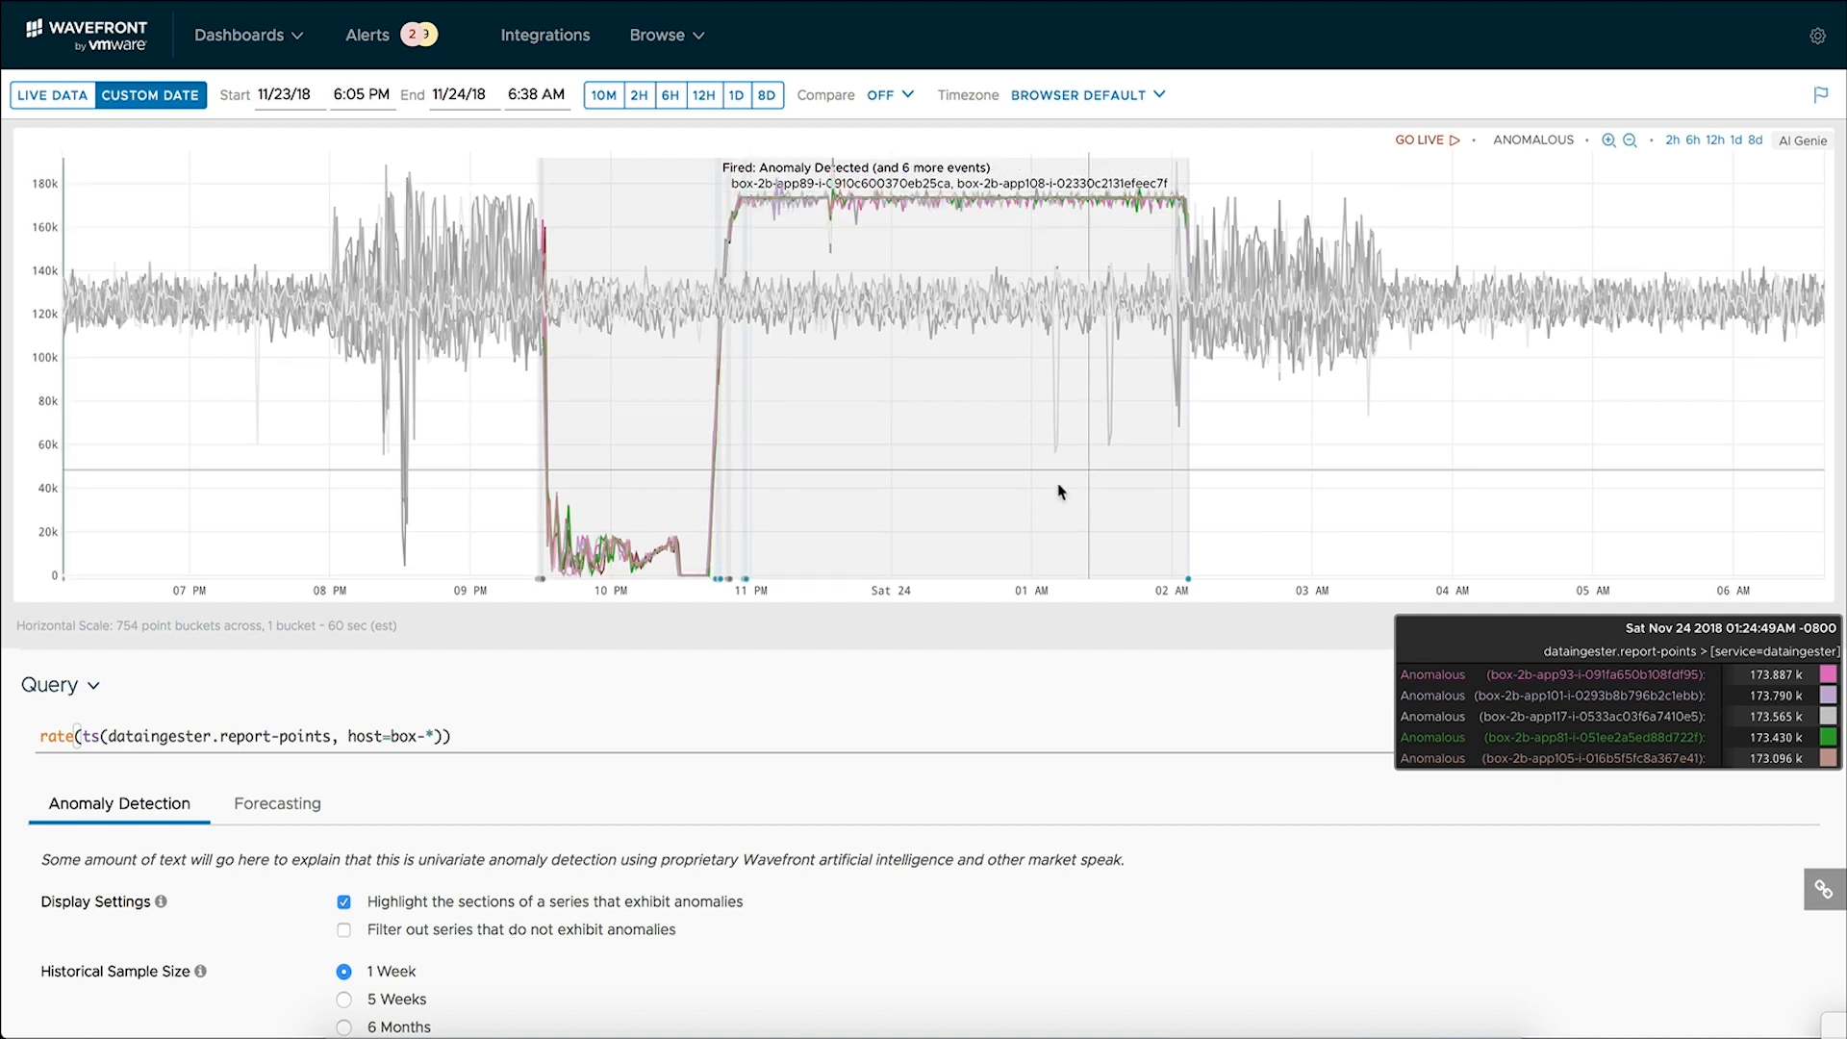
mouse_move(885, 291)
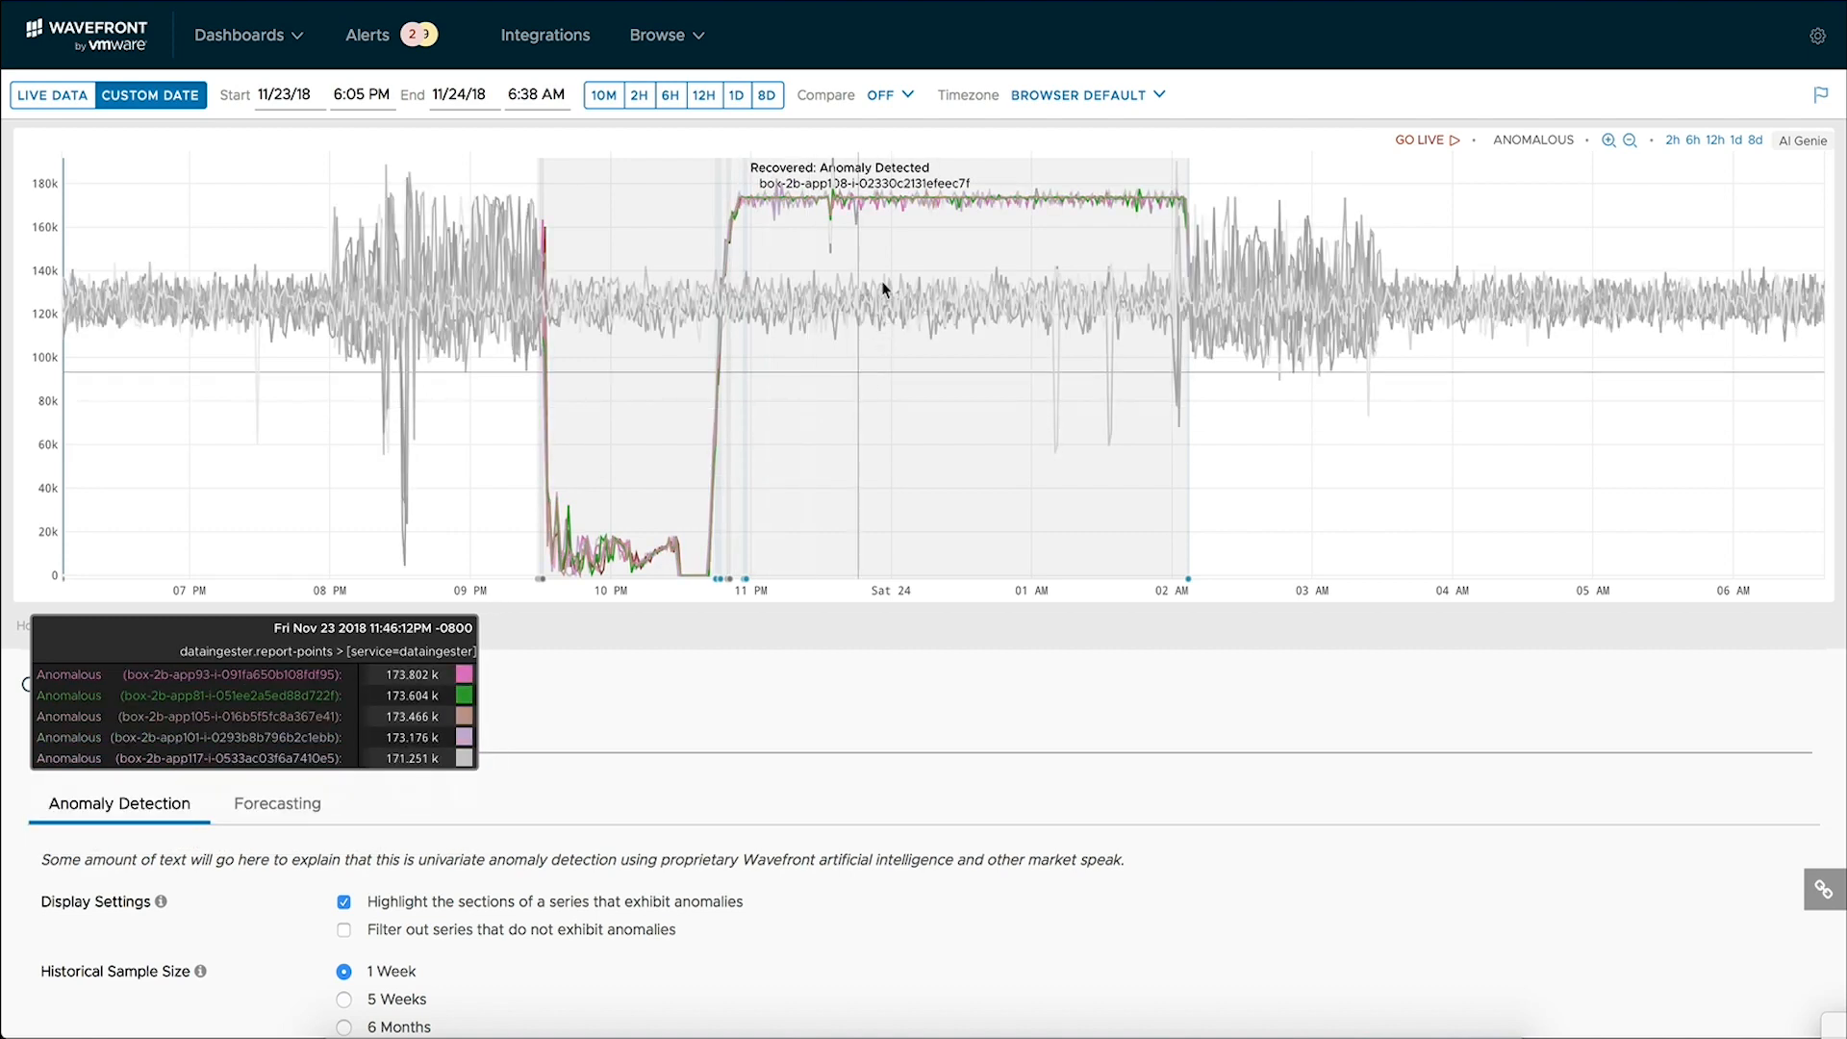
mouse_move(901, 314)
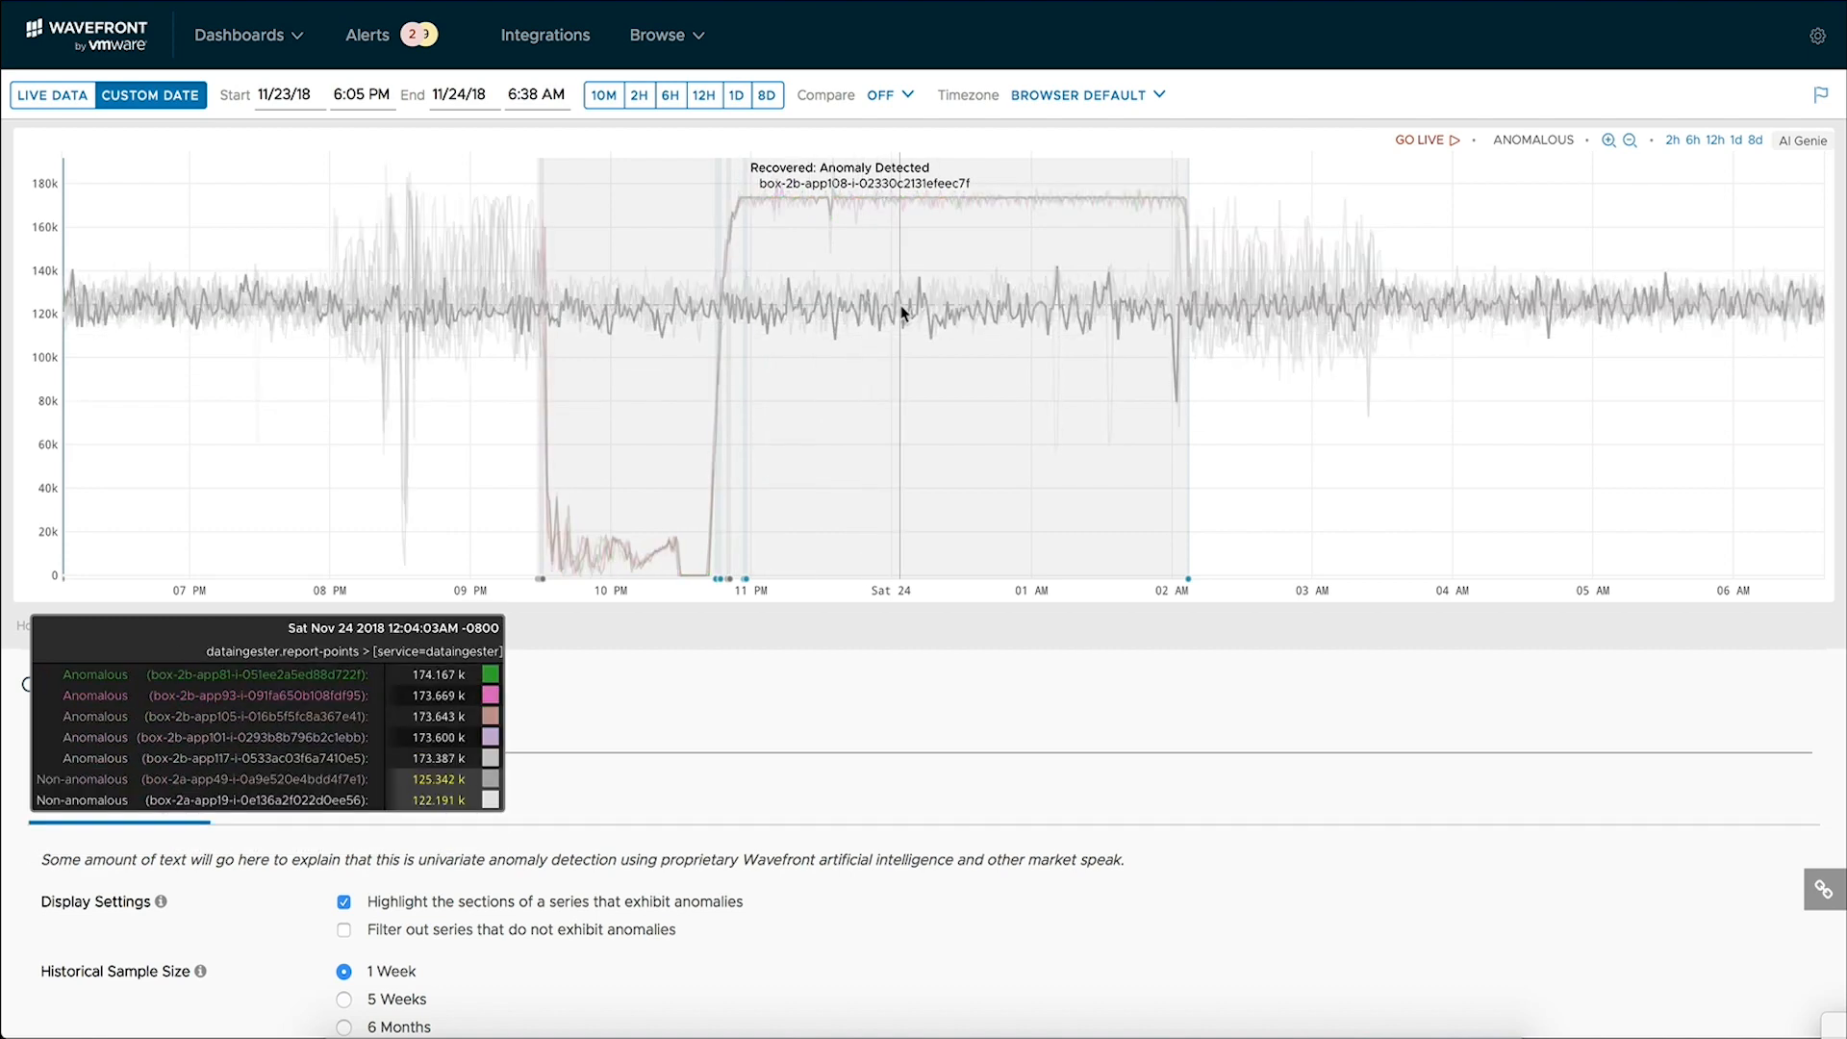
mouse_move(1290, 346)
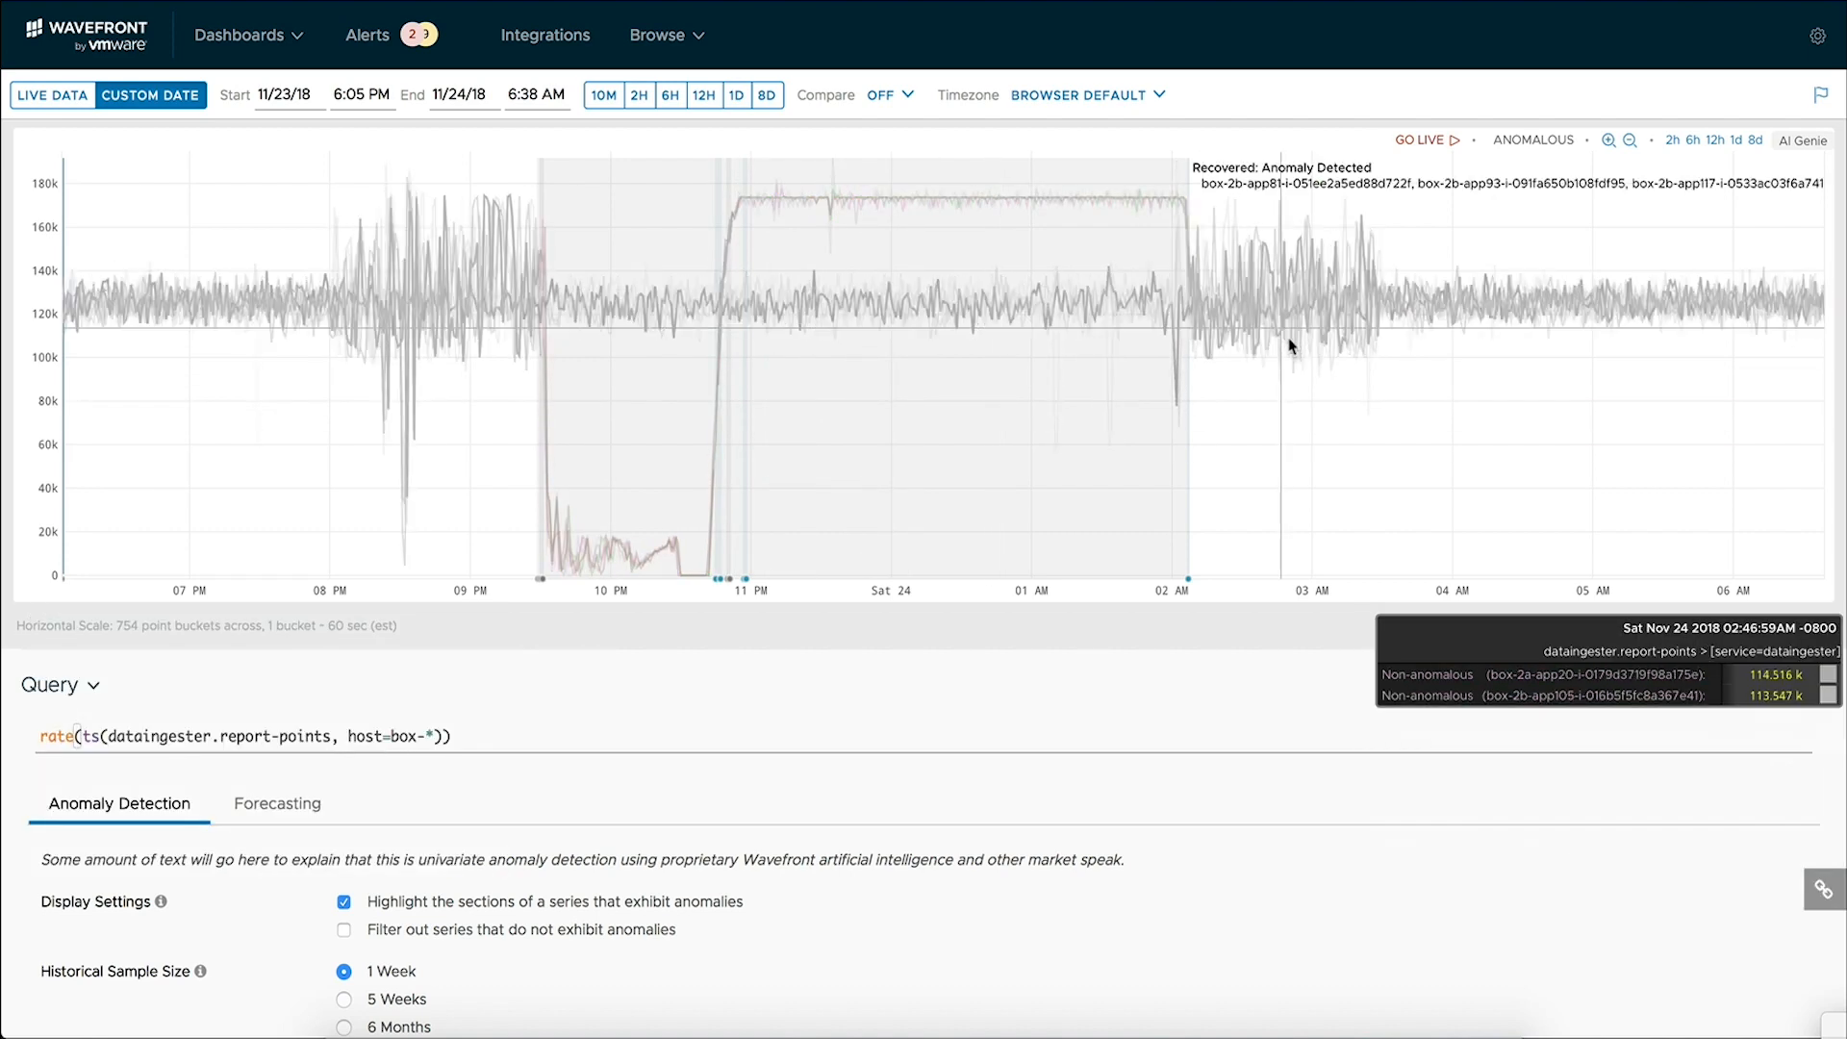
Zoom the anomaly chart to Nov 23 6:05 PM – Nov 24 6:38 AM around the dip
scroll(down, 3)
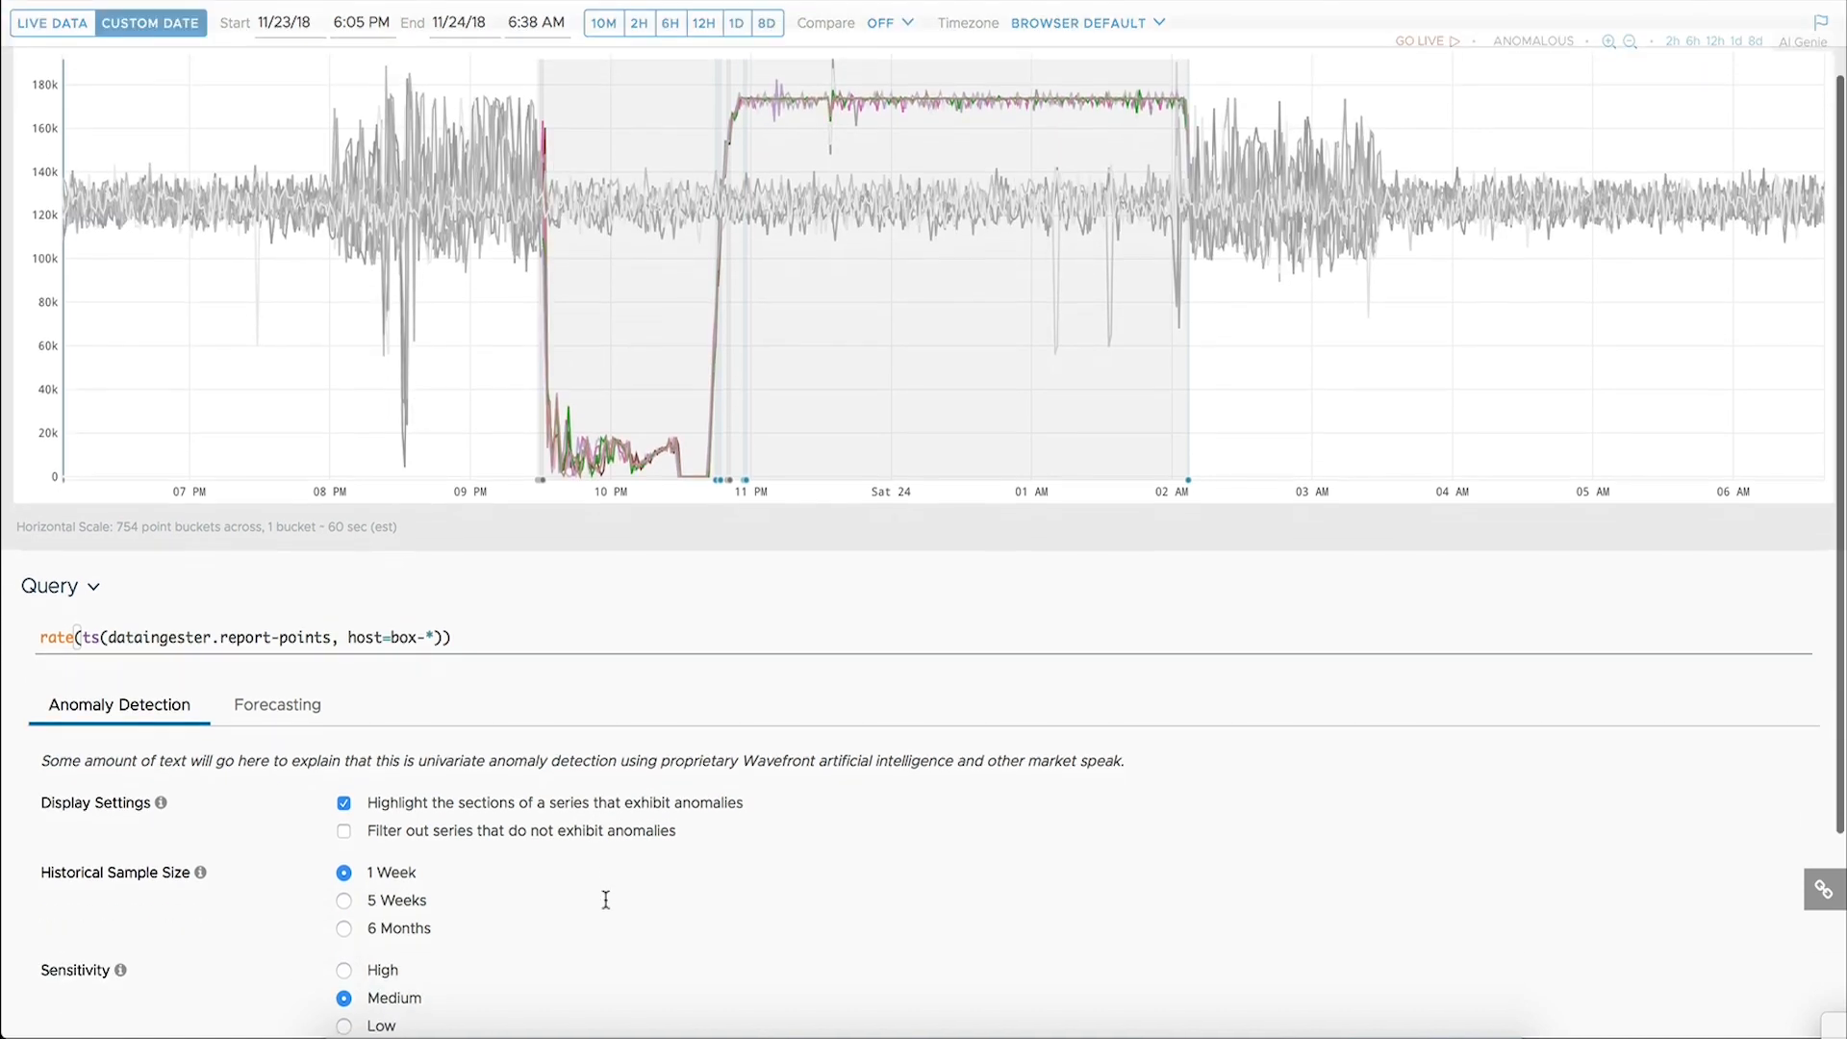
Enable 'Filter out series that do not exhibit anomalies' so only anomalous hosts remain
click(343, 831)
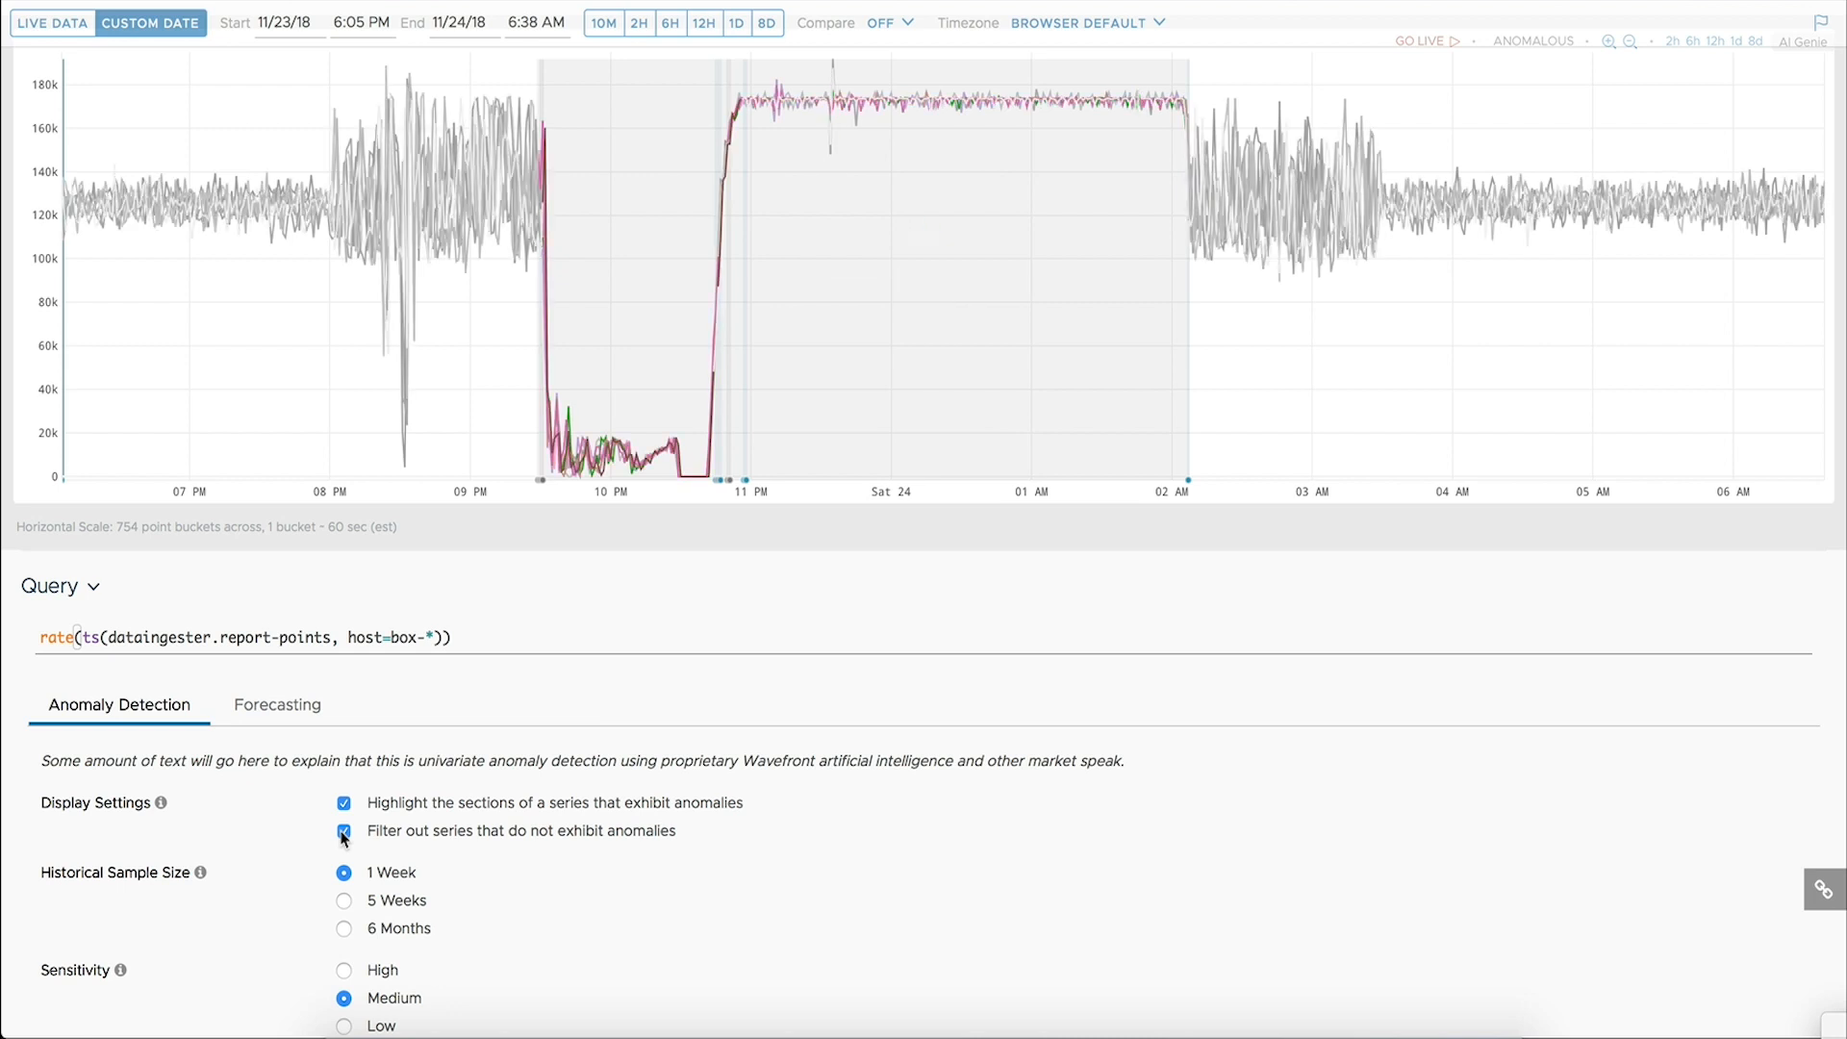
mouse_move(943, 115)
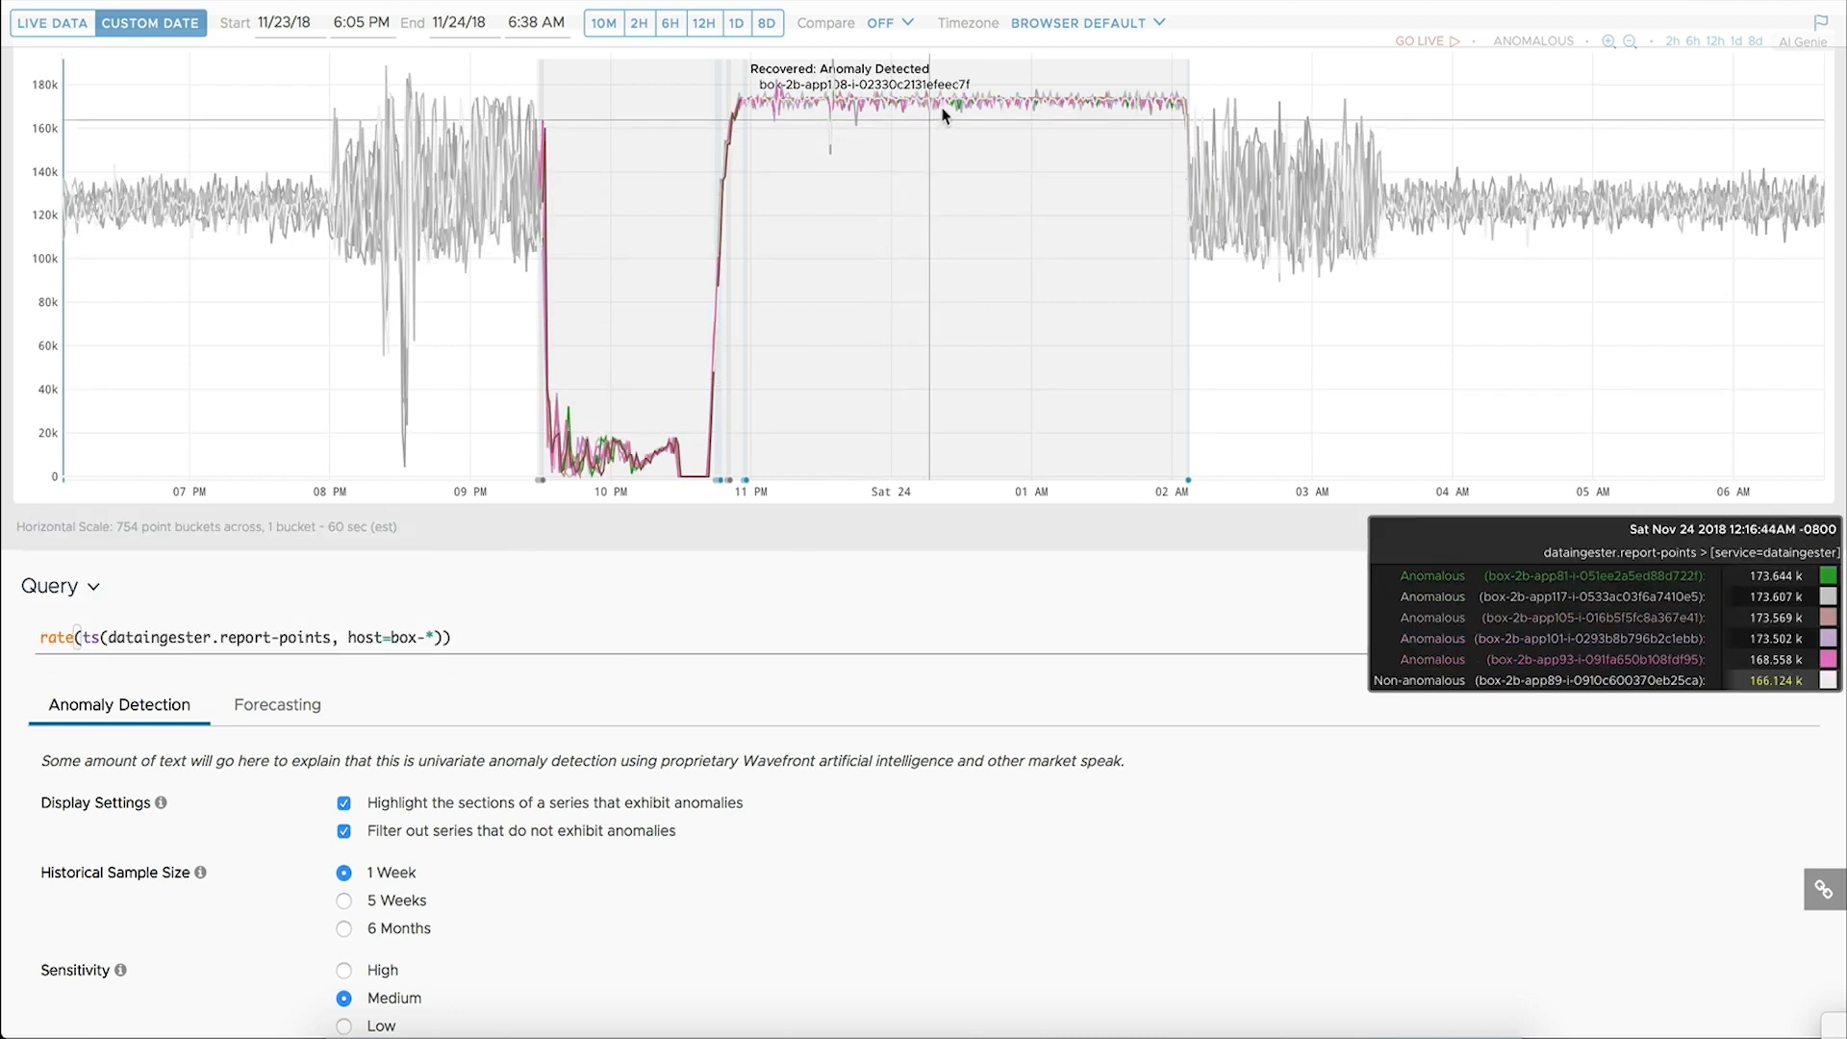
mouse_move(945, 108)
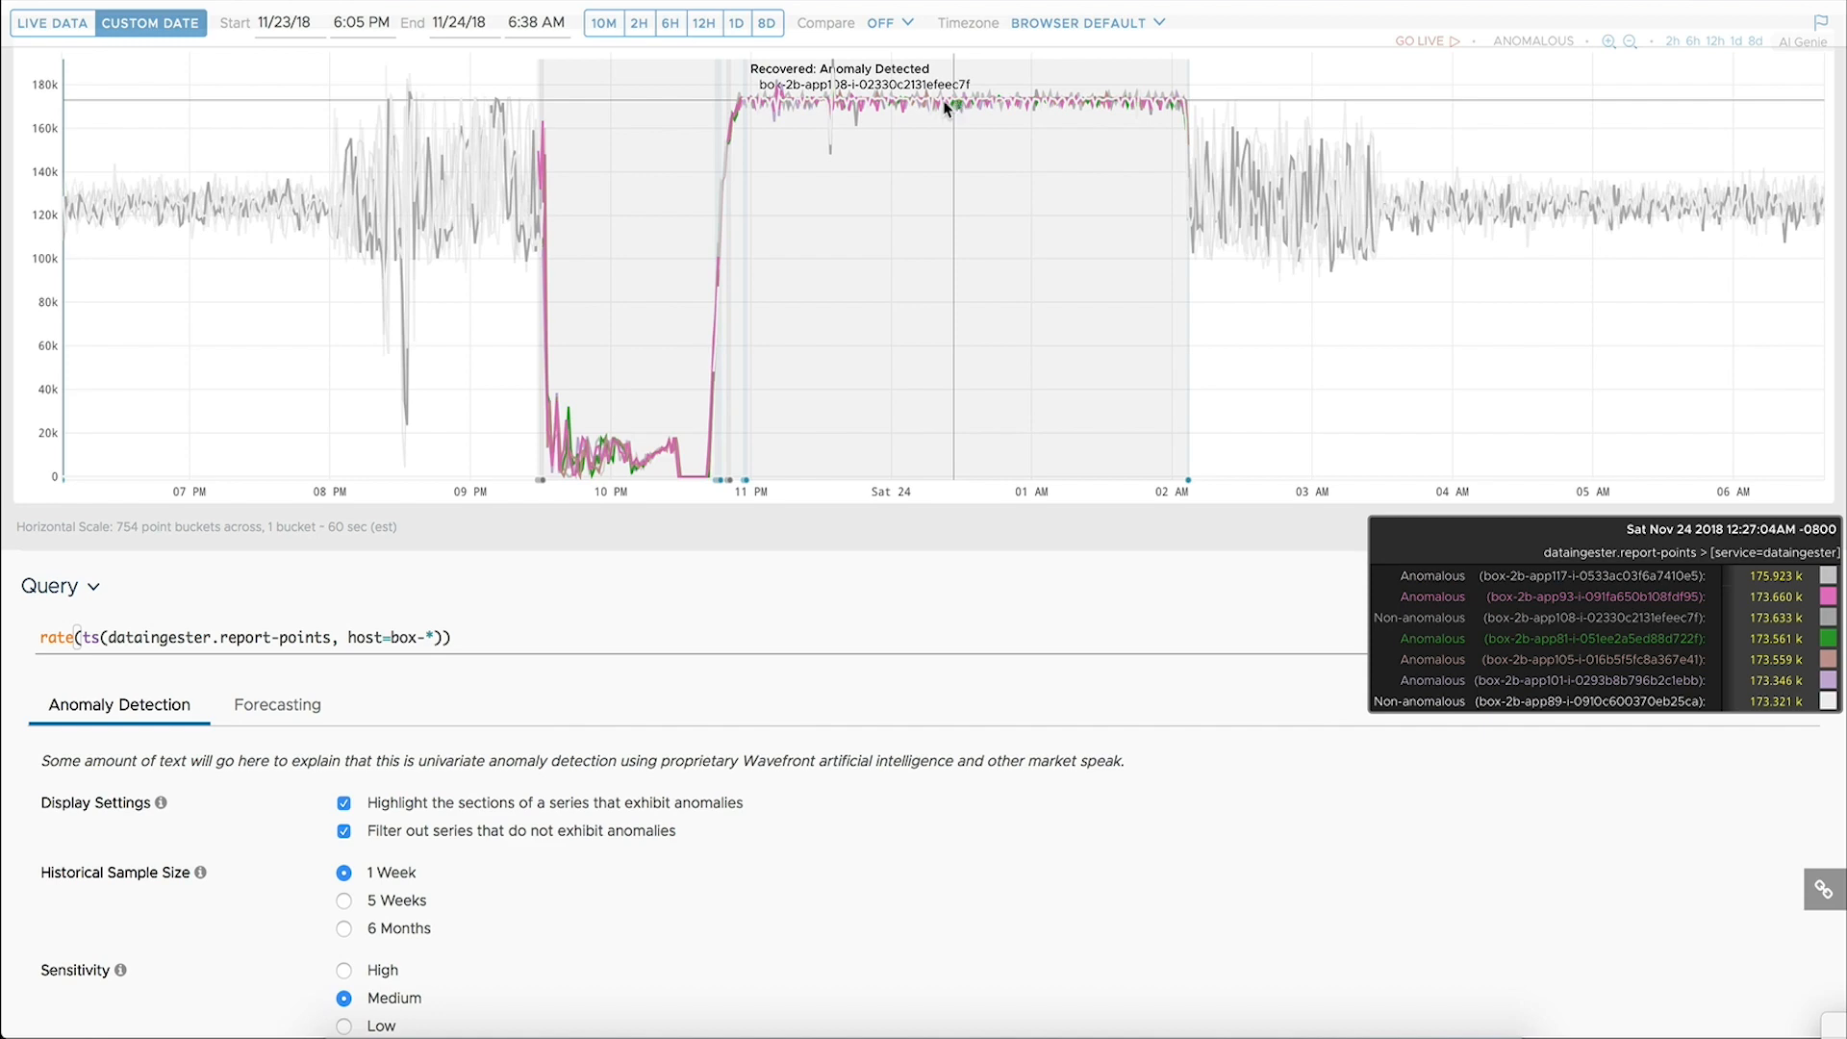
mouse_move(764, 115)
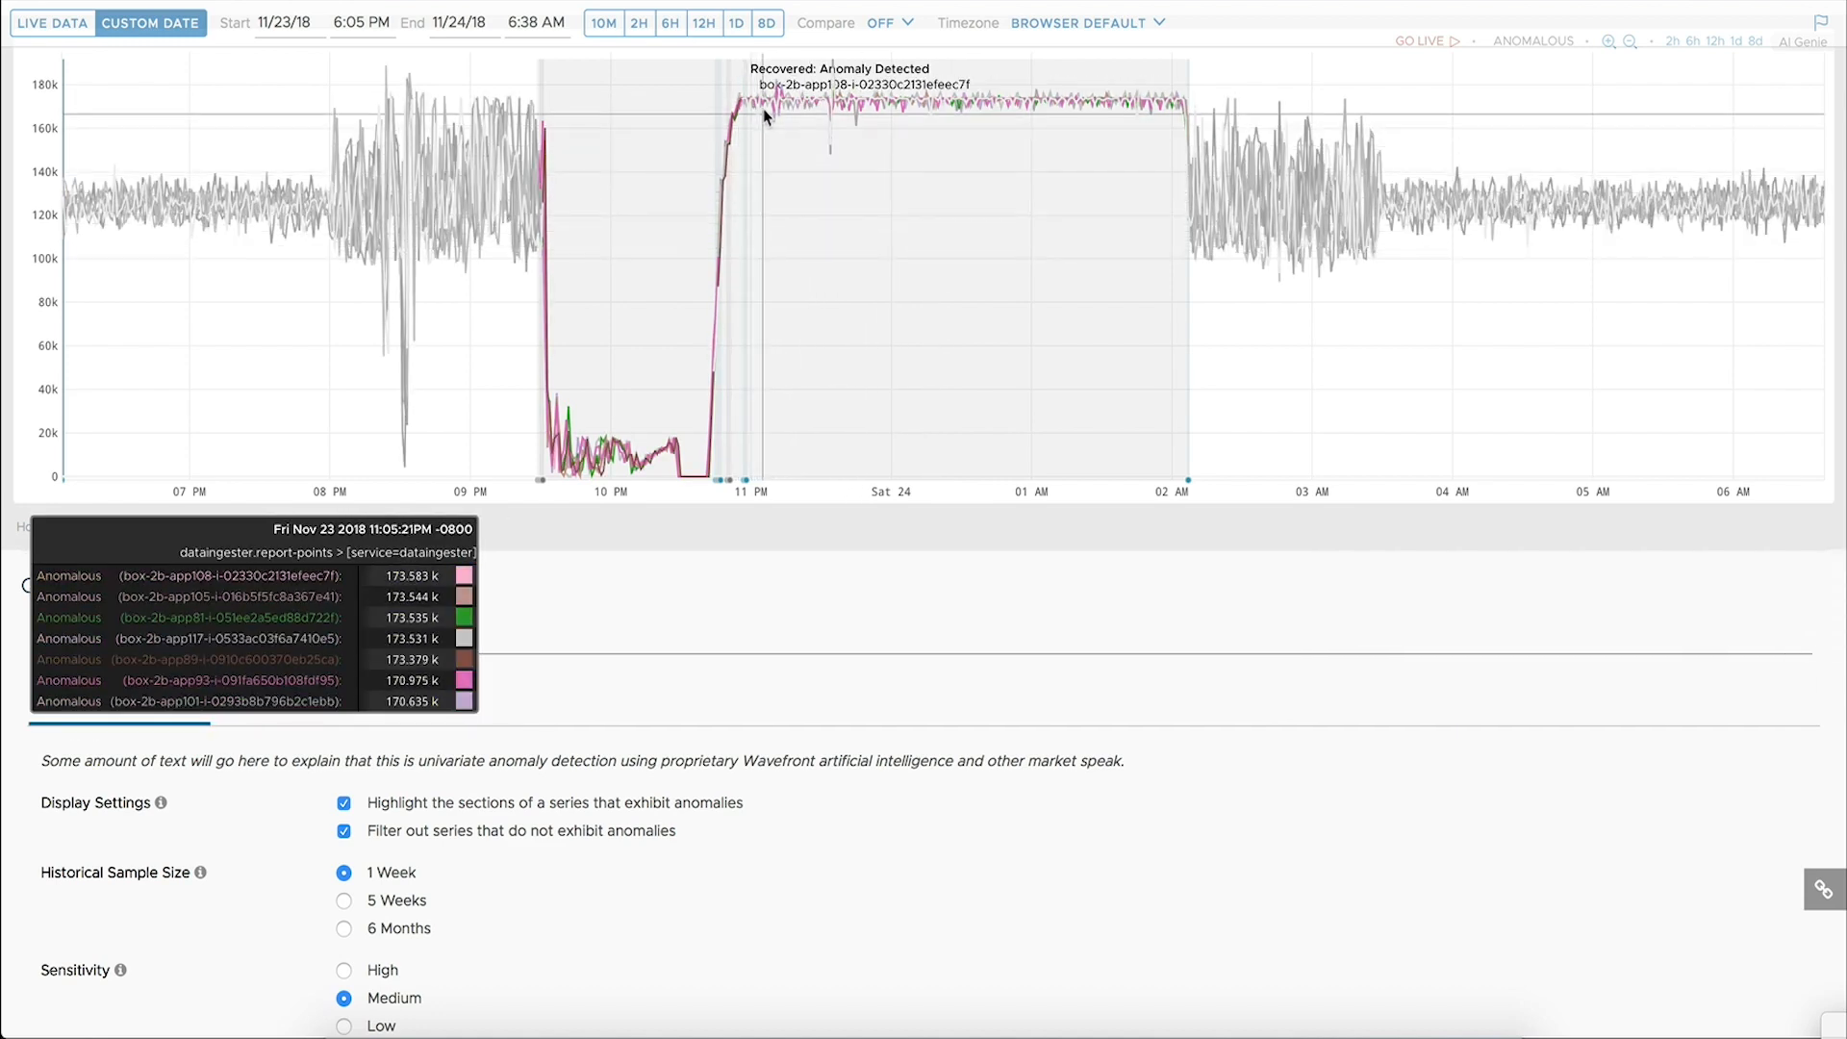
mouse_move(837, 387)
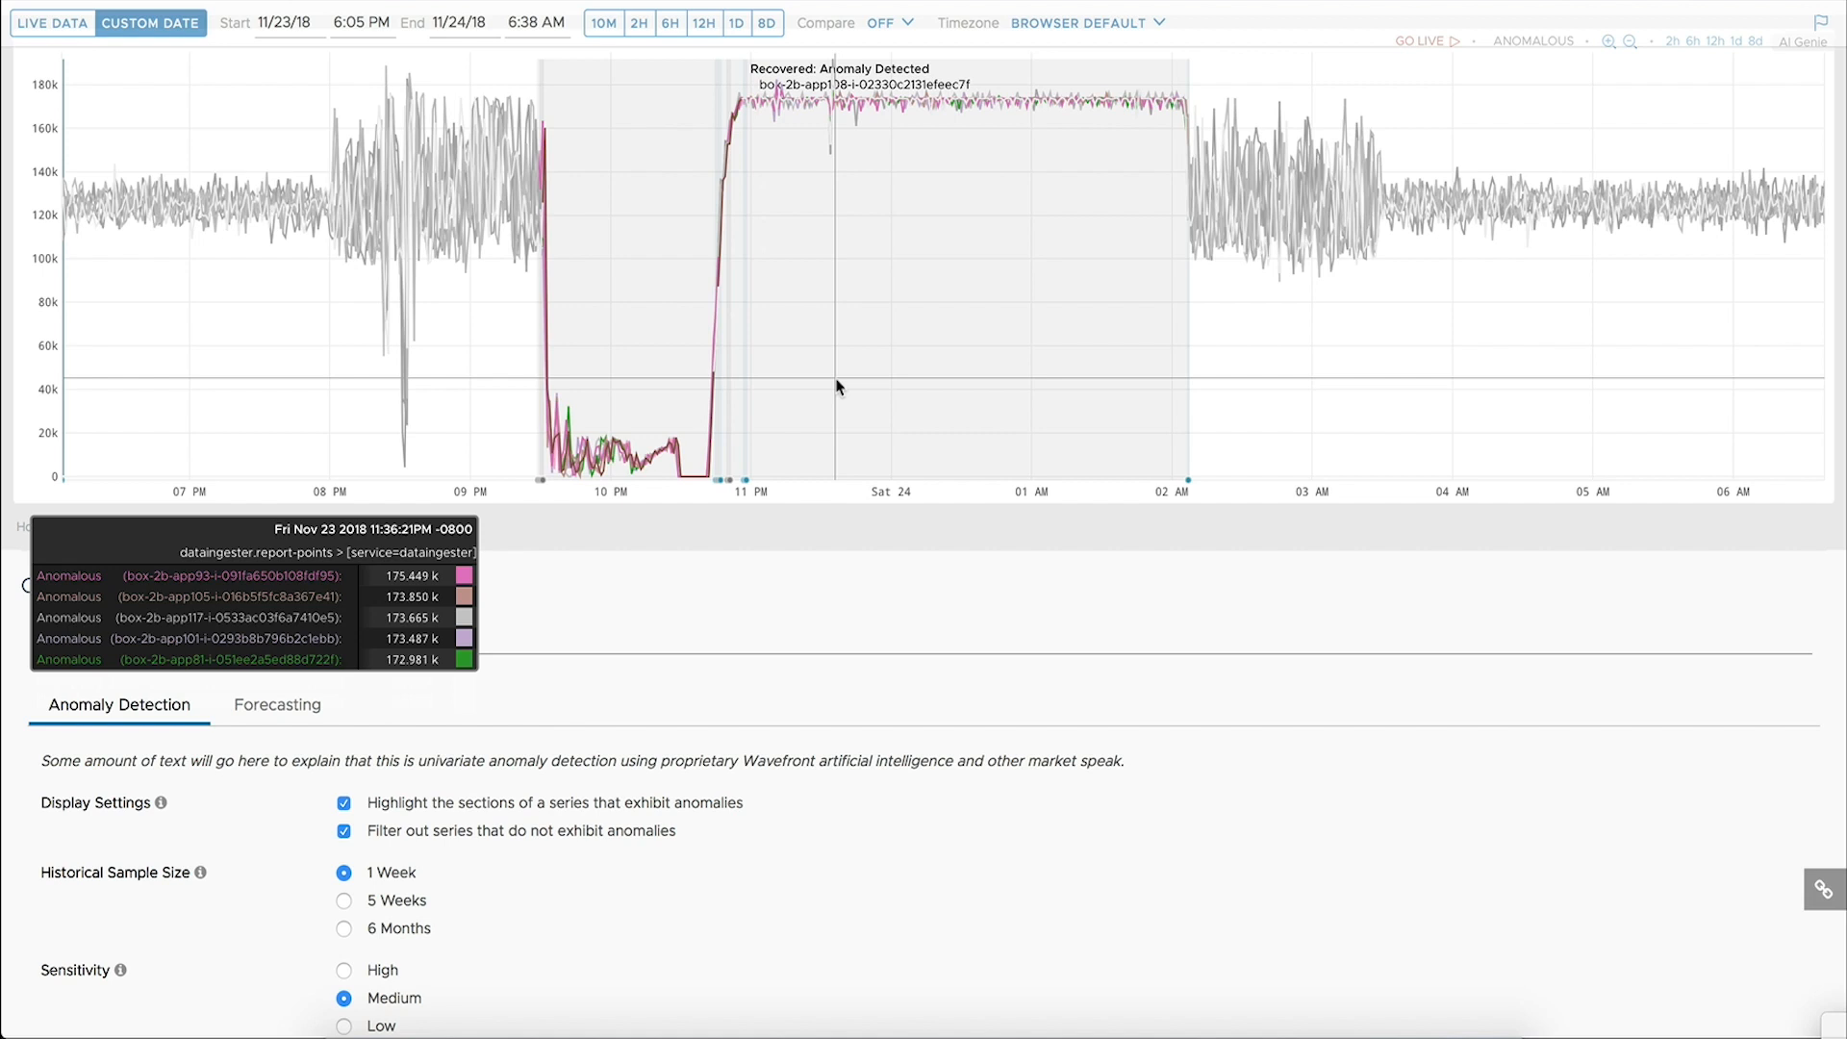
mouse_move(628, 891)
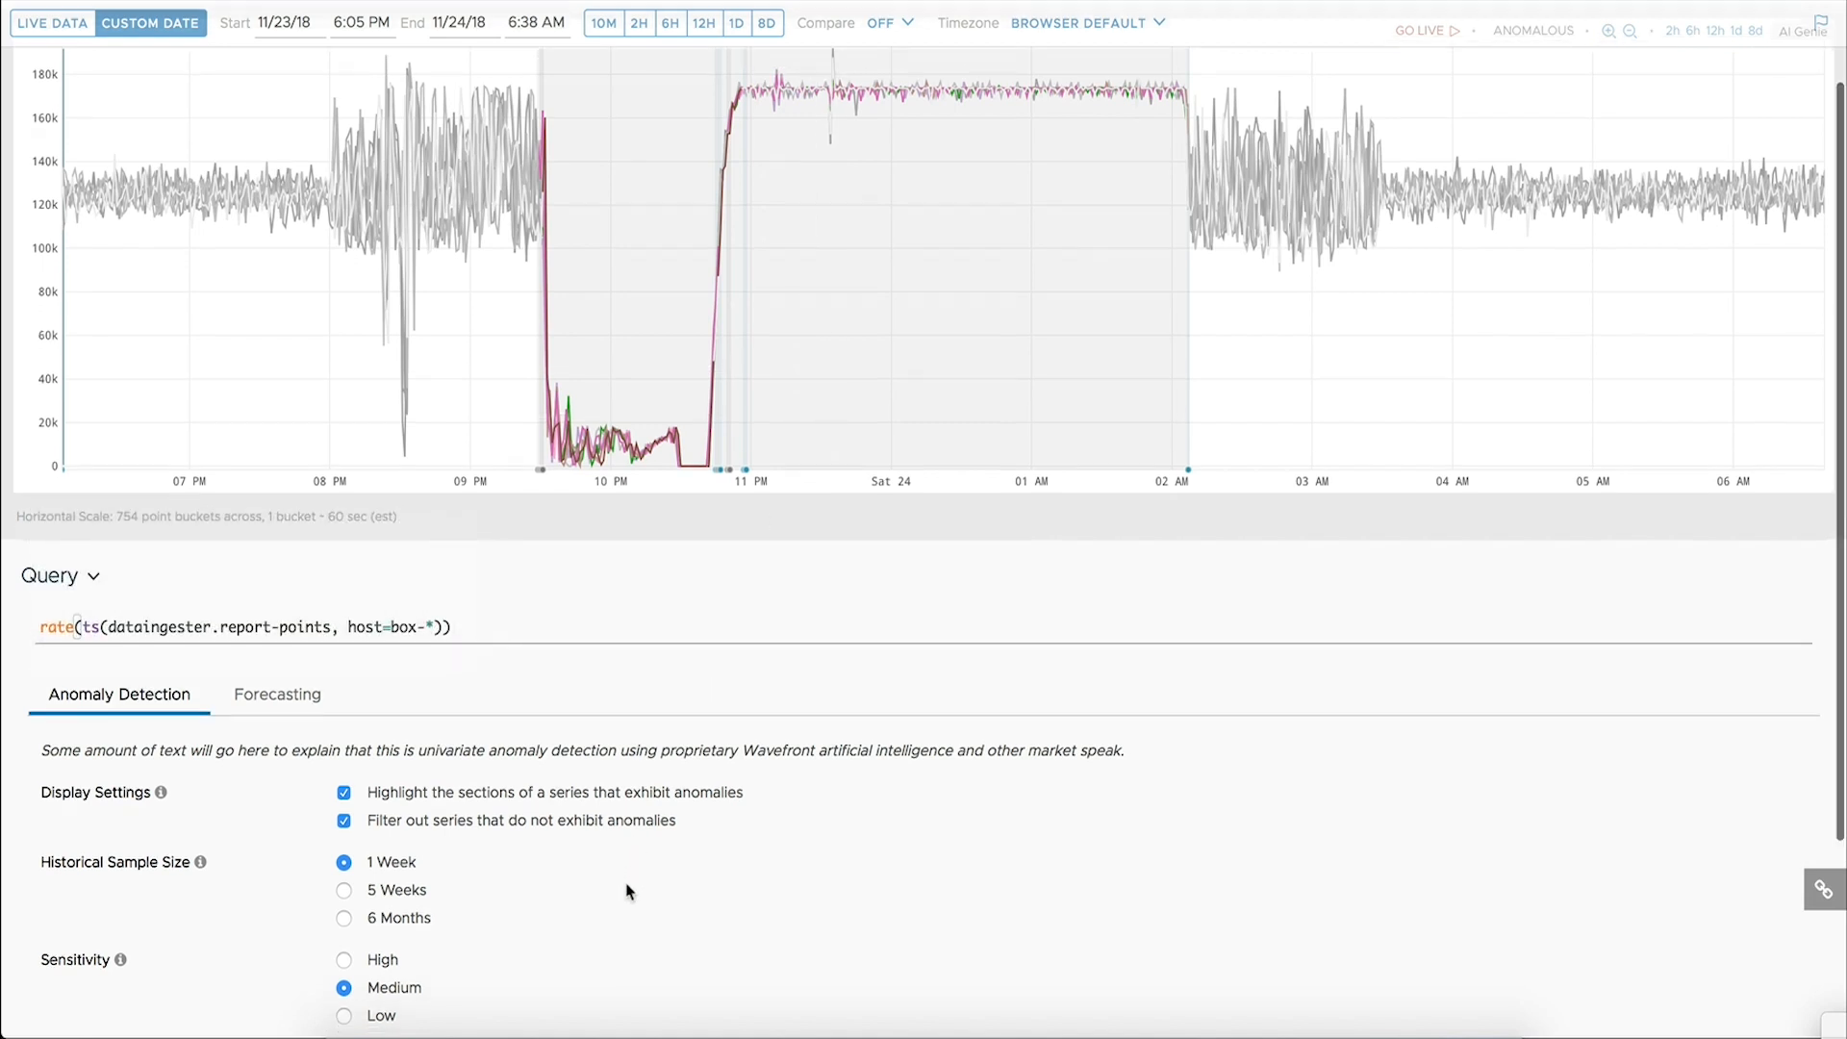
scroll(down, 3)
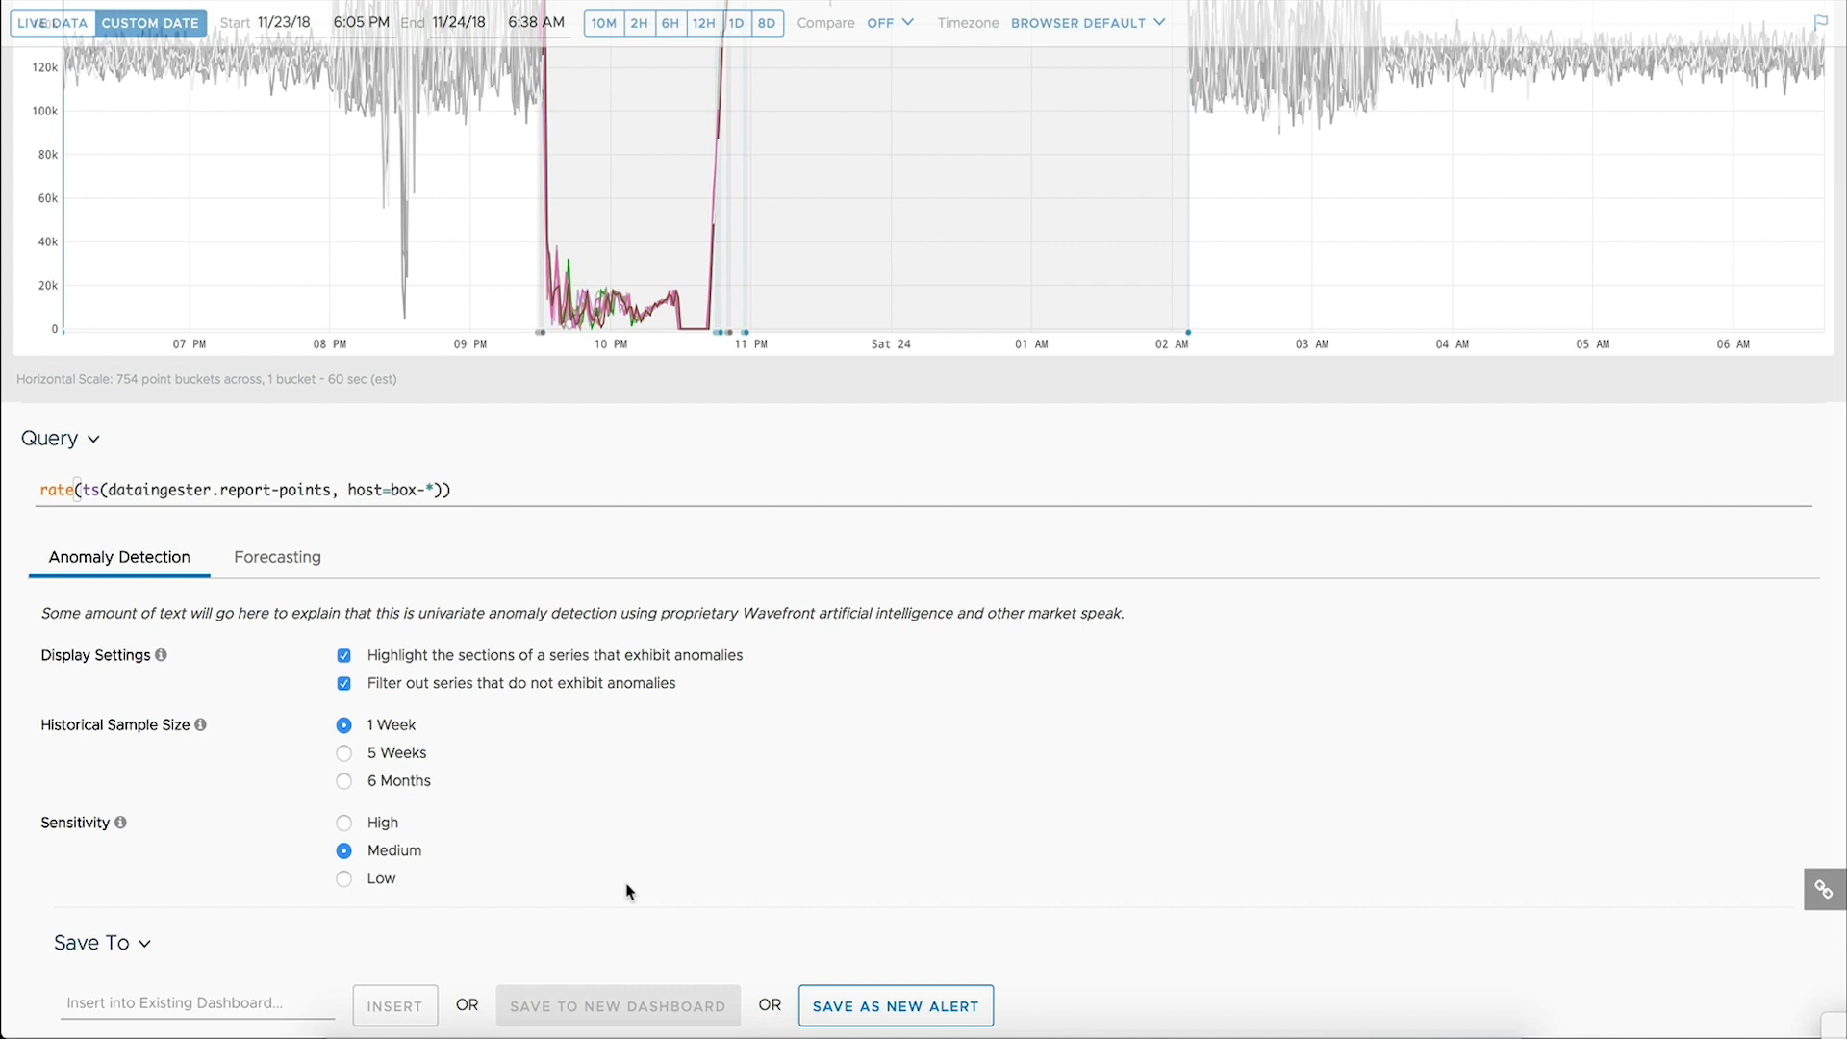
mouse_move(565, 839)
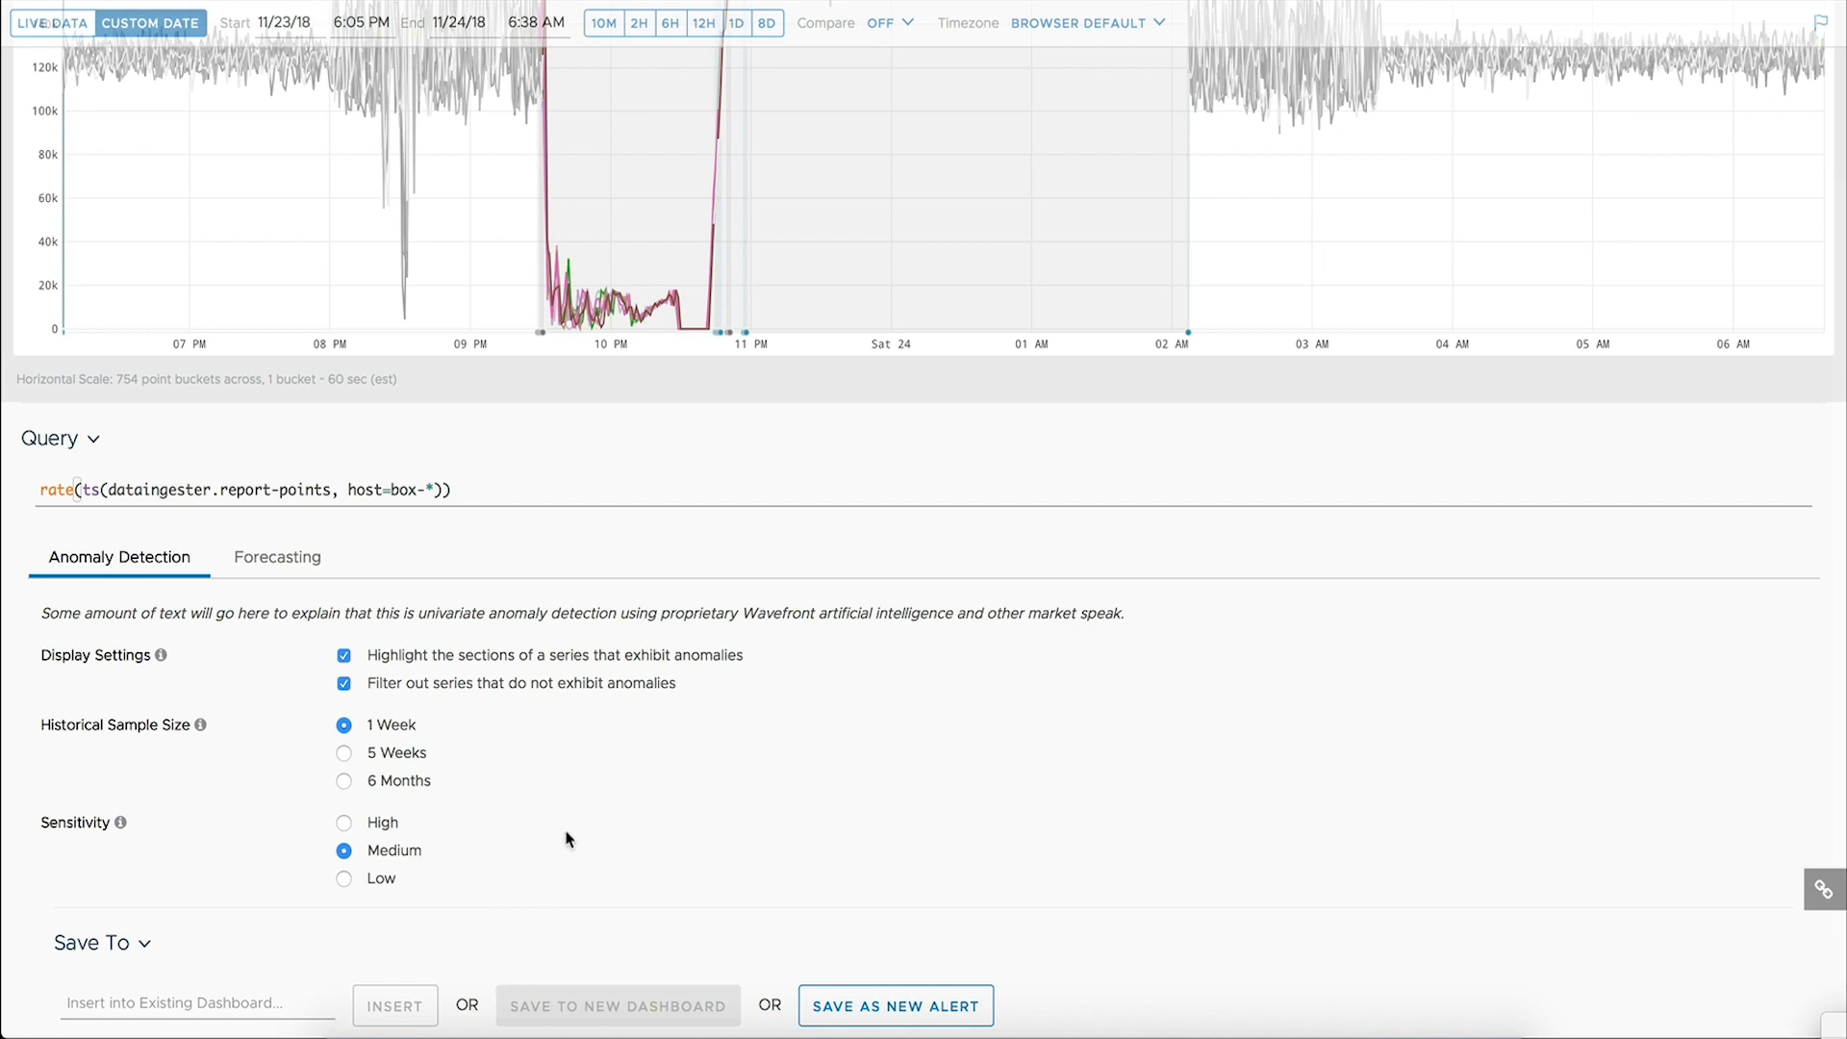
mouse_move(427, 851)
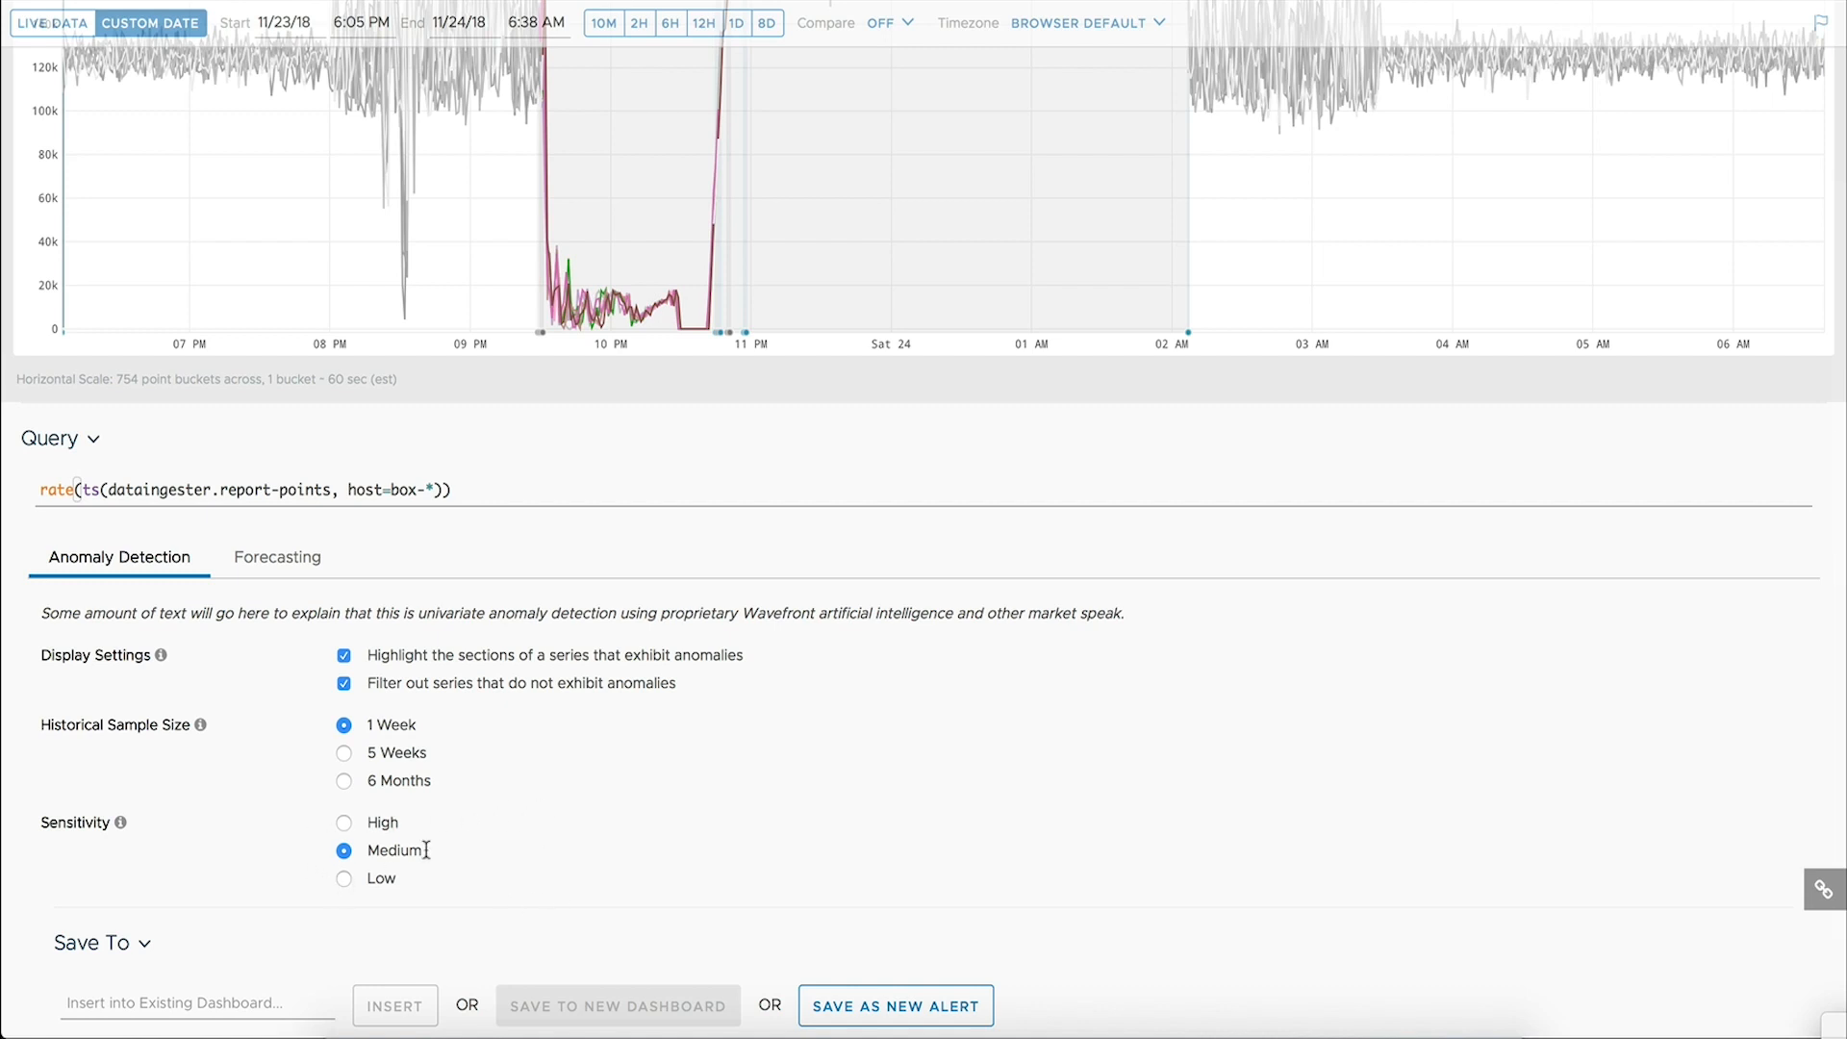
mouse_move(444, 862)
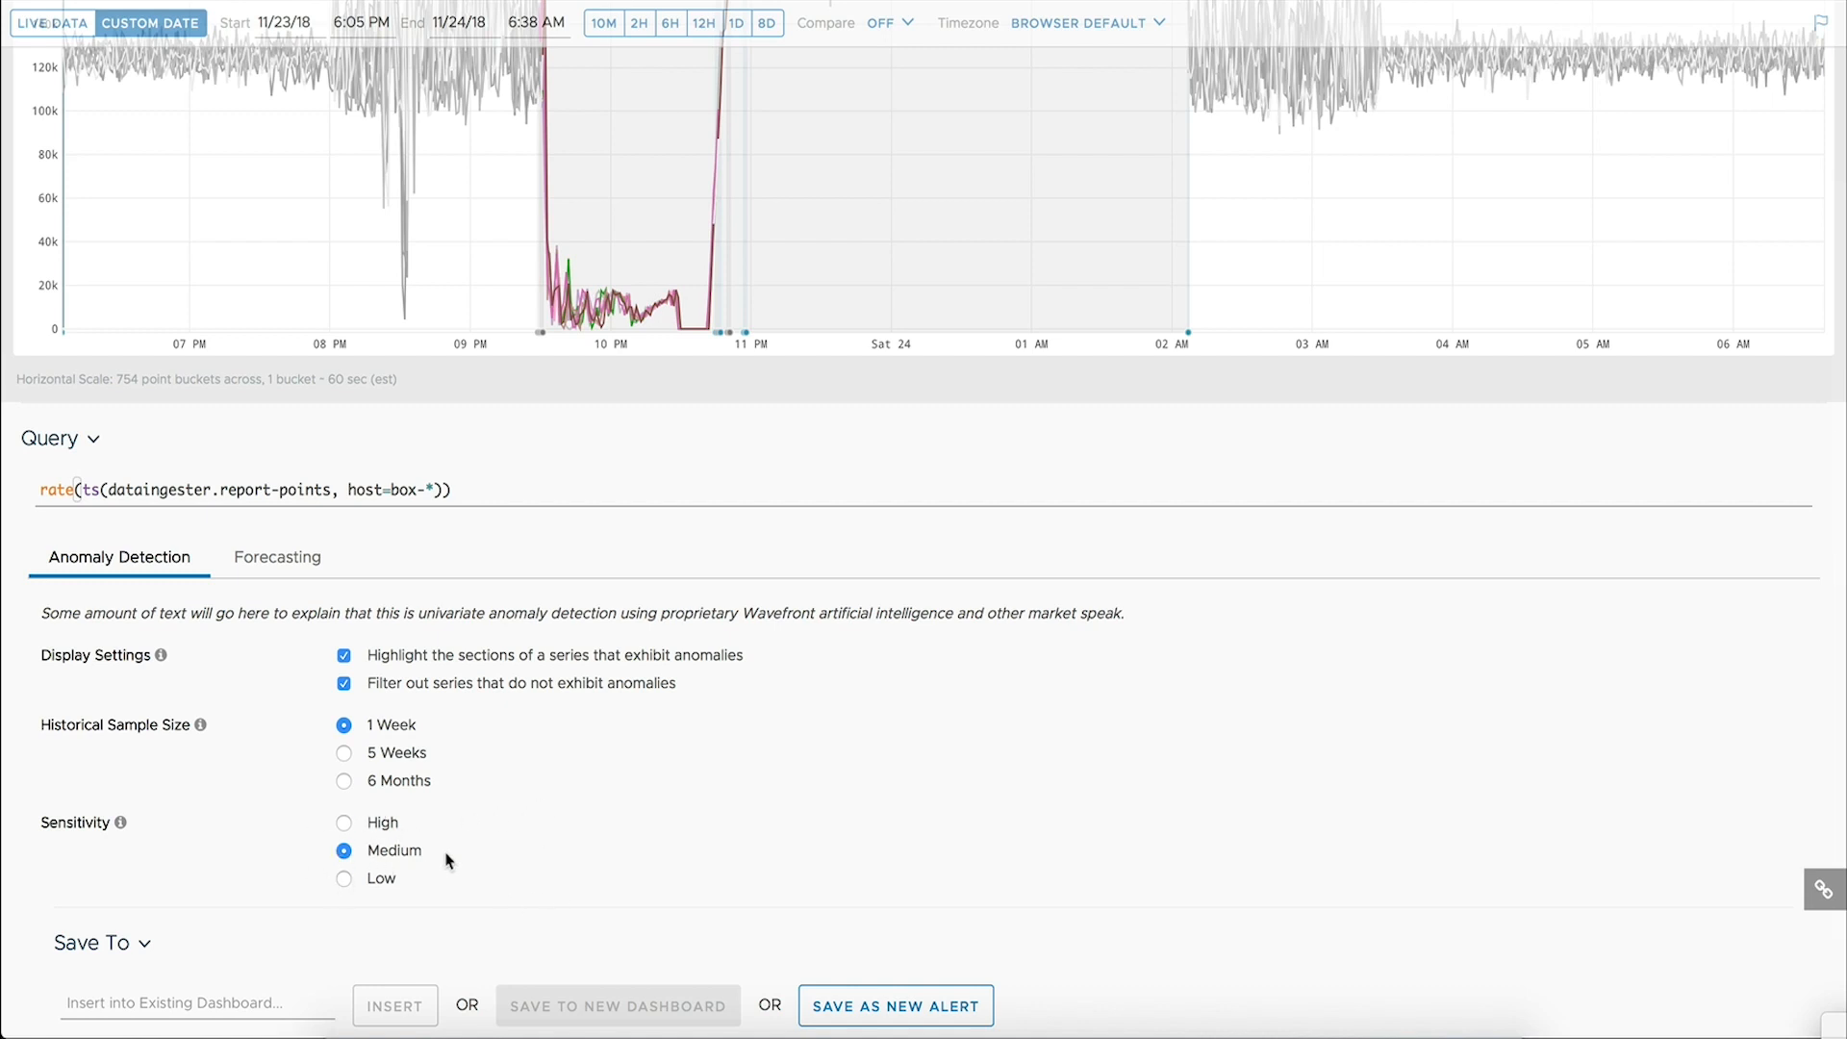
mouse_move(459, 828)
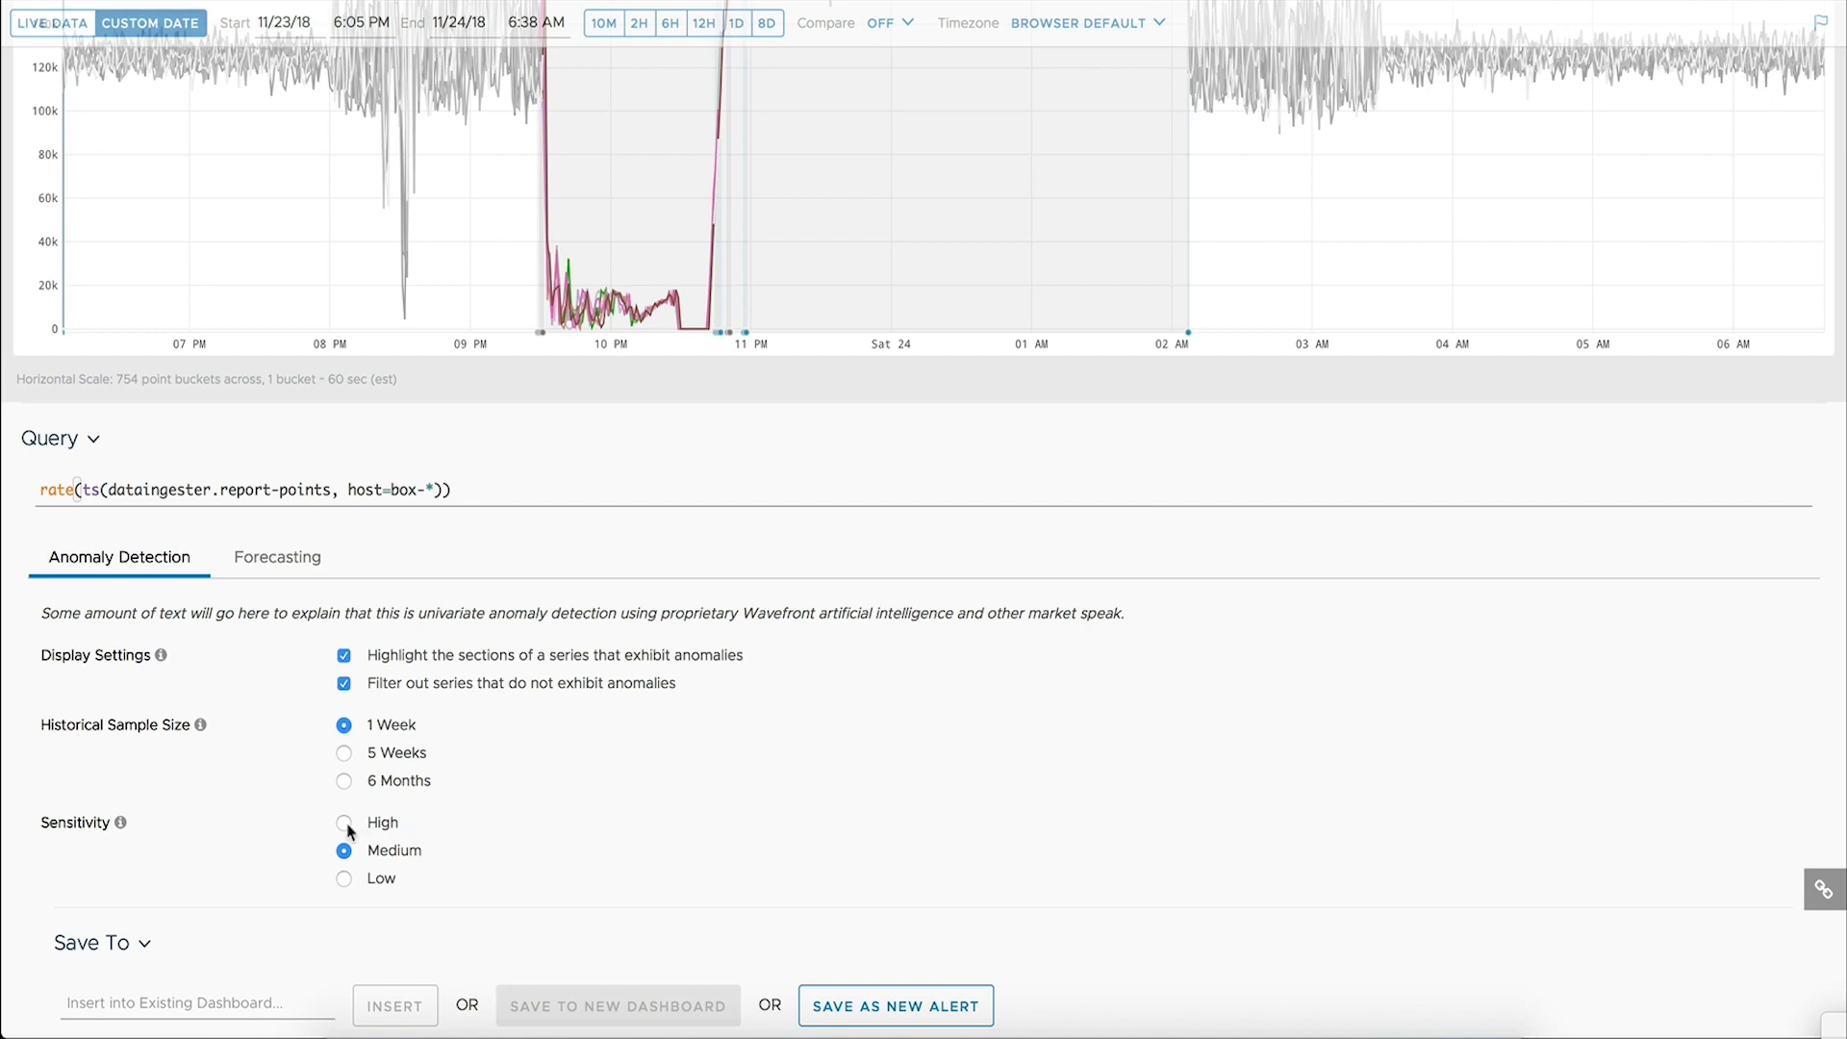
Set anomaly detection sensitivity to High
click(345, 822)
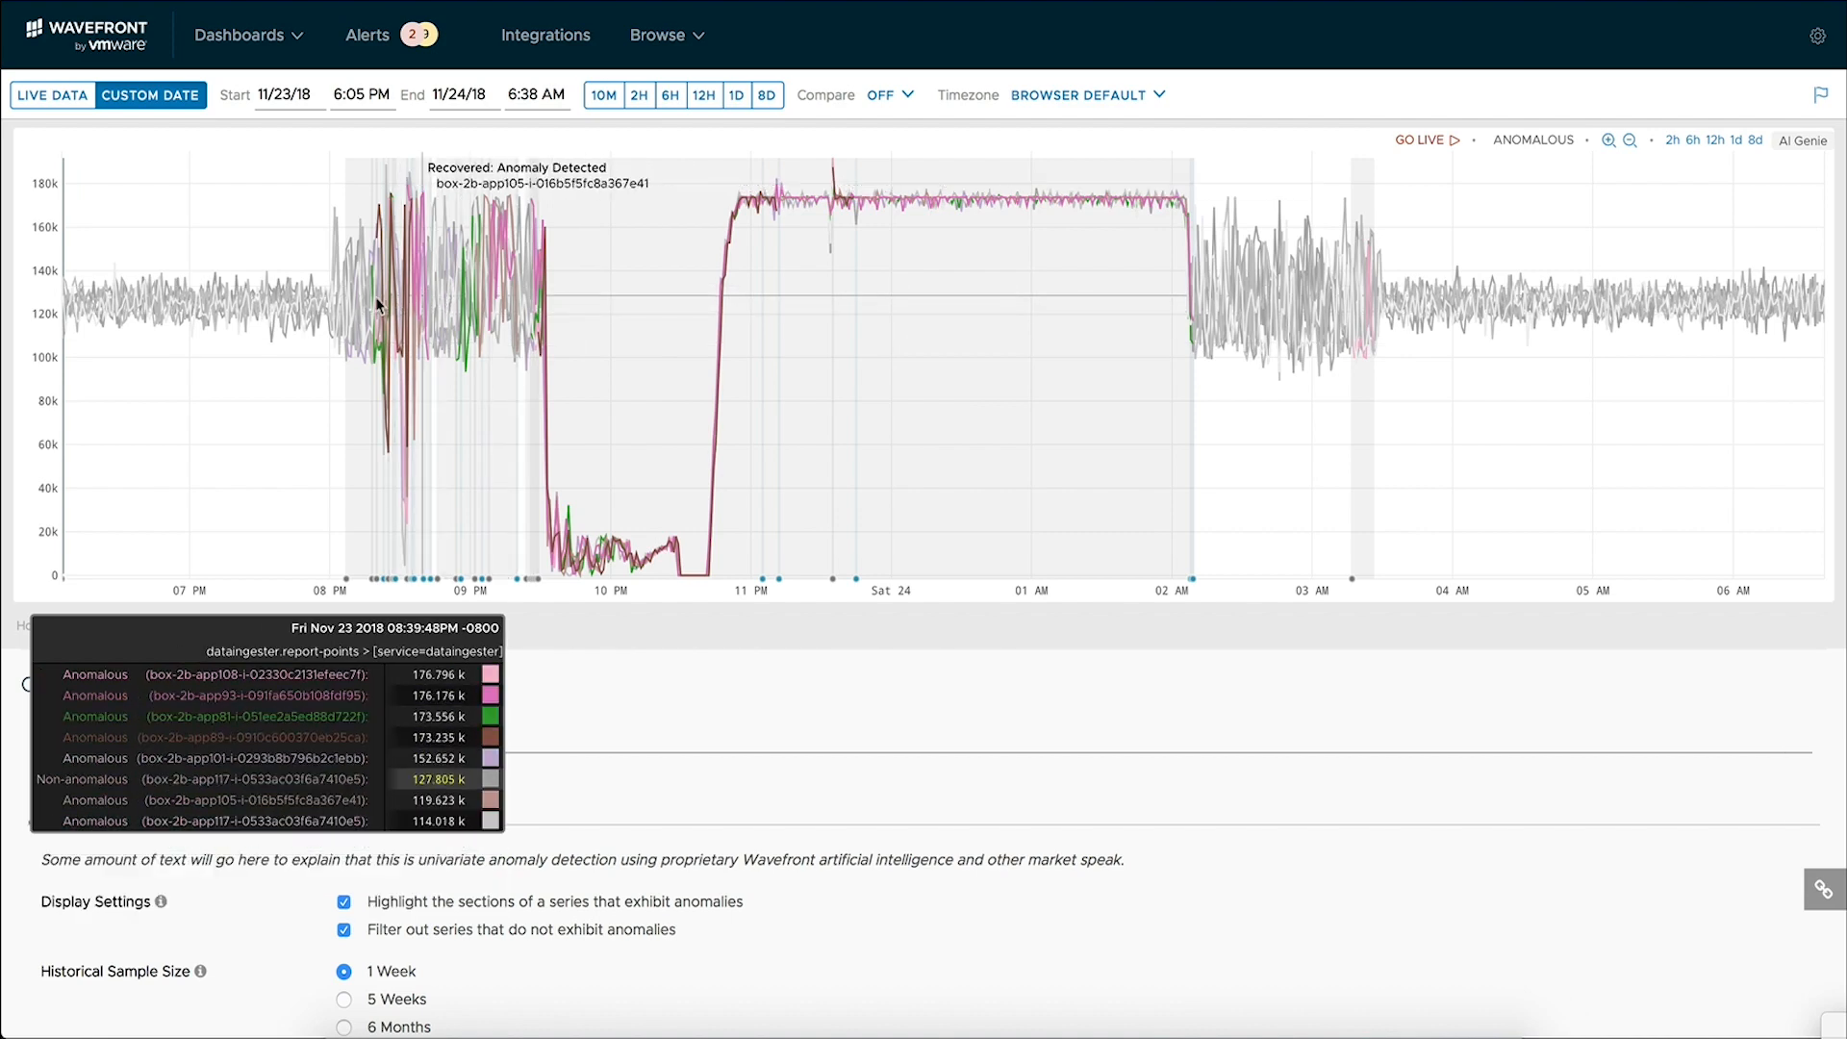
mouse_move(470, 284)
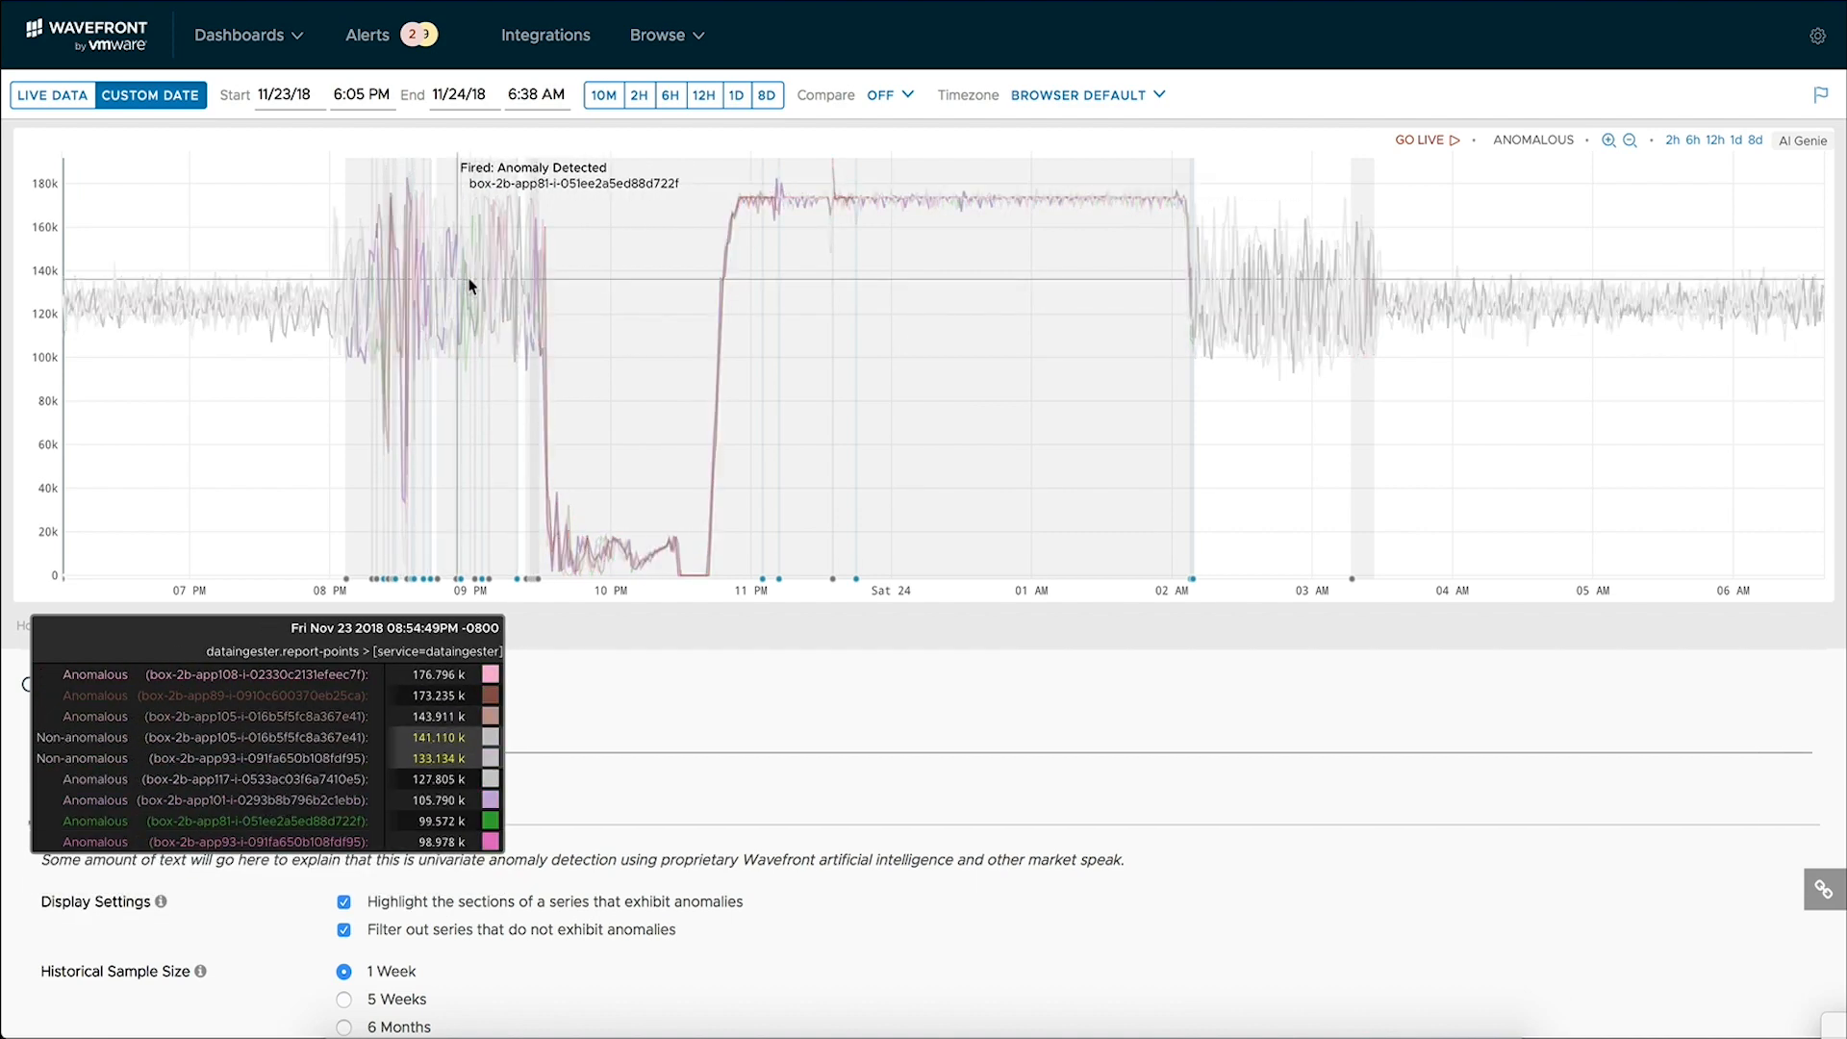
mouse_move(493, 285)
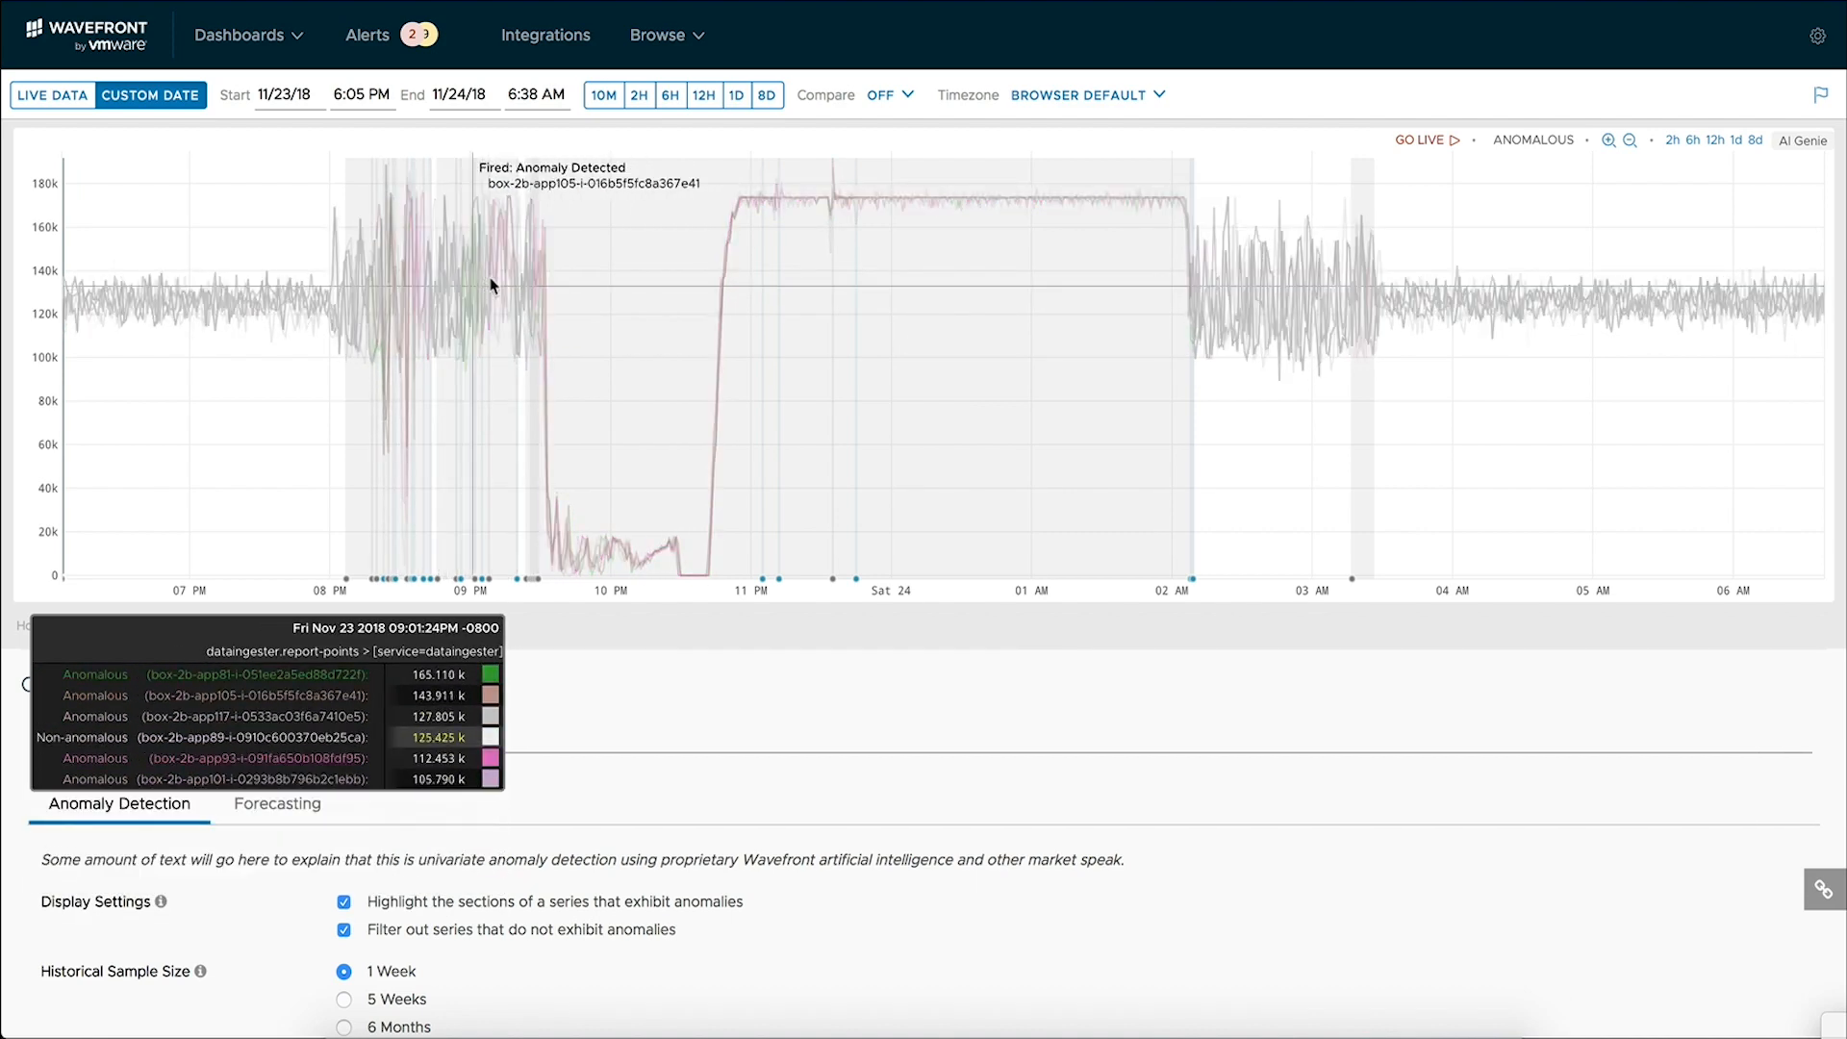
mouse_move(429, 292)
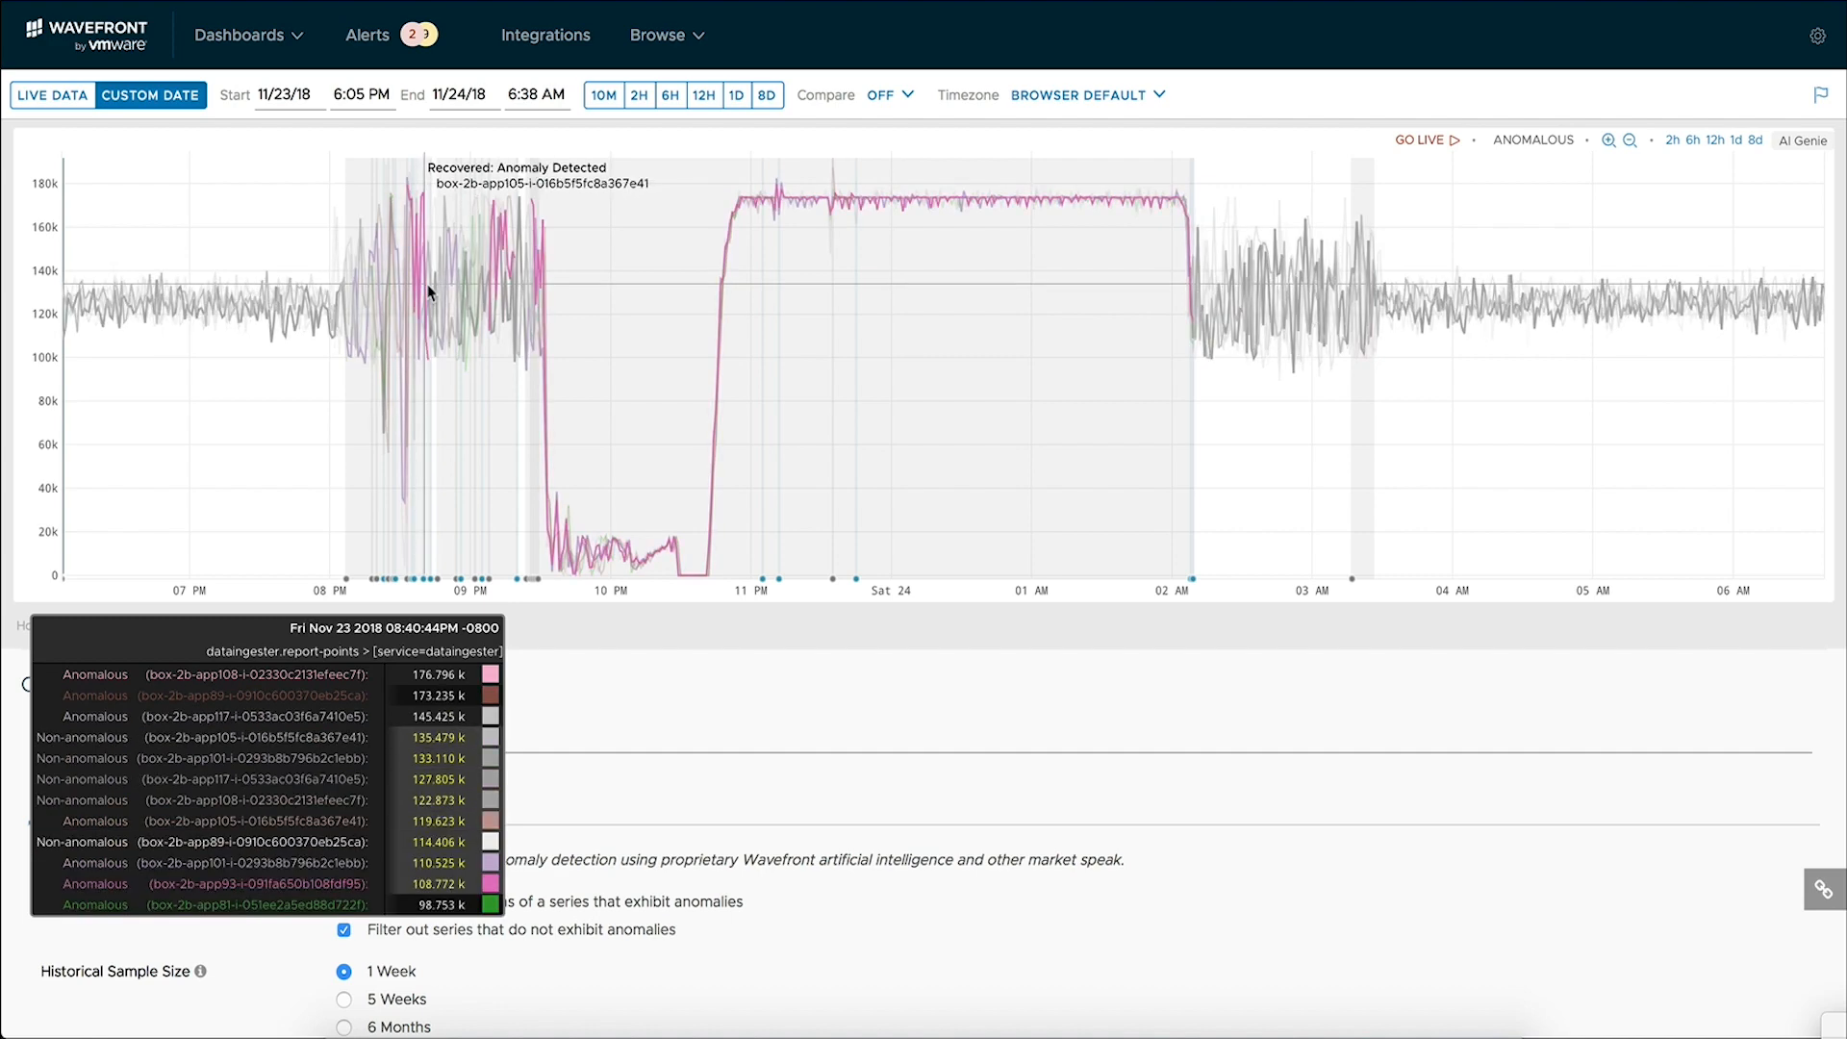
mouse_move(566, 350)
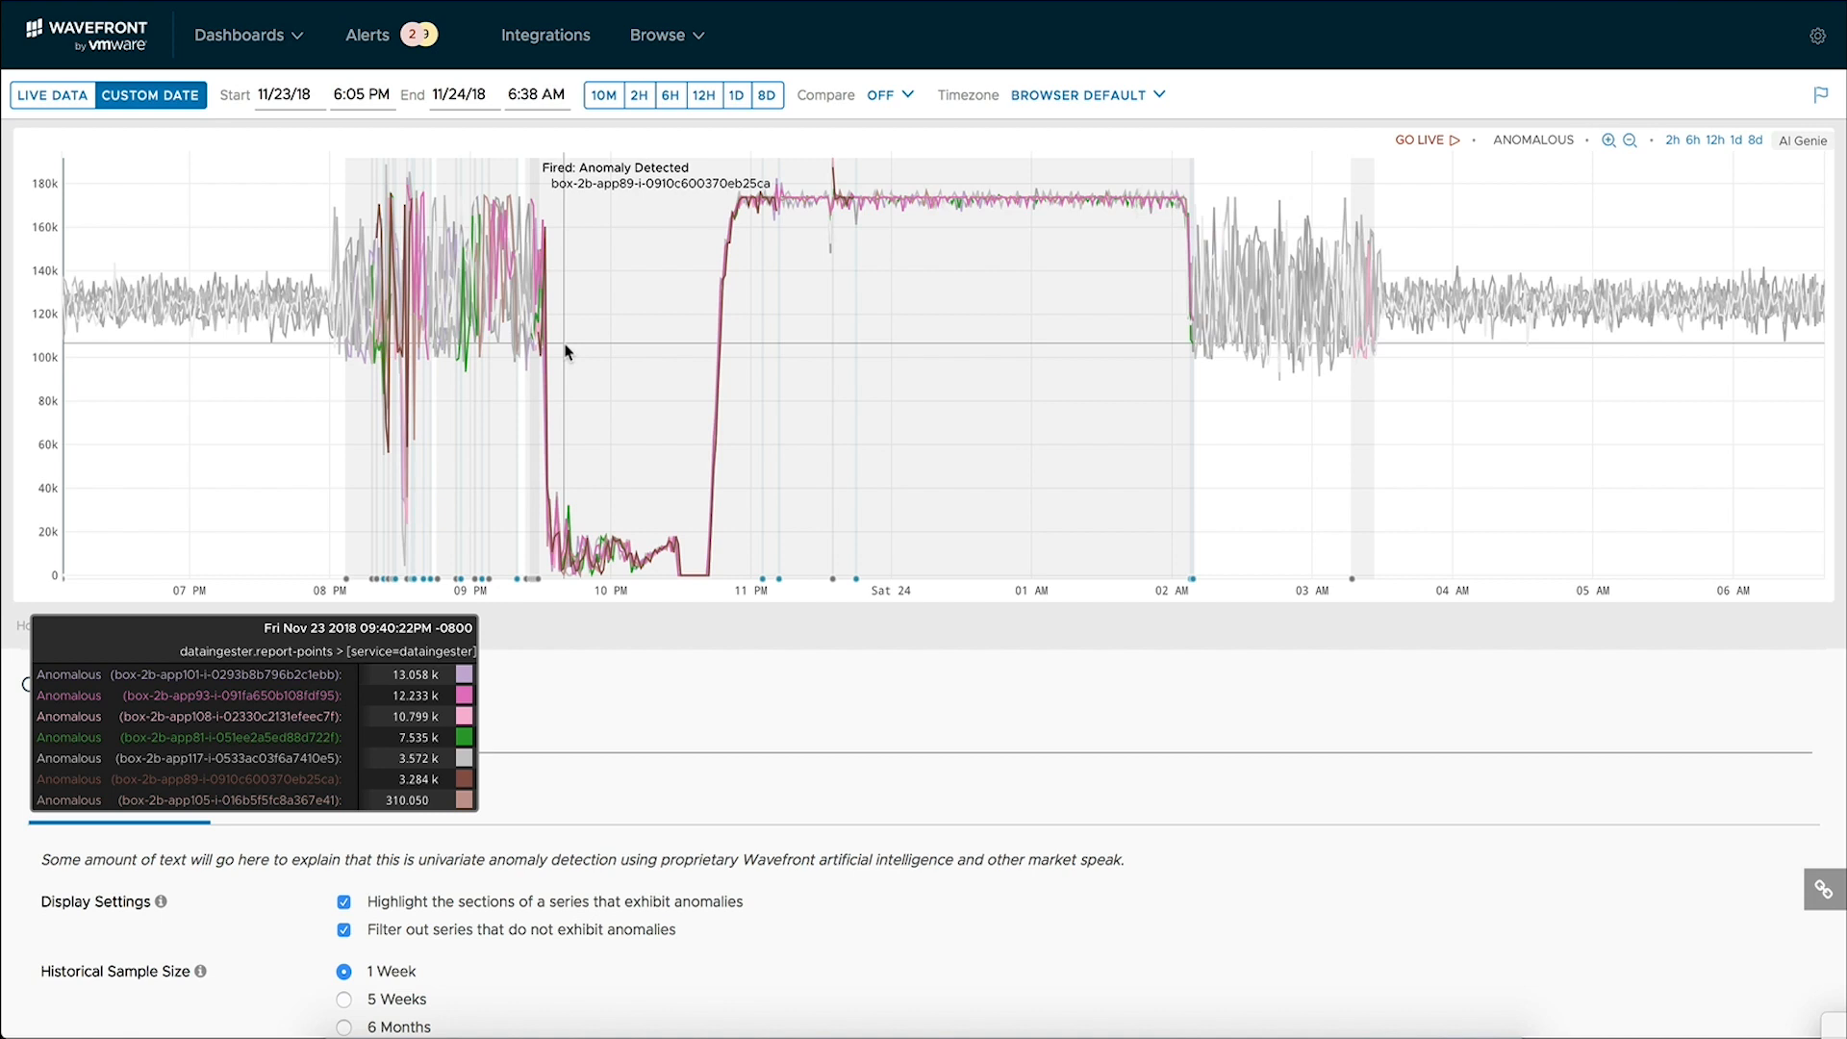
scroll(down, 3)
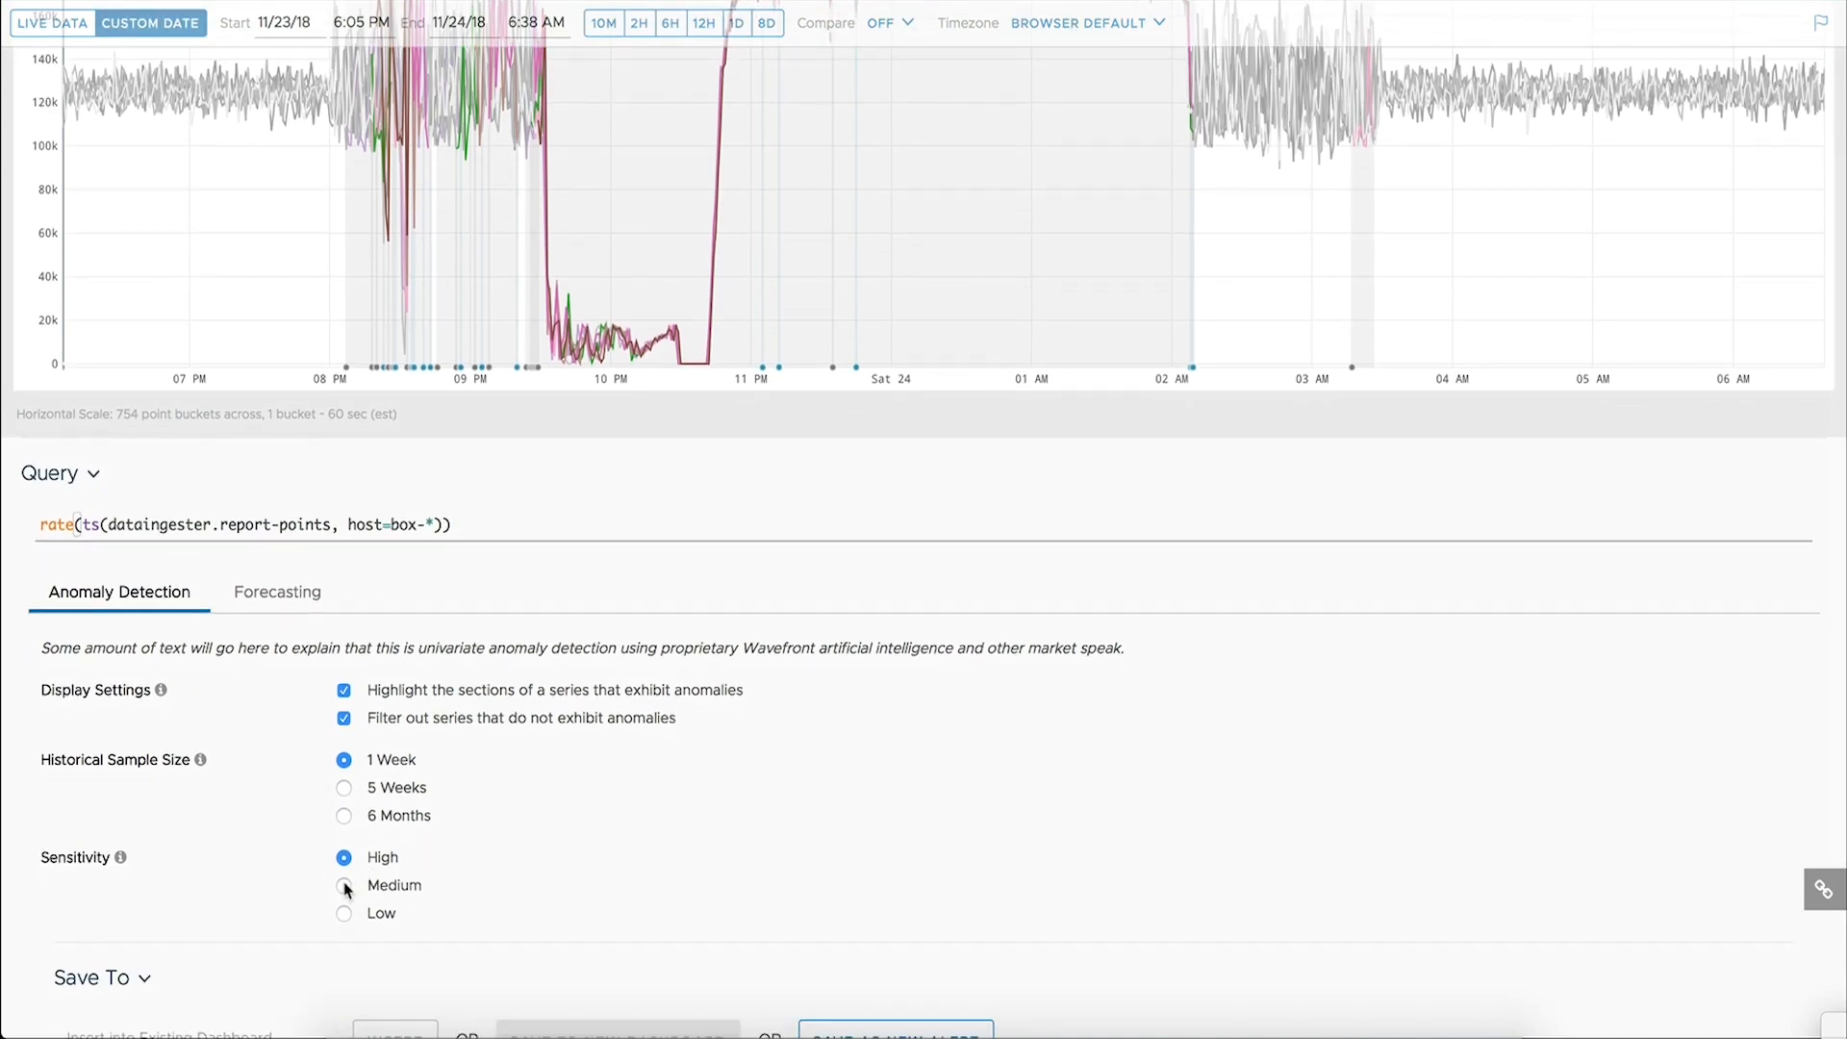
Set anomaly detection sensitivity back to Medium
click(344, 885)
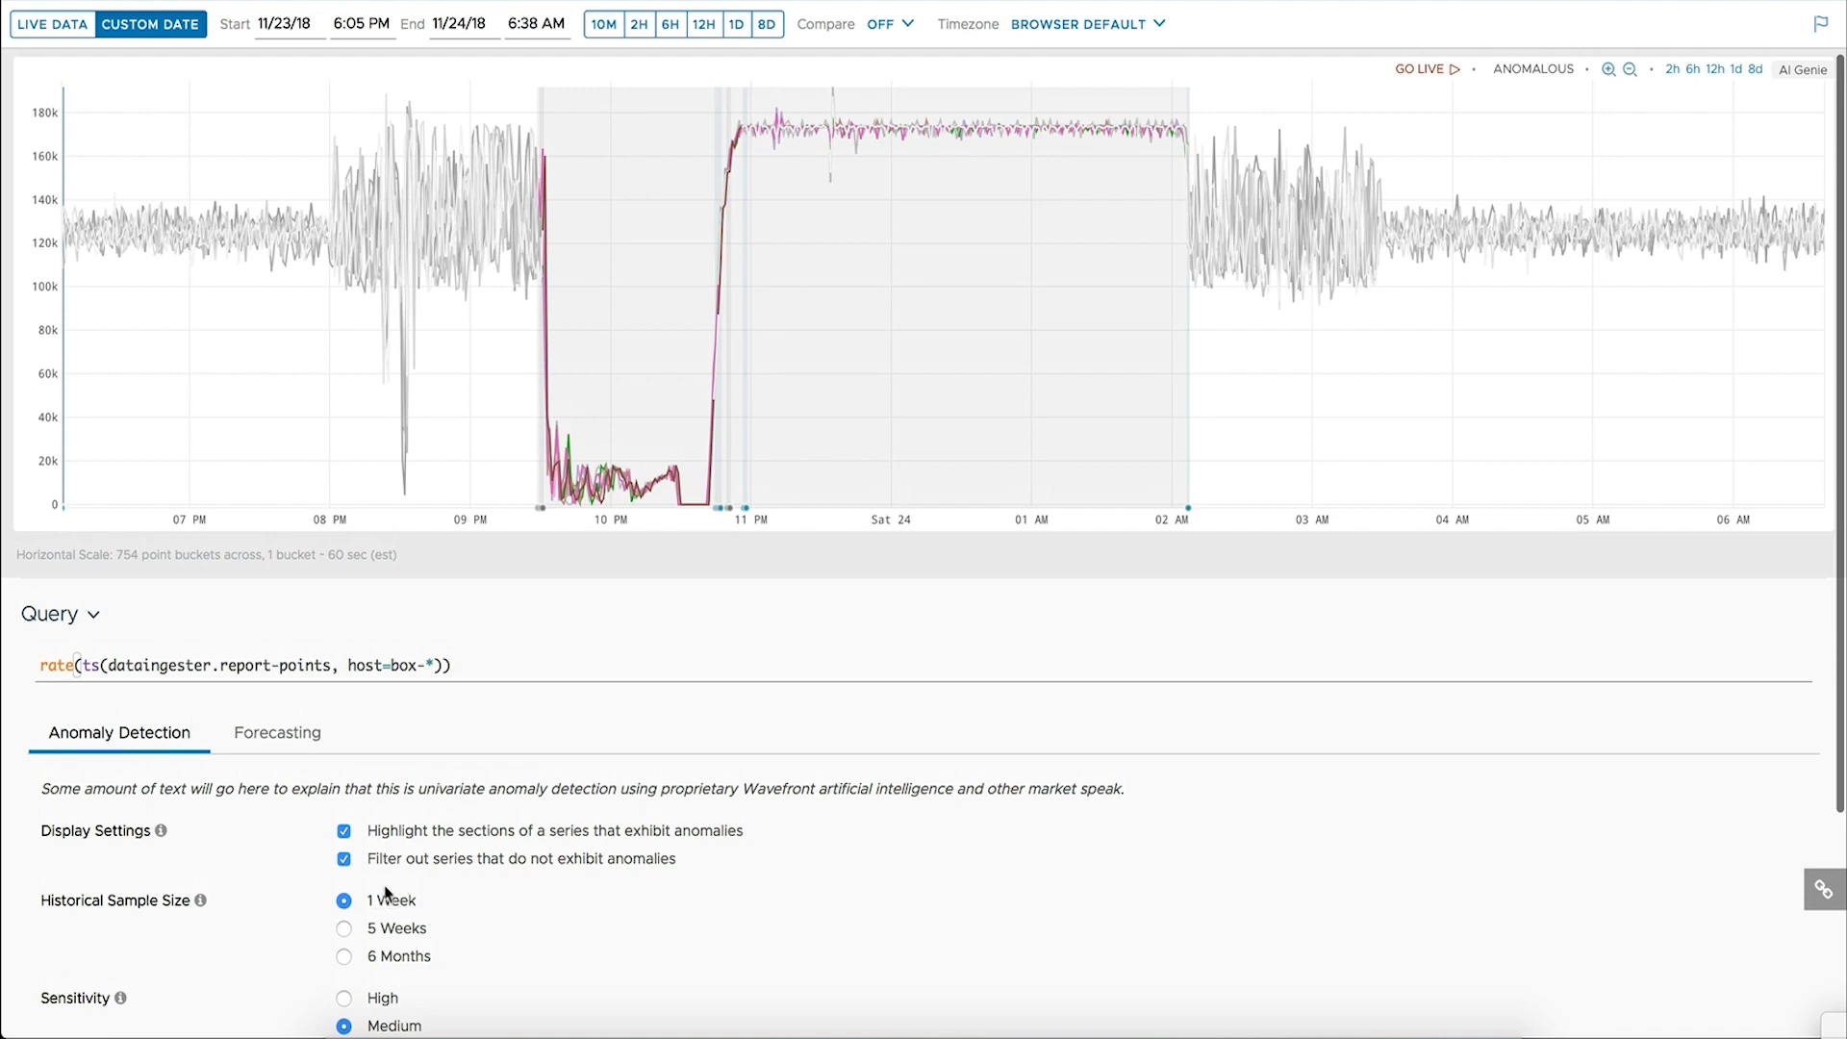
mouse_move(433, 900)
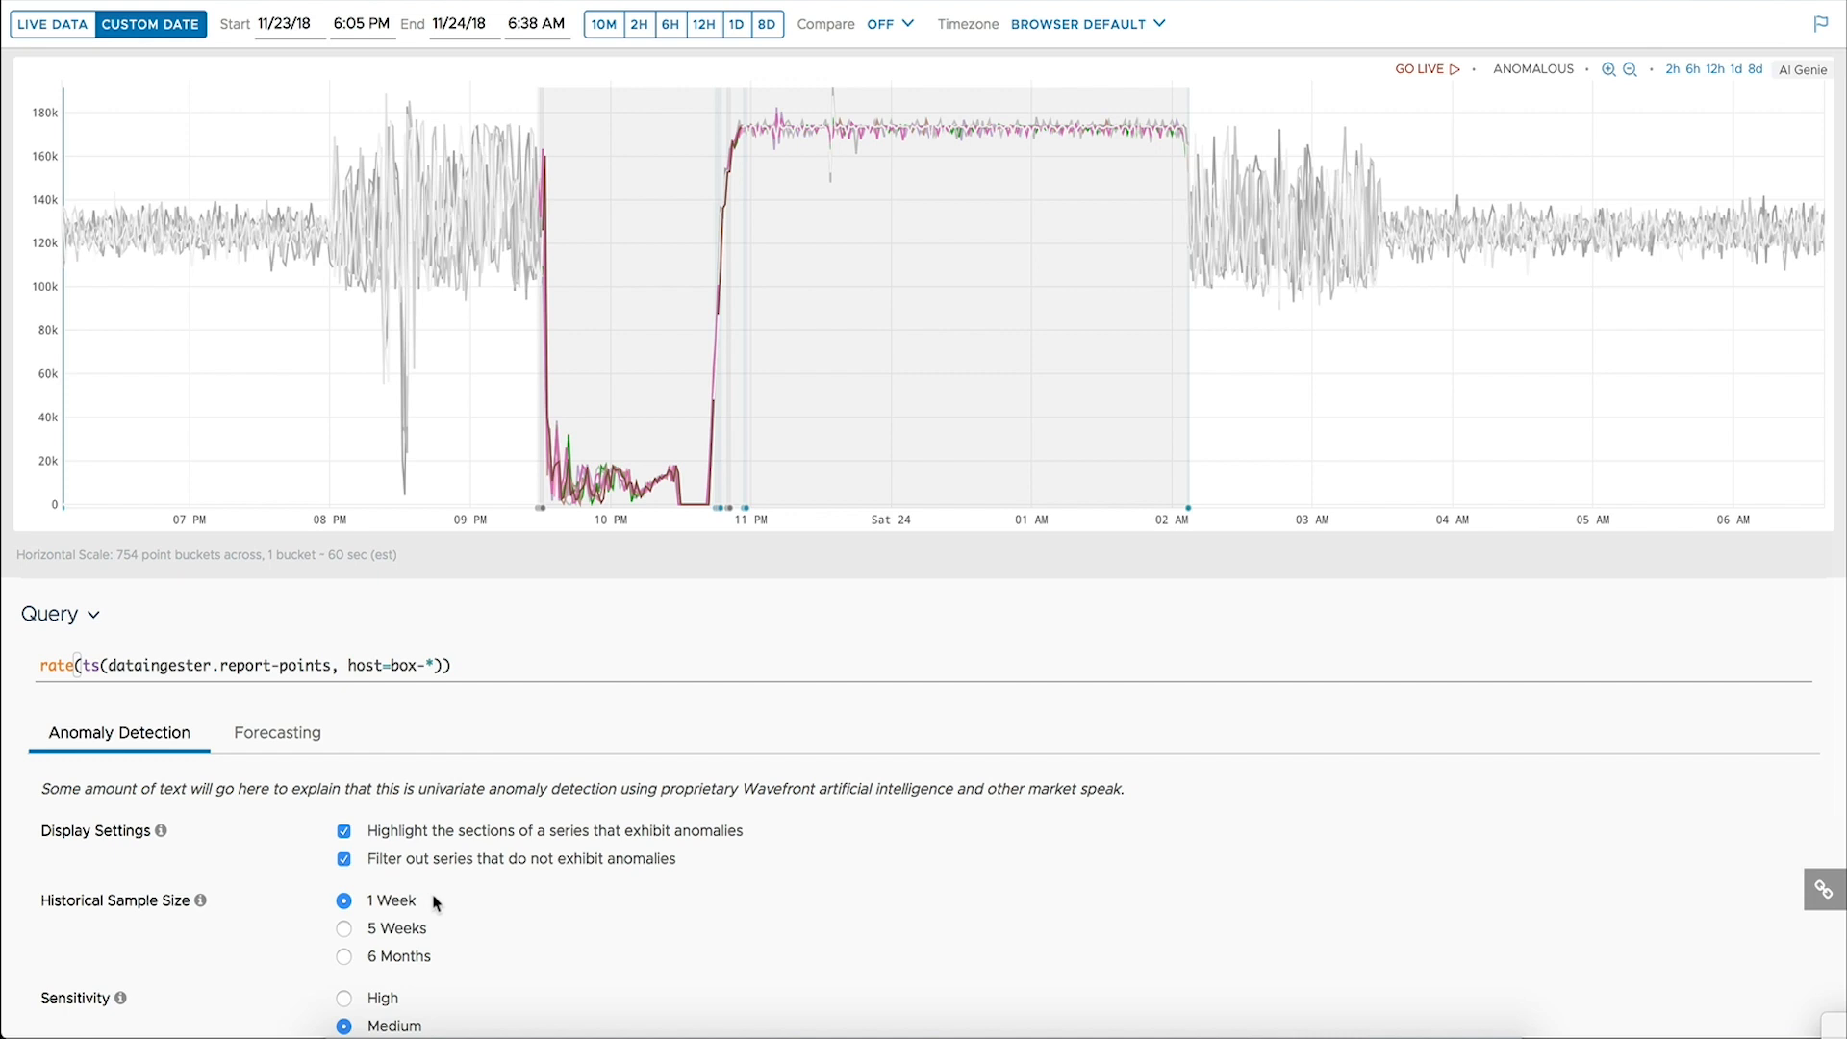
mouse_move(393, 881)
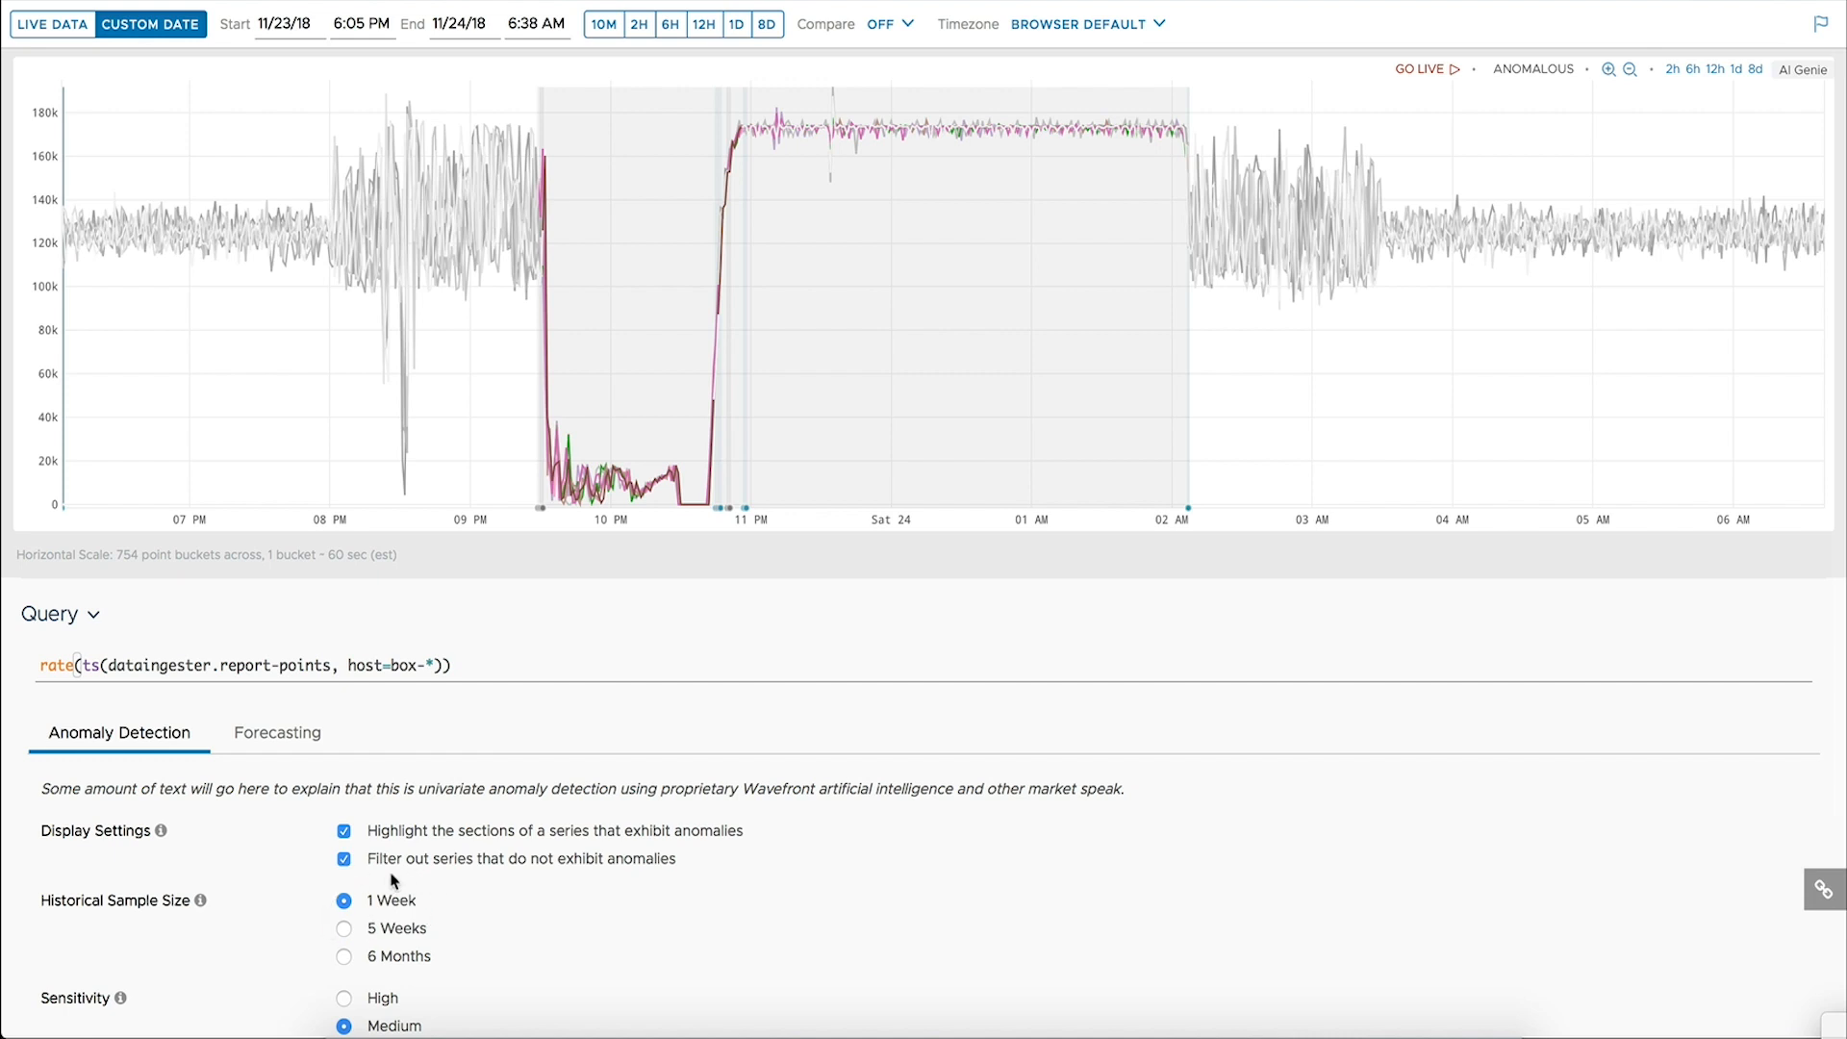
mouse_move(446, 907)
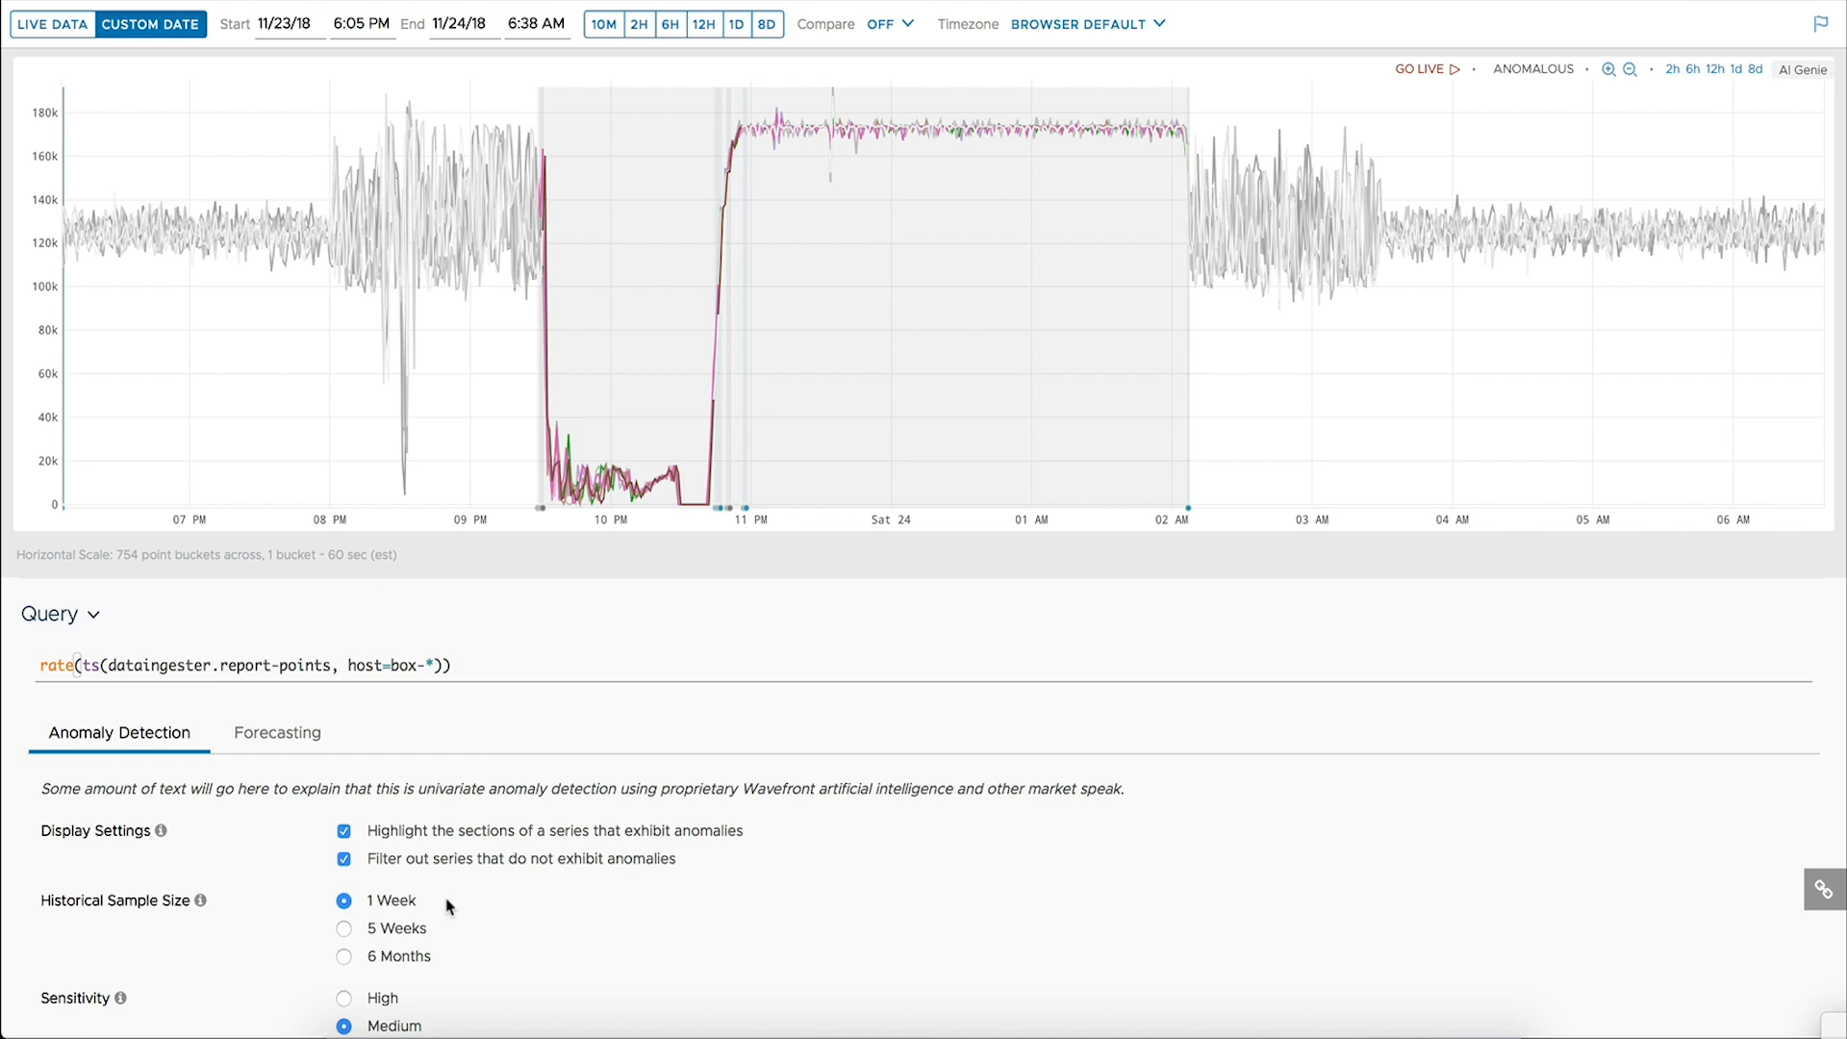
mouse_move(354, 891)
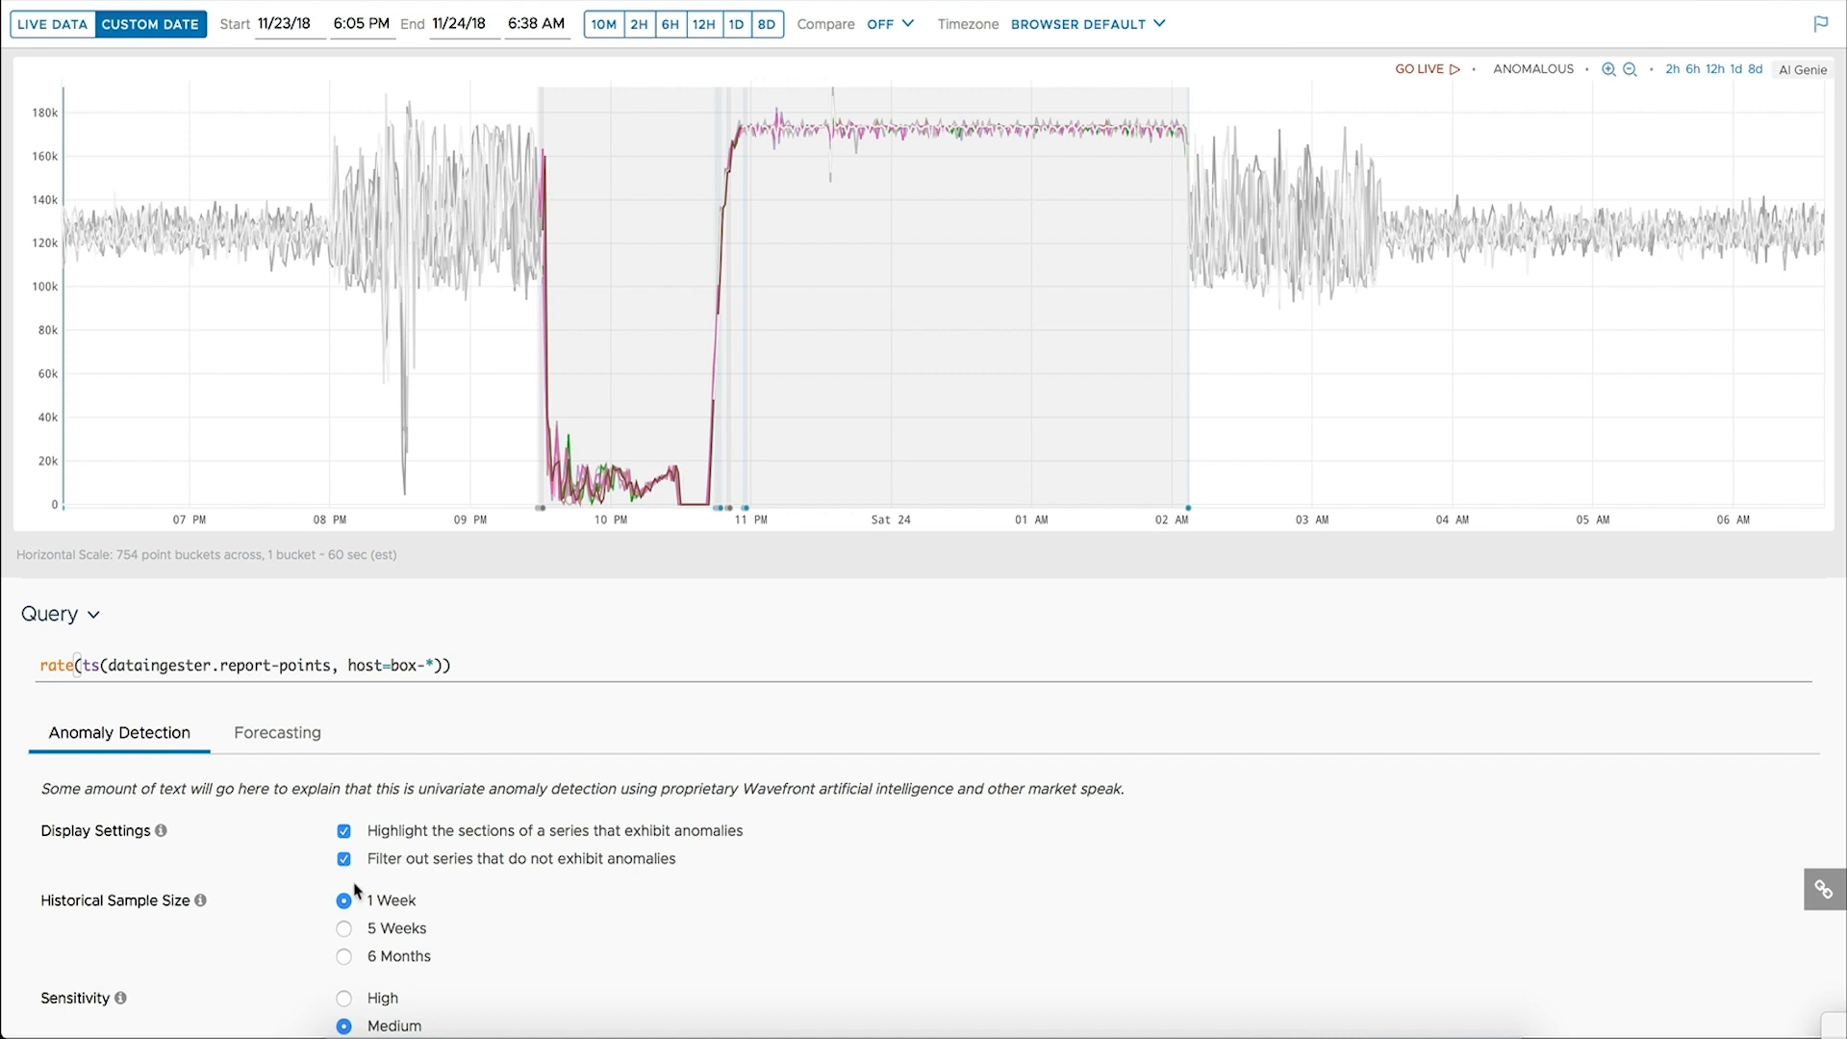
mouse_move(415, 877)
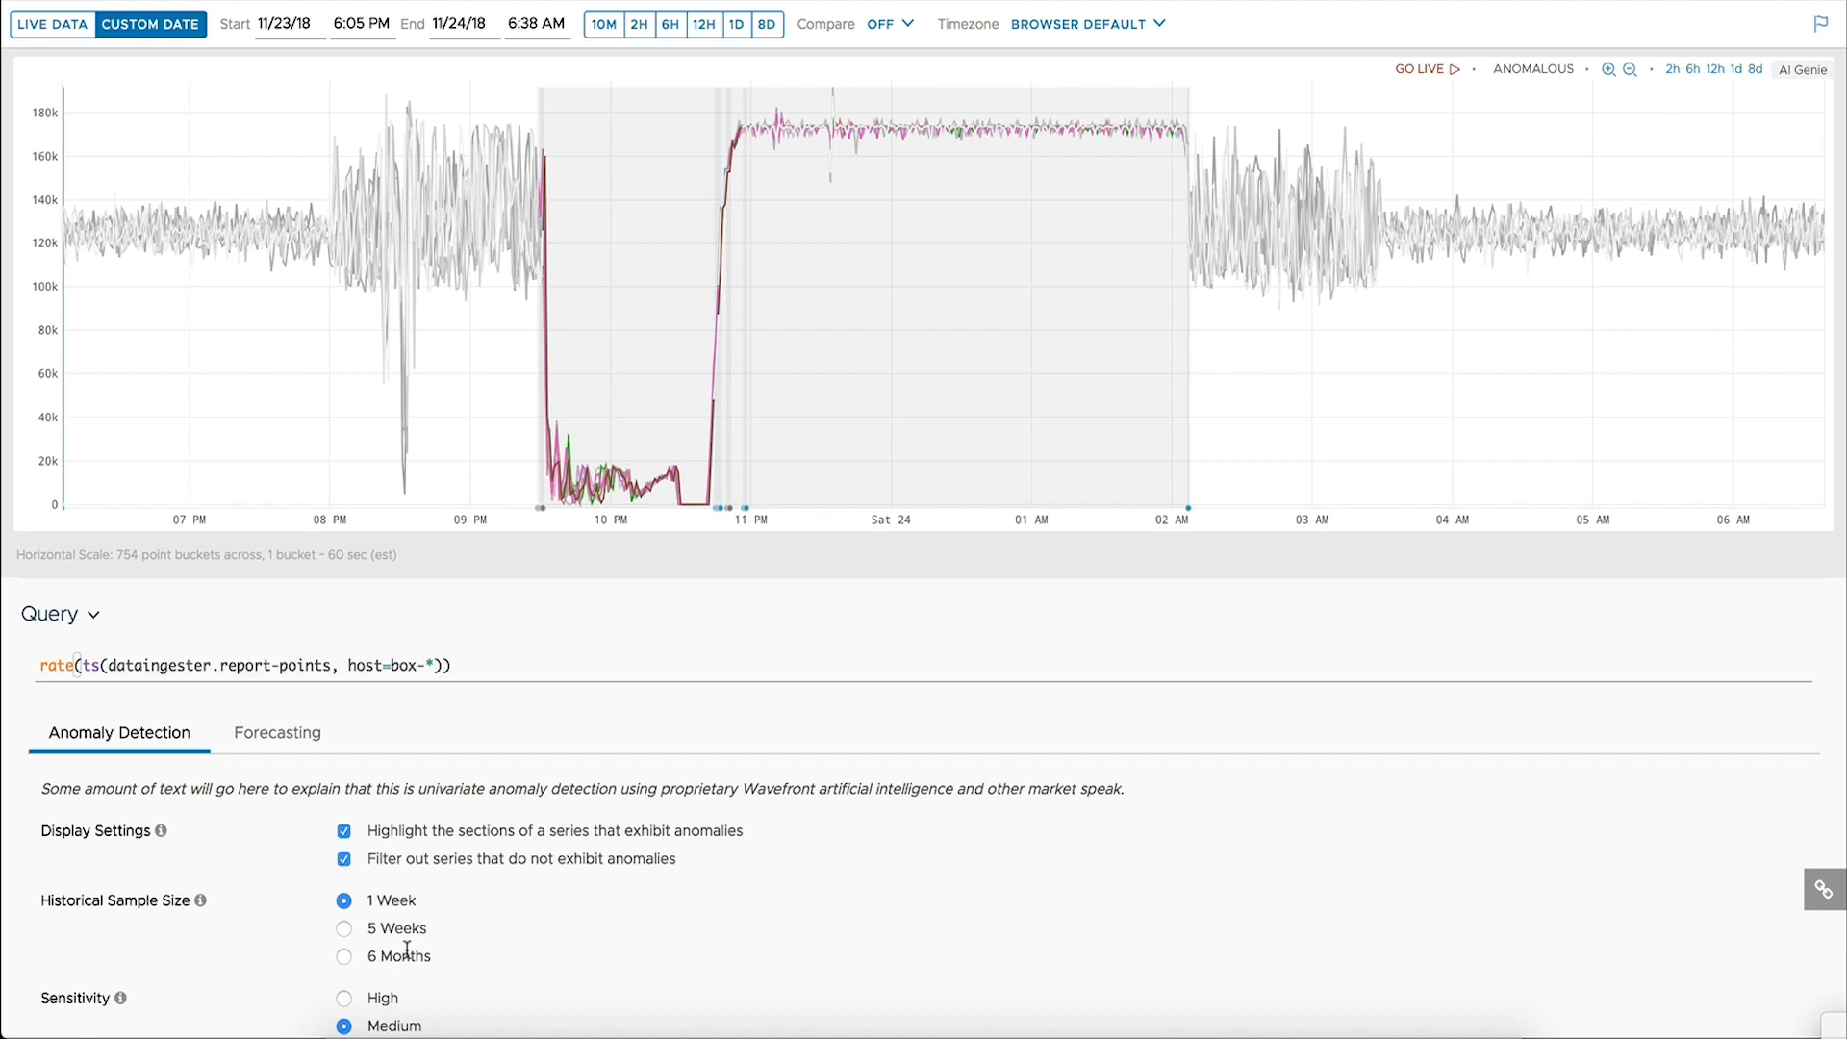
mouse_move(431, 901)
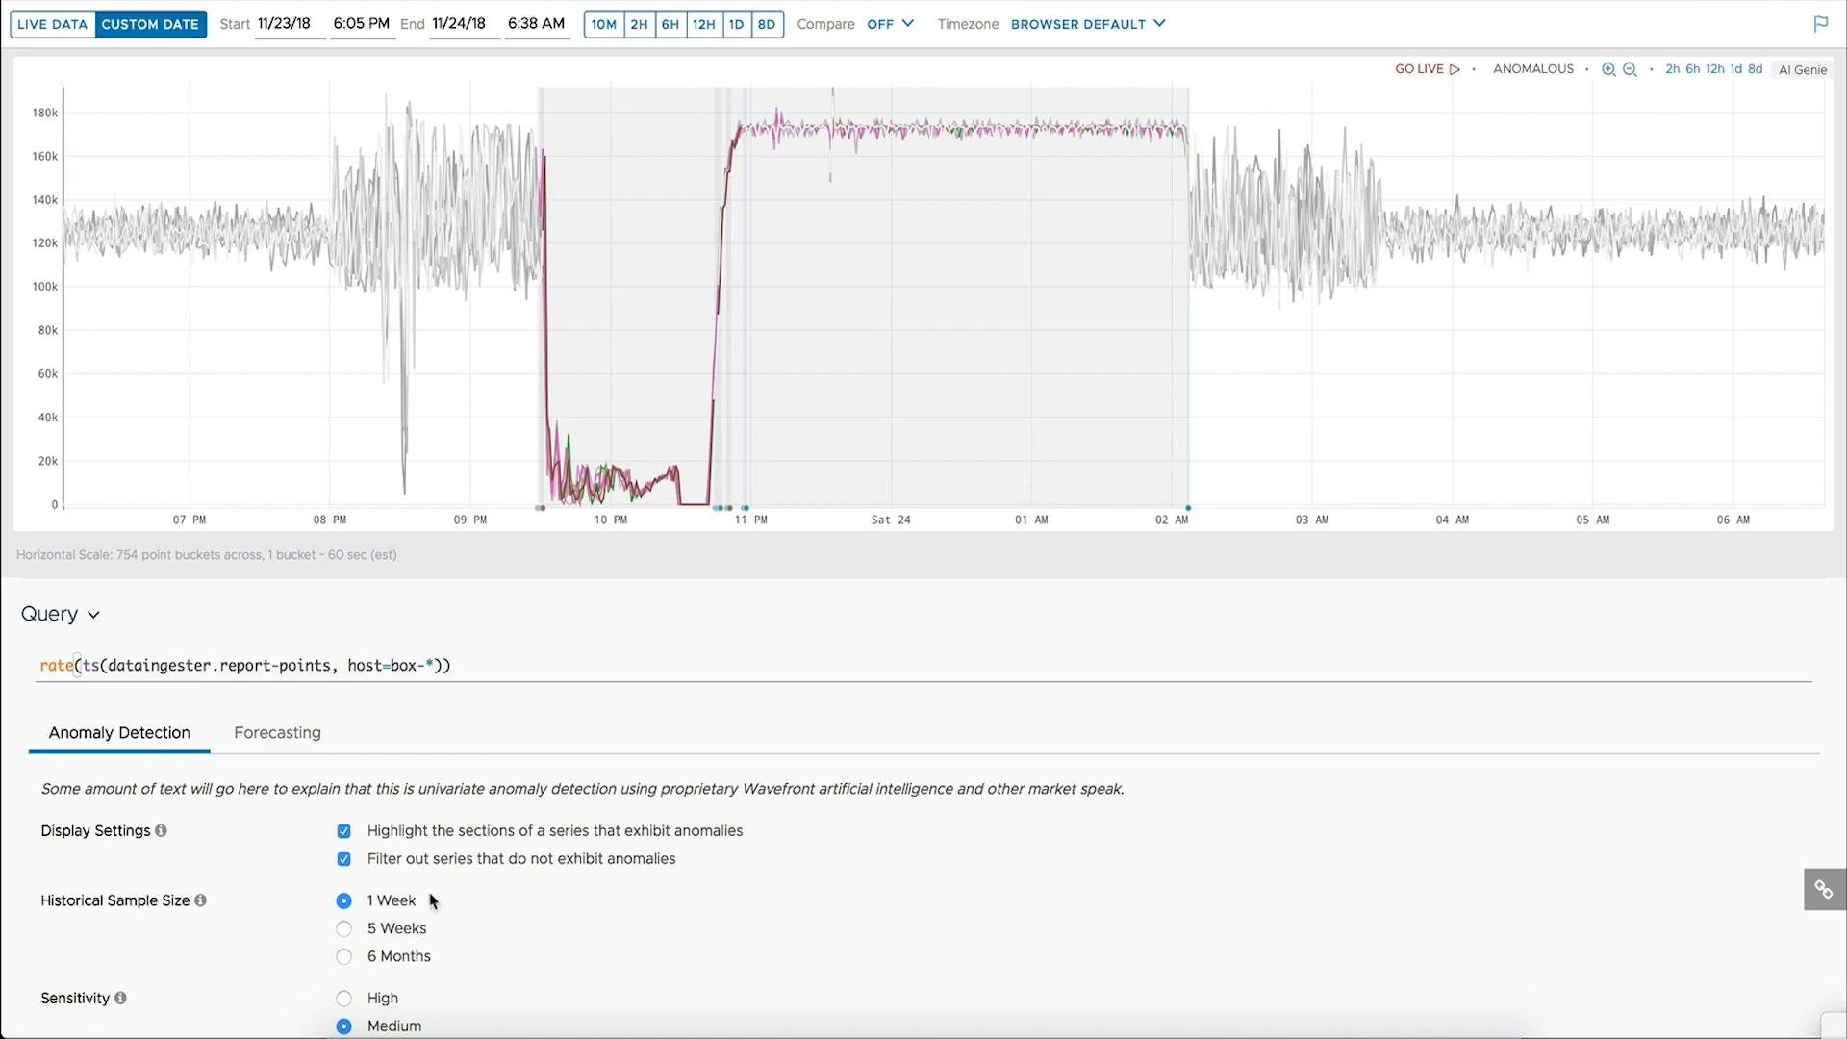
mouse_move(701, 416)
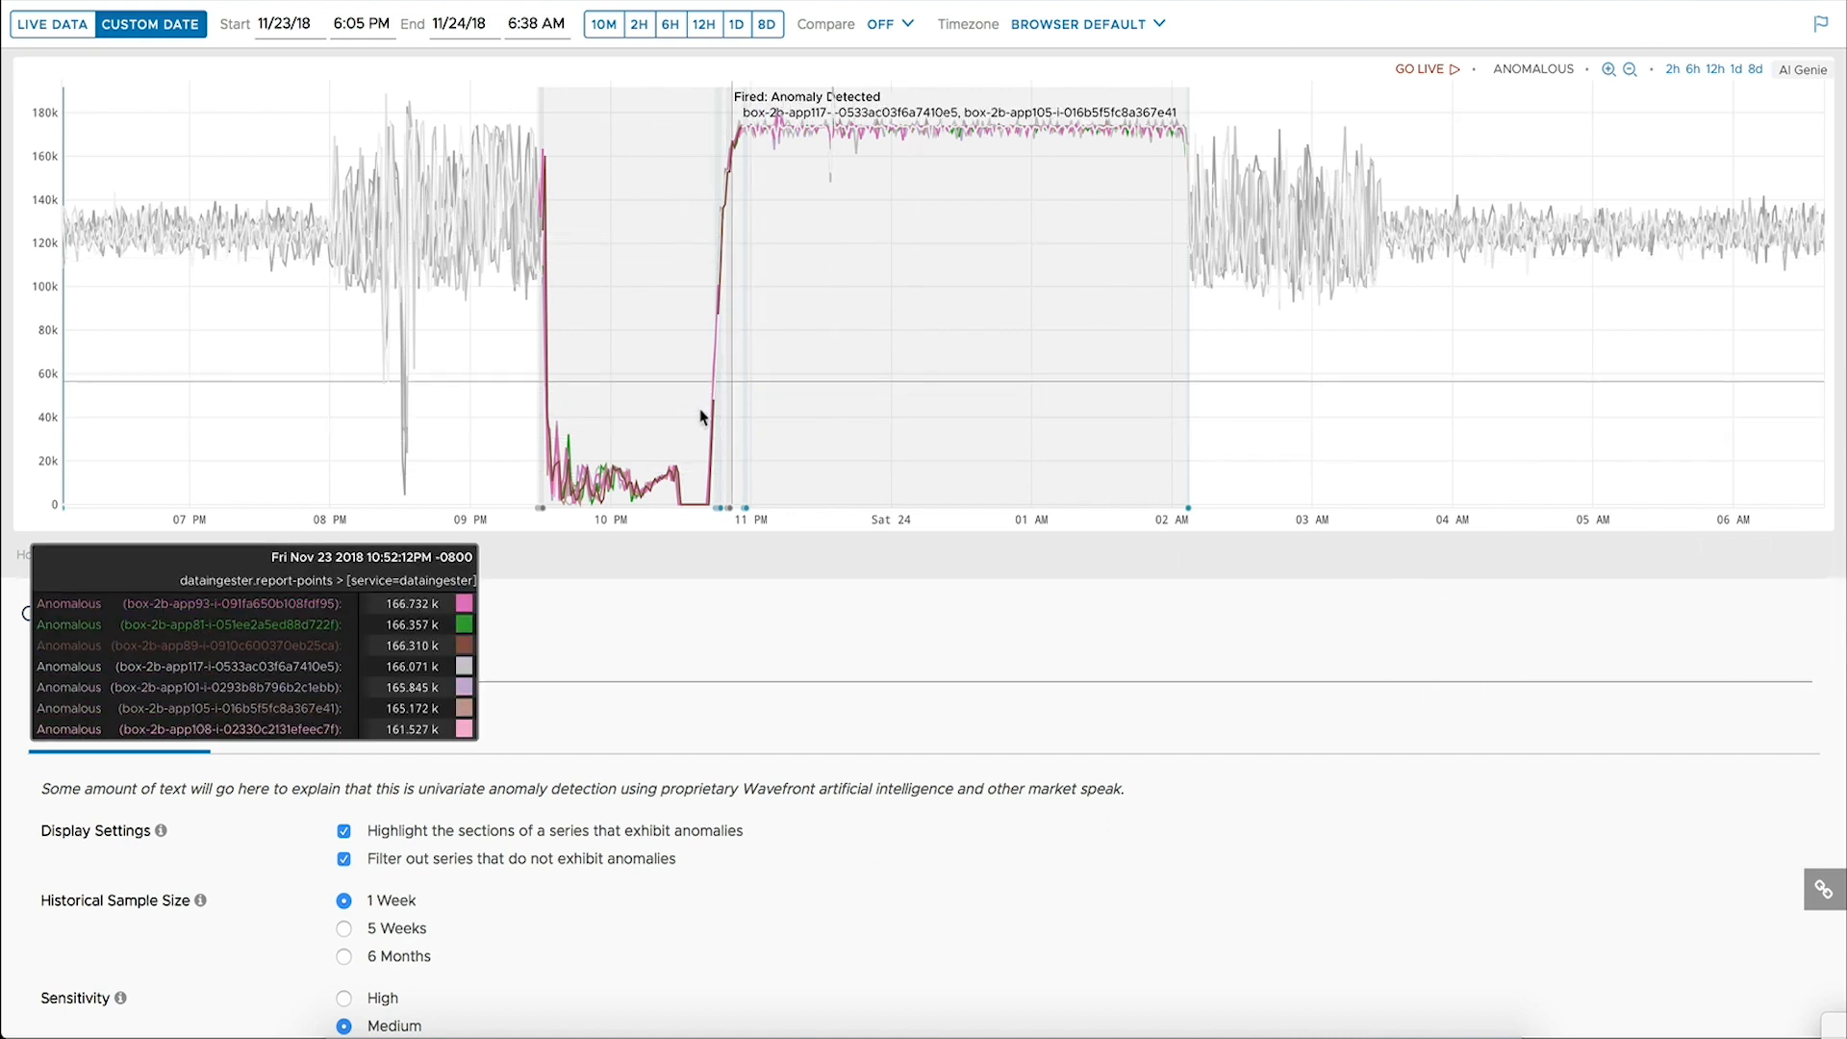
mouse_move(677, 471)
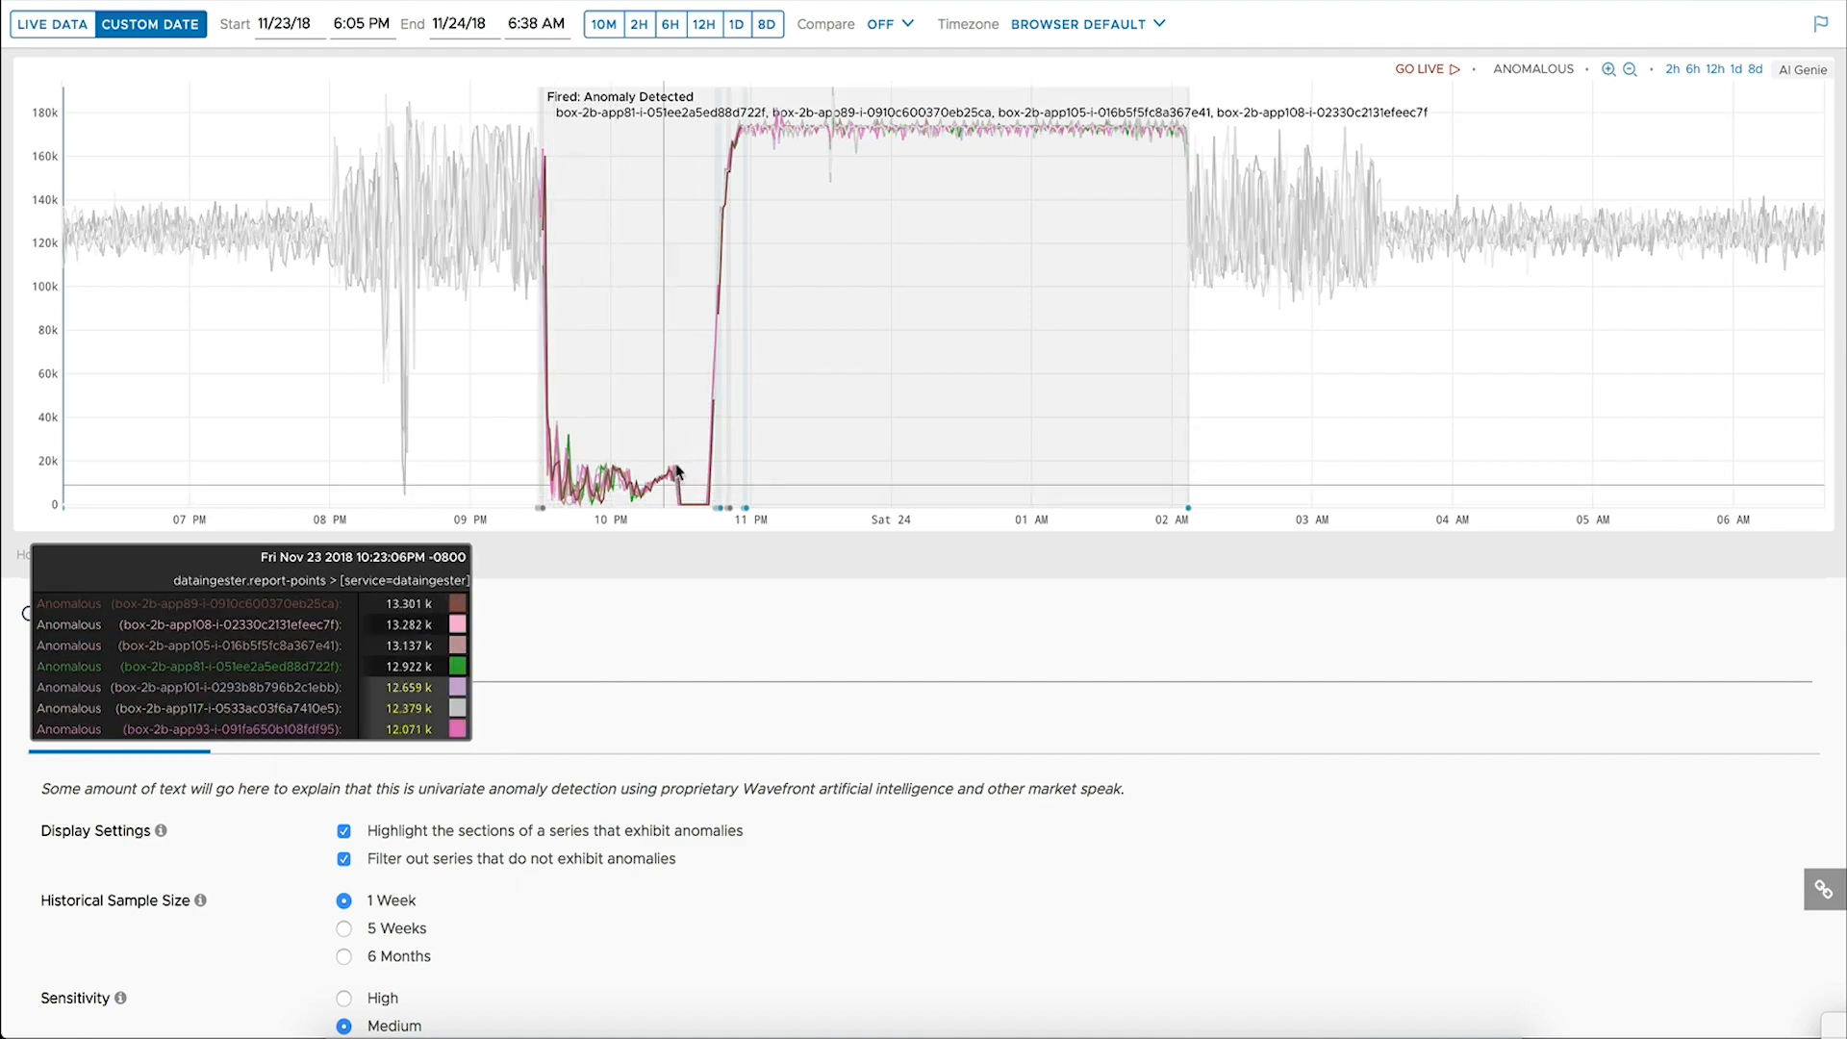
mouse_move(716, 377)
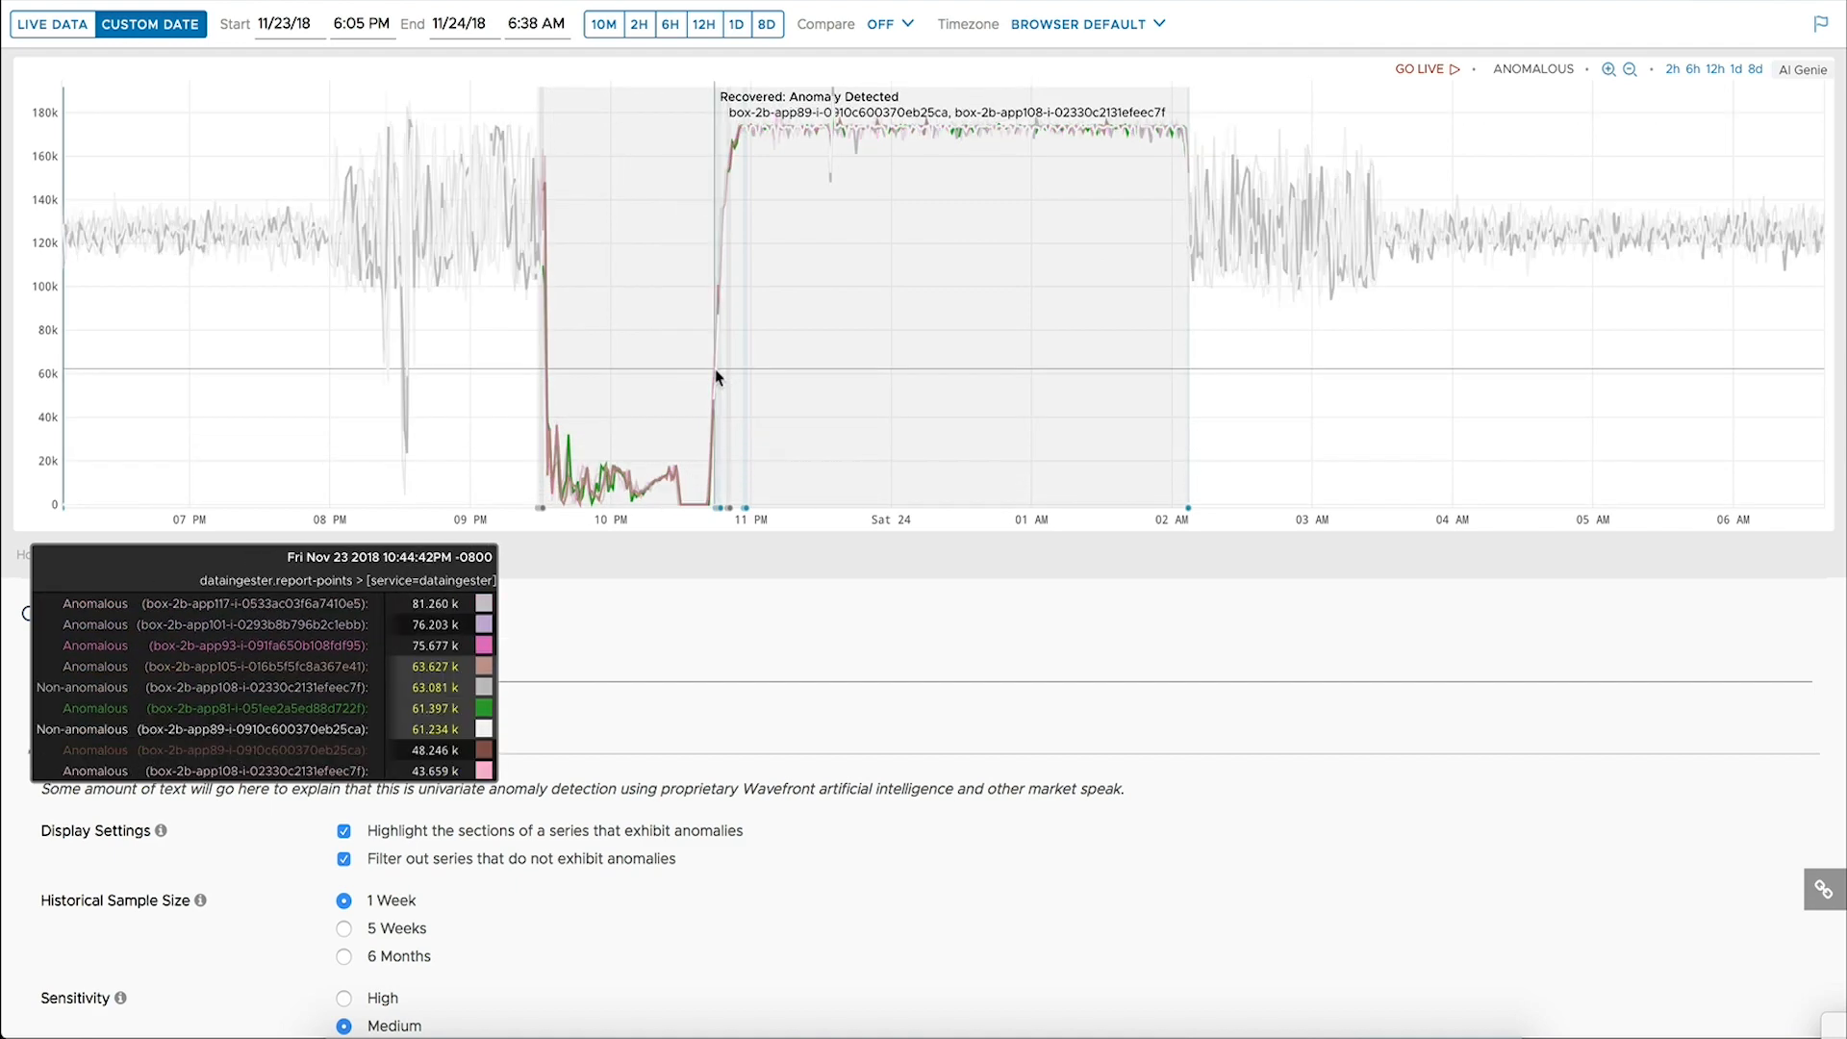
mouse_move(837, 439)
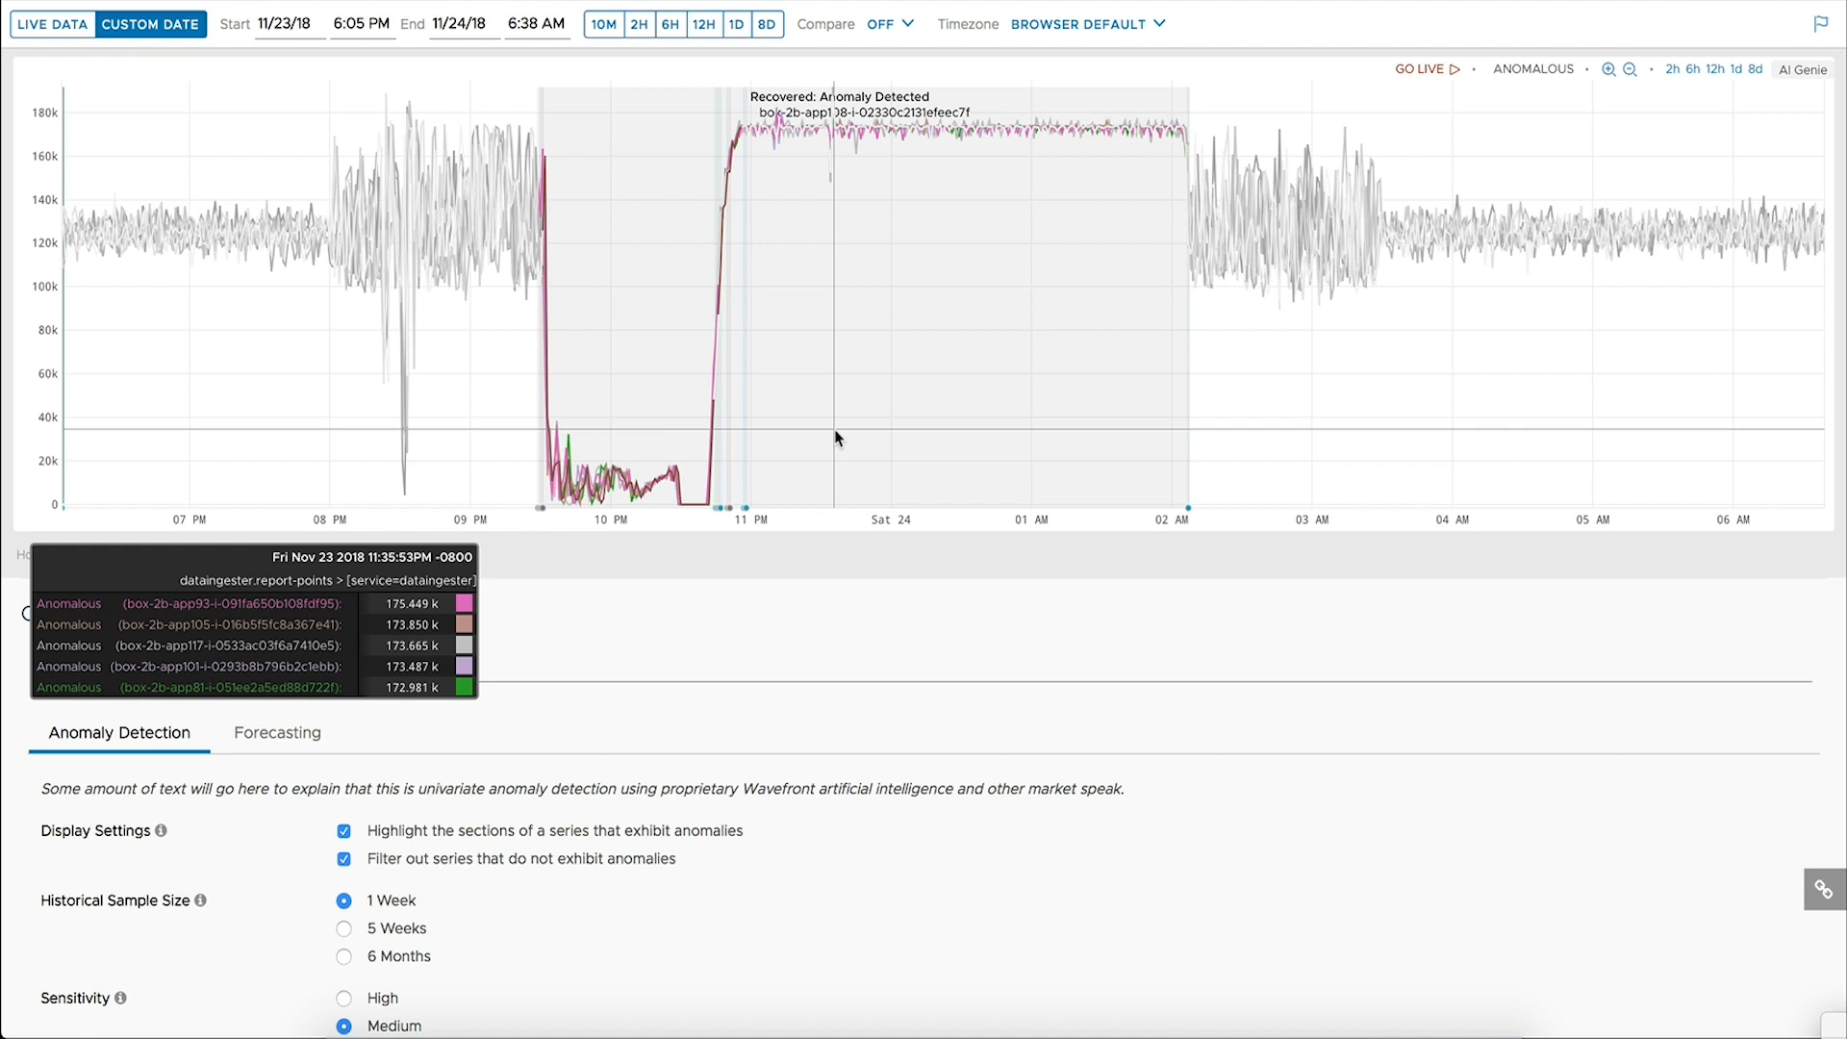
scroll(down, 3)
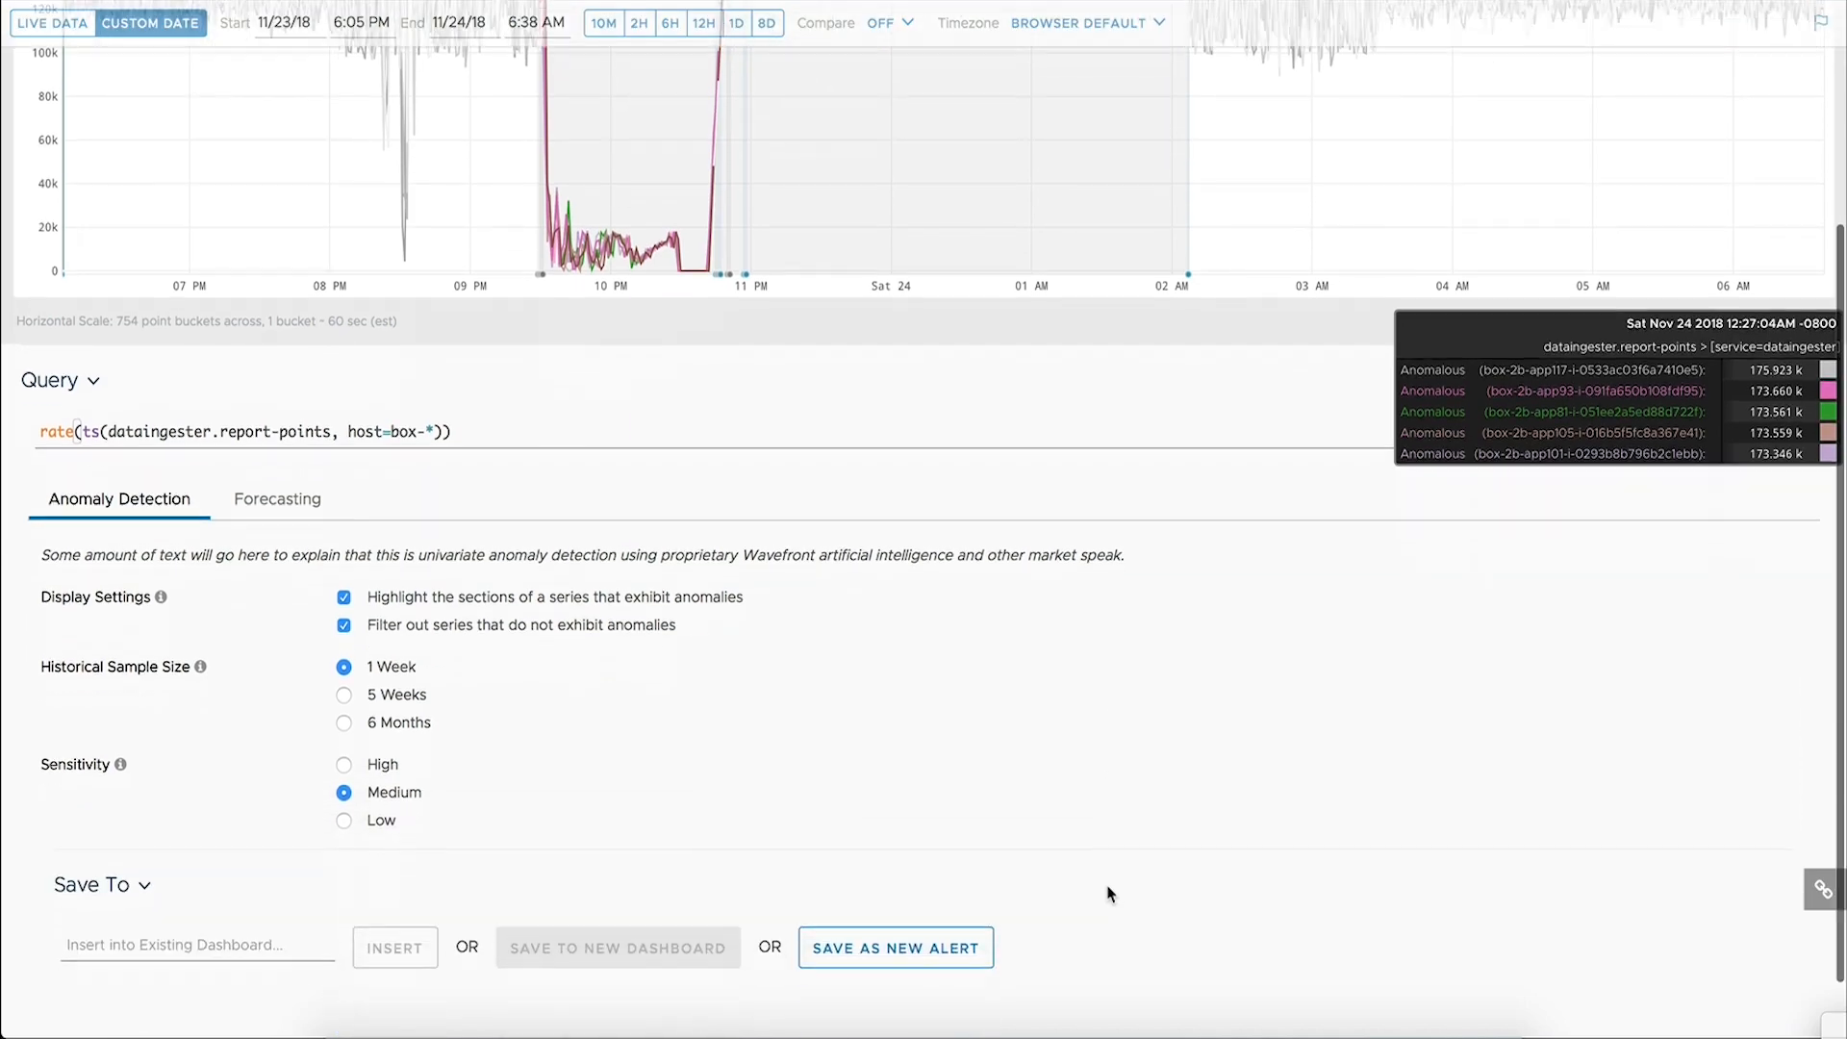
Save the anomaly query as a new alert with the anomalous() condition prefilled, reaching the Target List
click(895, 947)
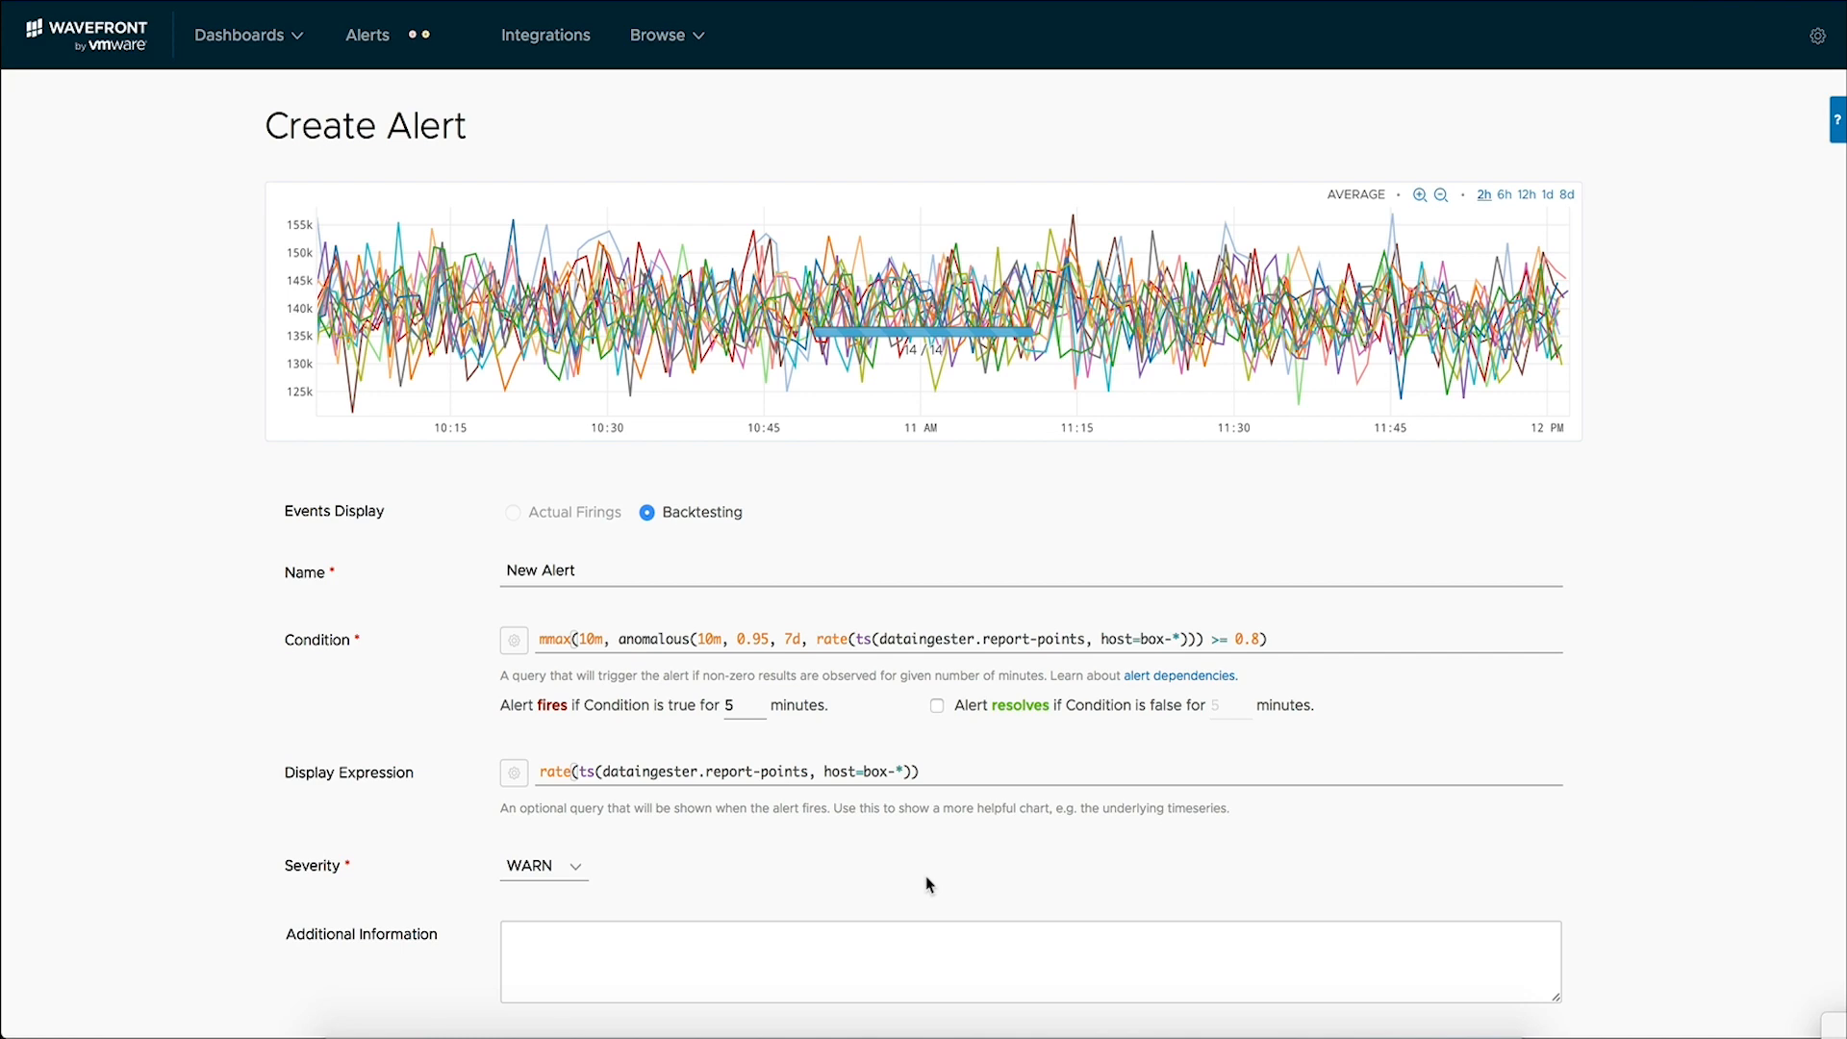
scroll(down, 3)
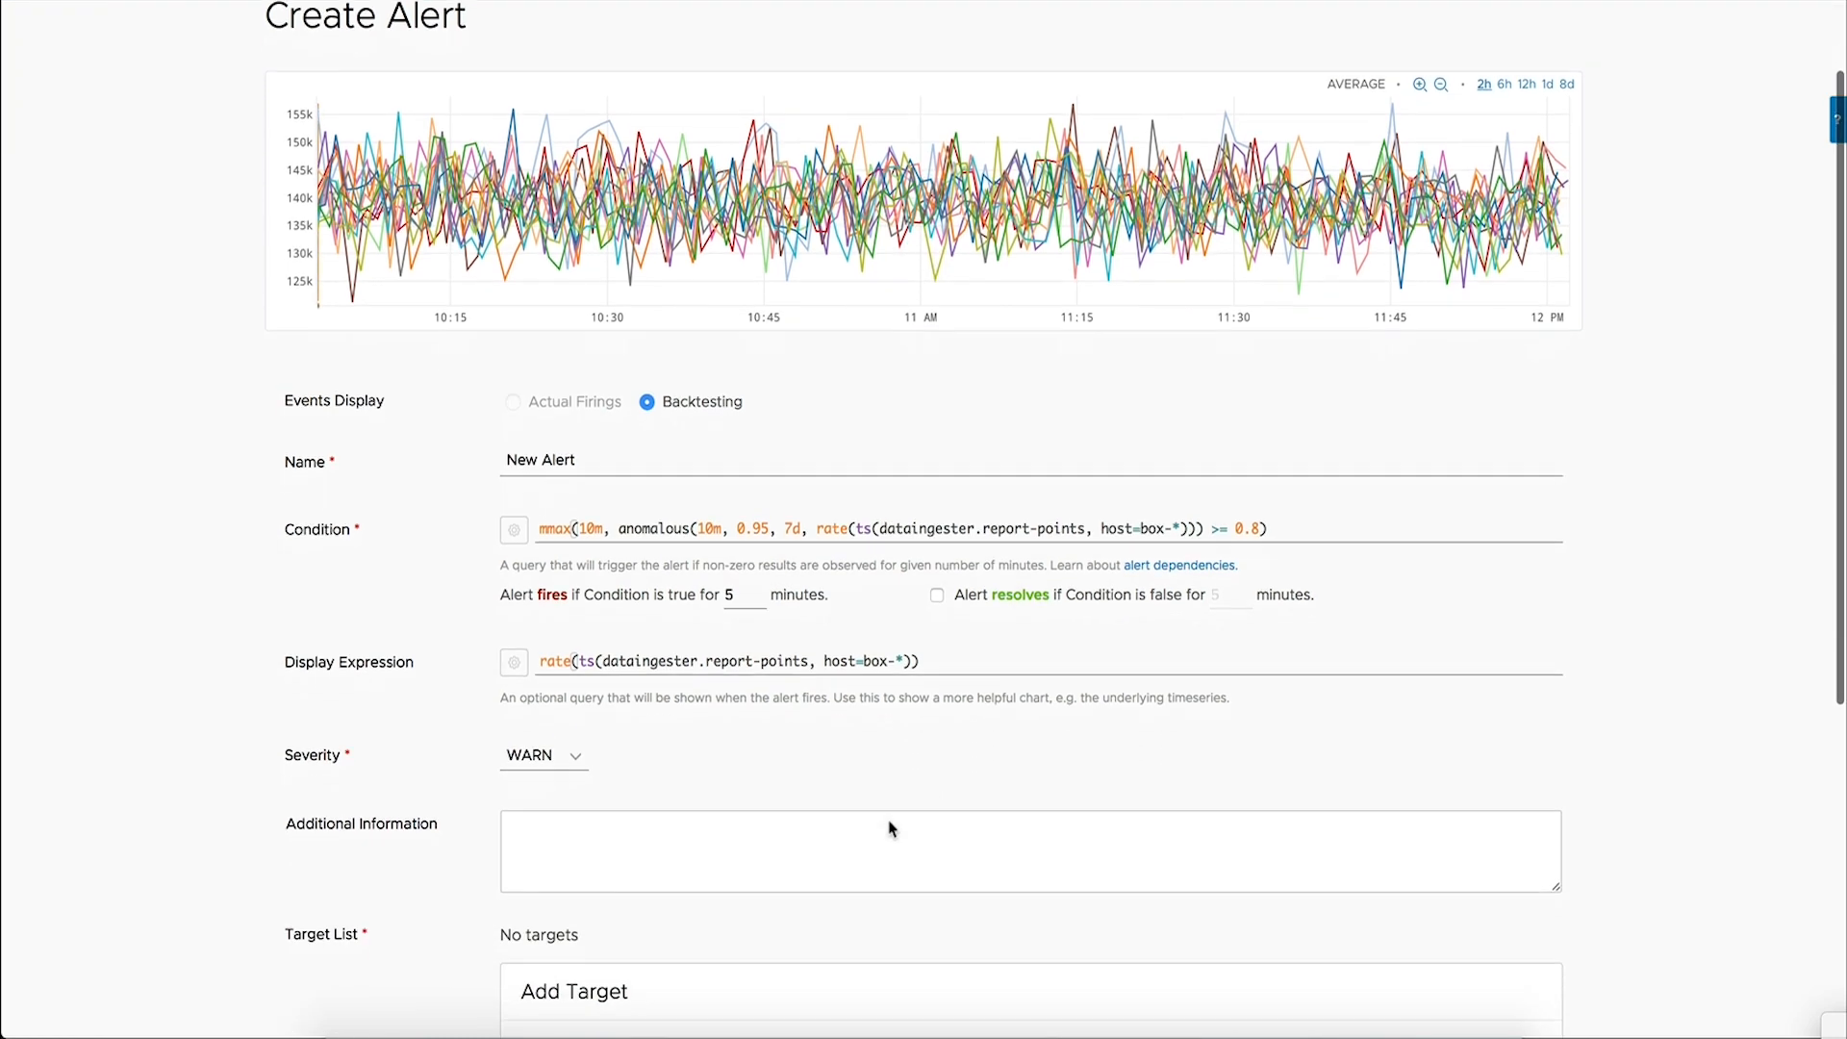
scroll(down, 3)
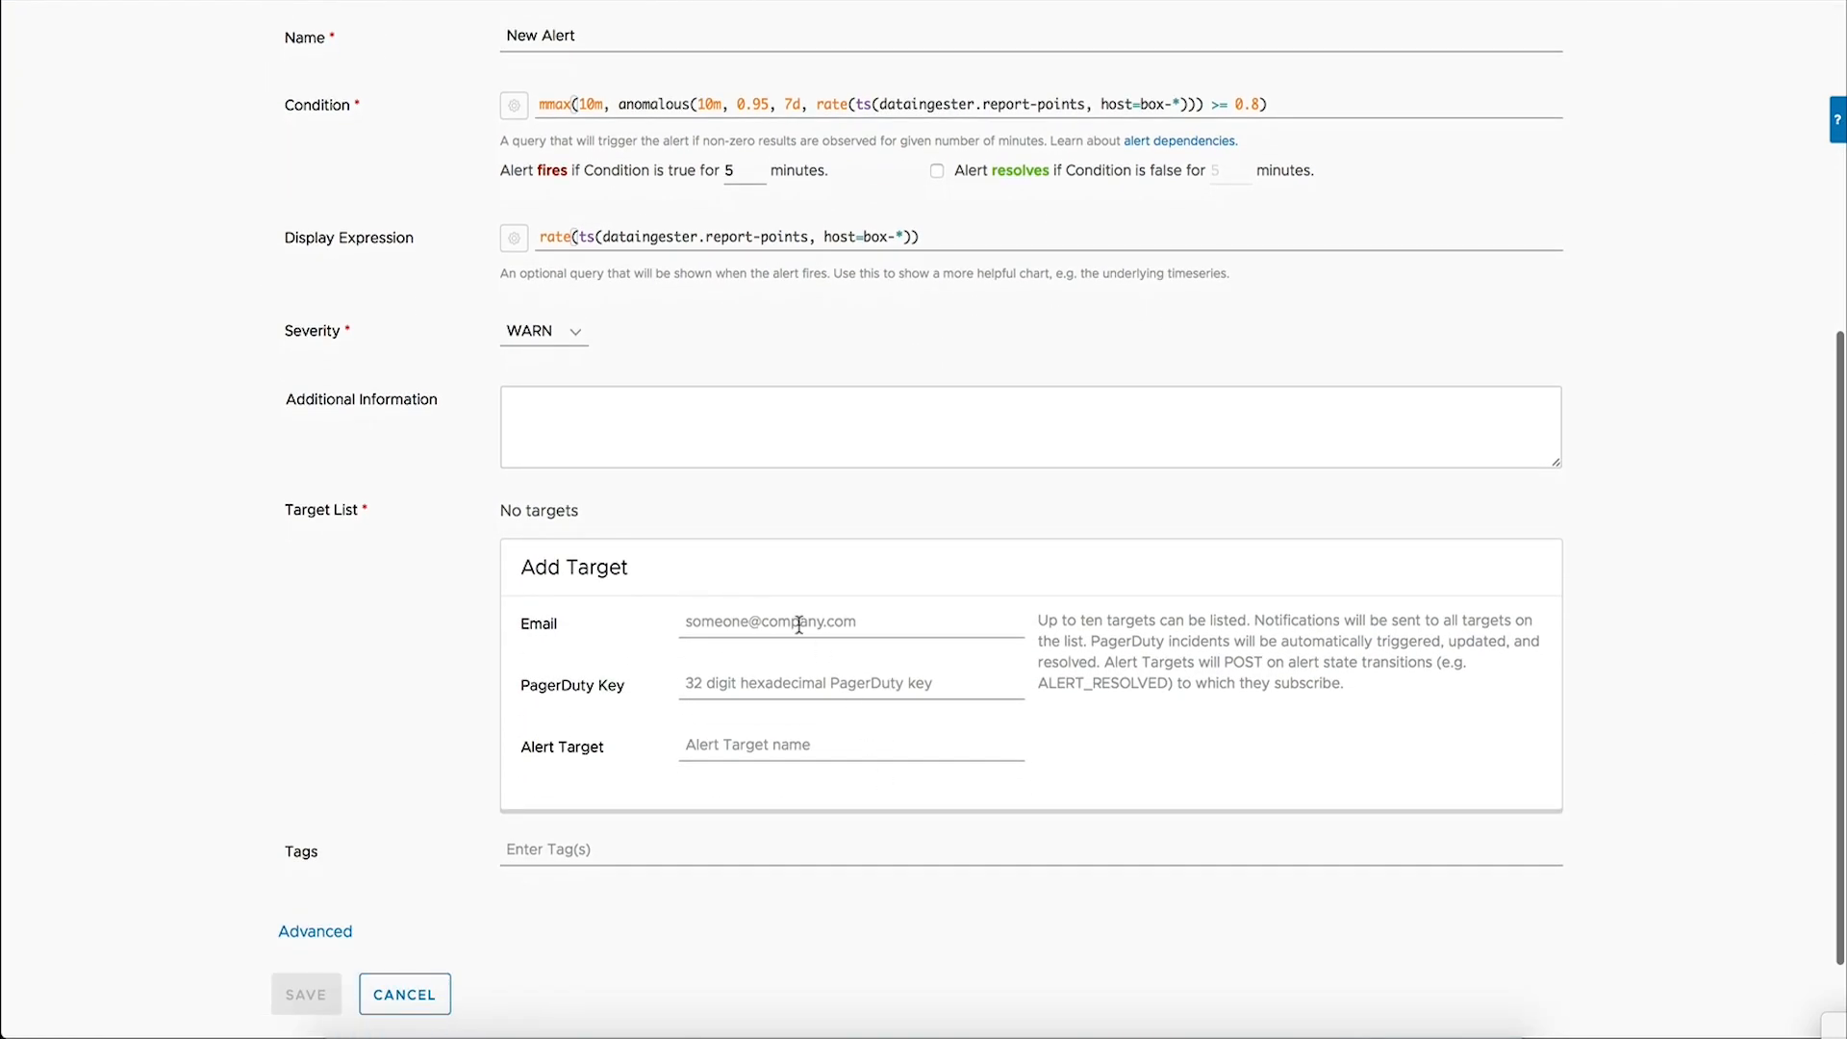
mouse_move(831, 735)
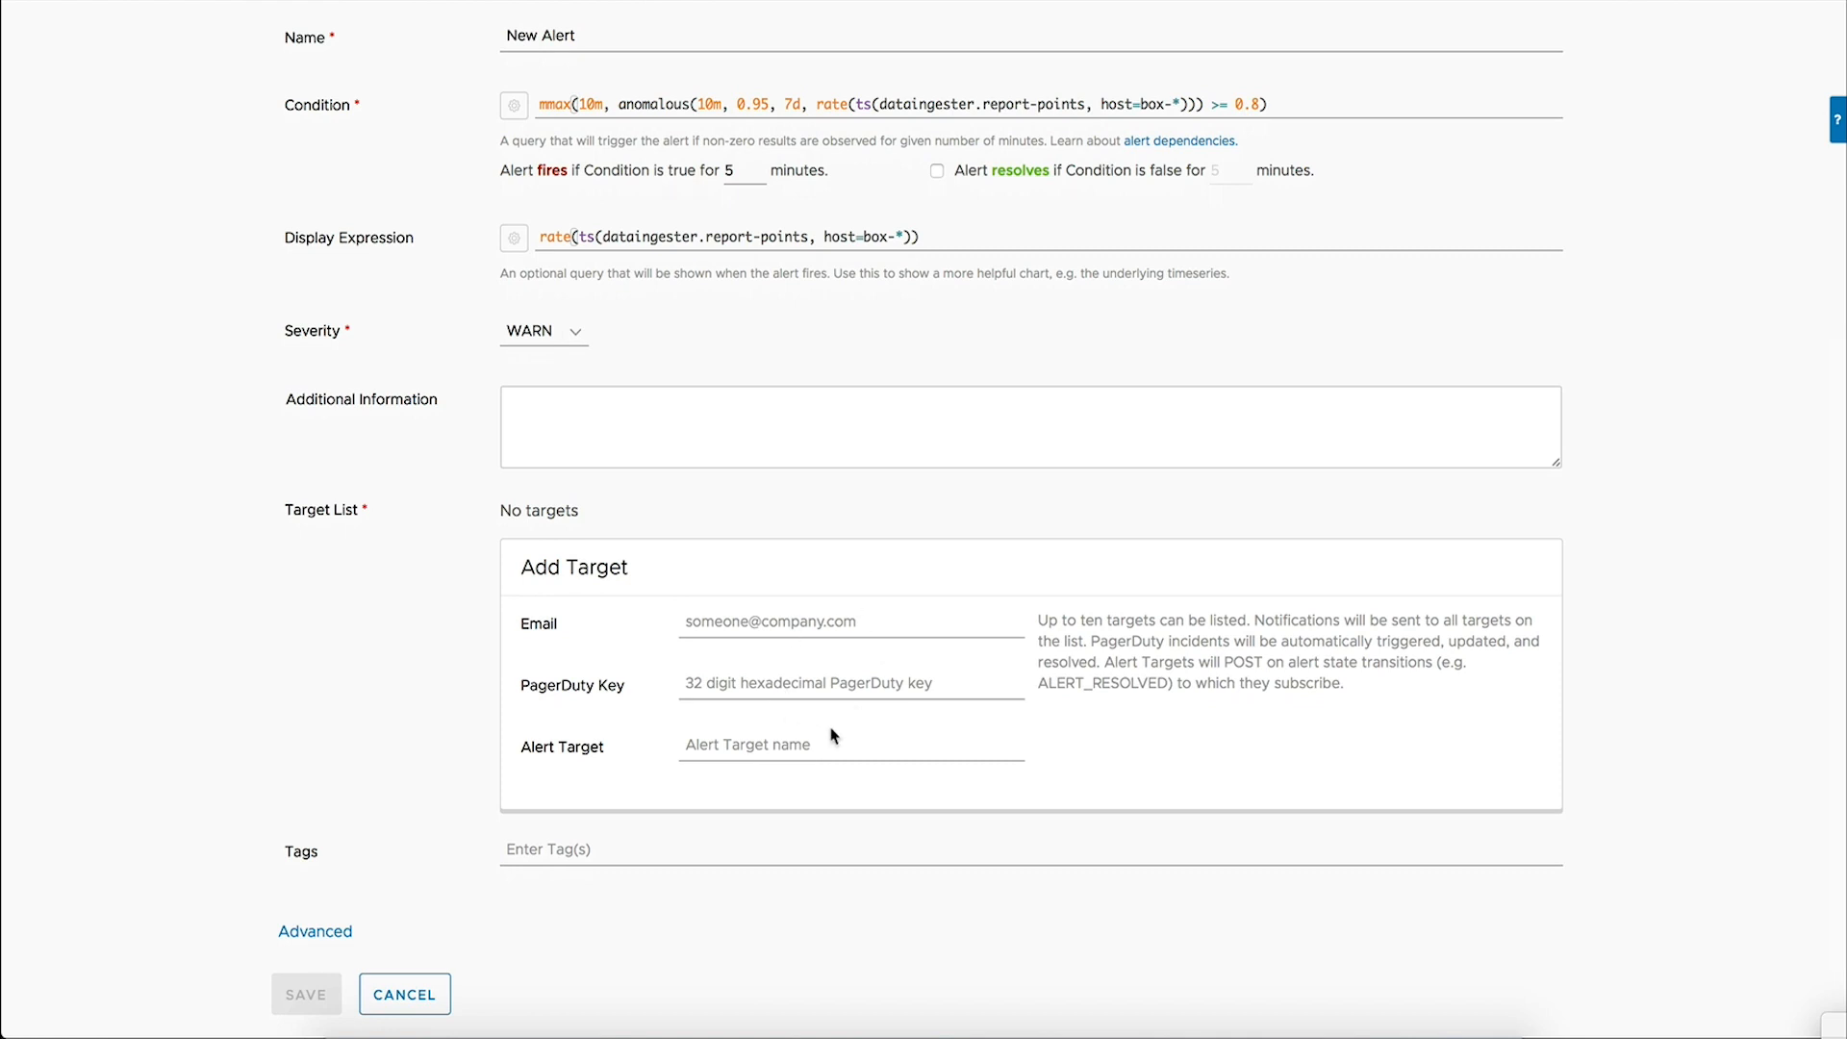